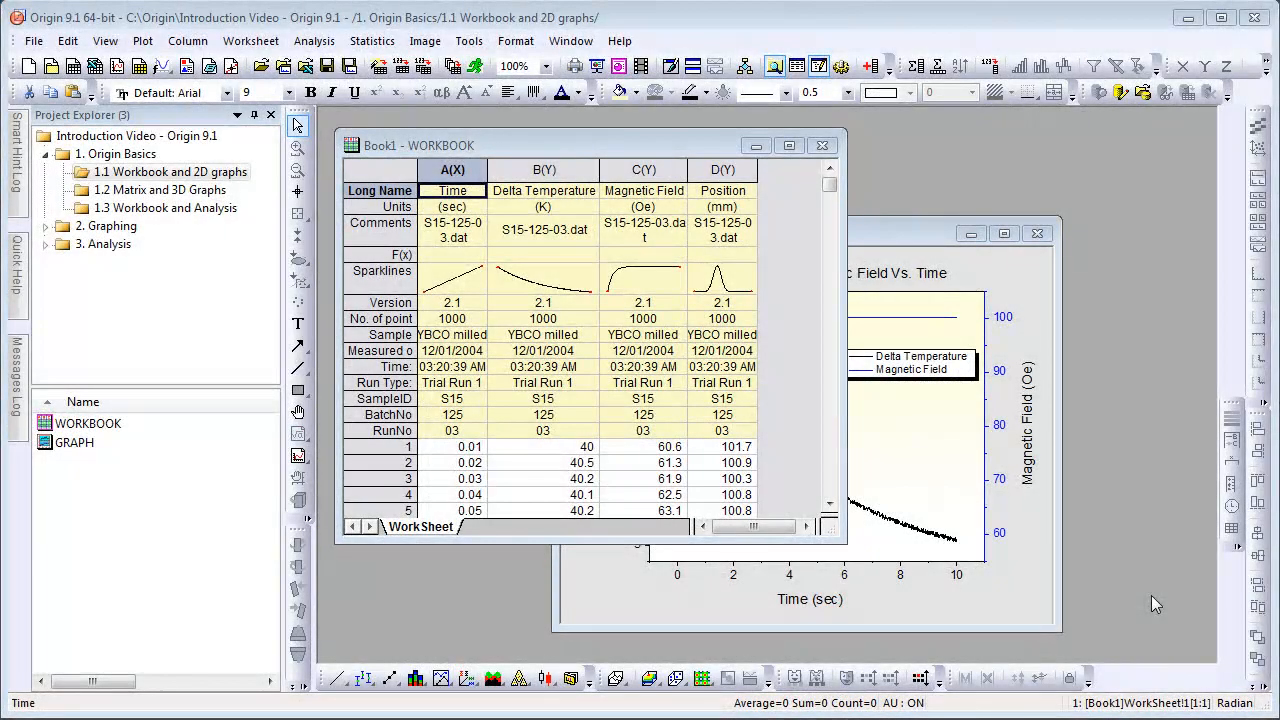
{"action": "mouse_move", "coordinate": [468, 40]}
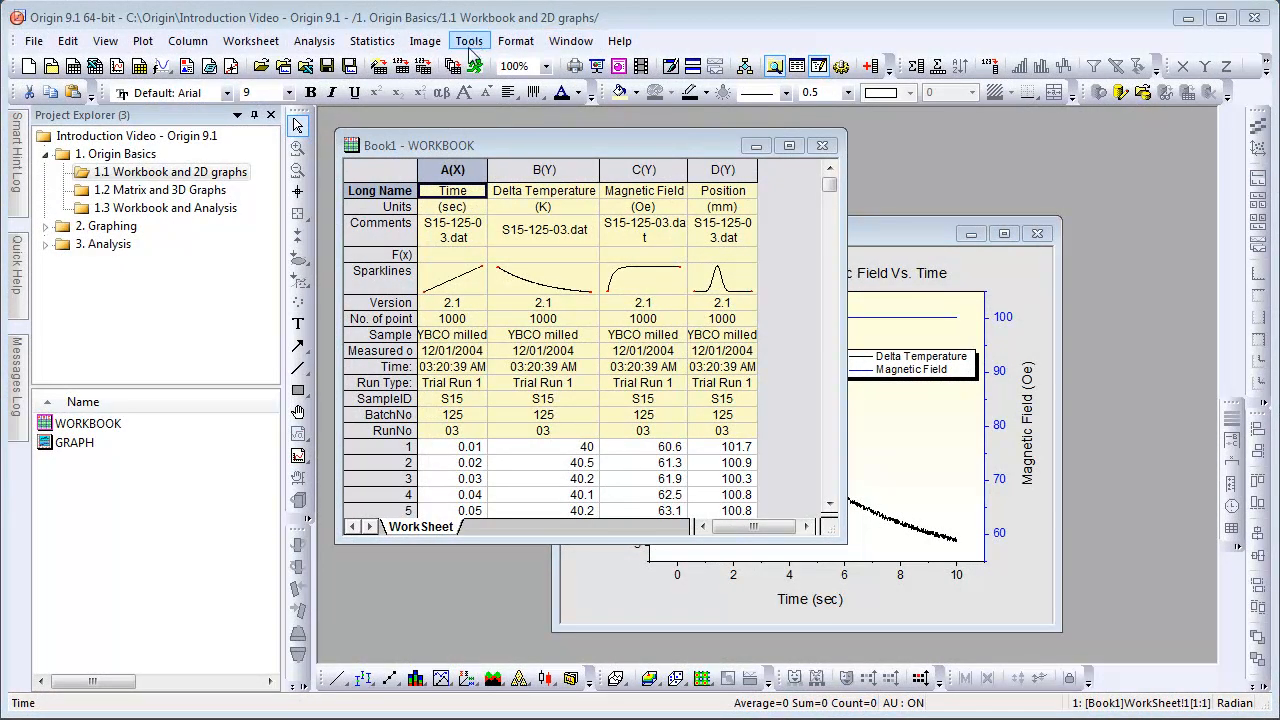
{"action": "mouse_move", "coordinate": [452, 66]}
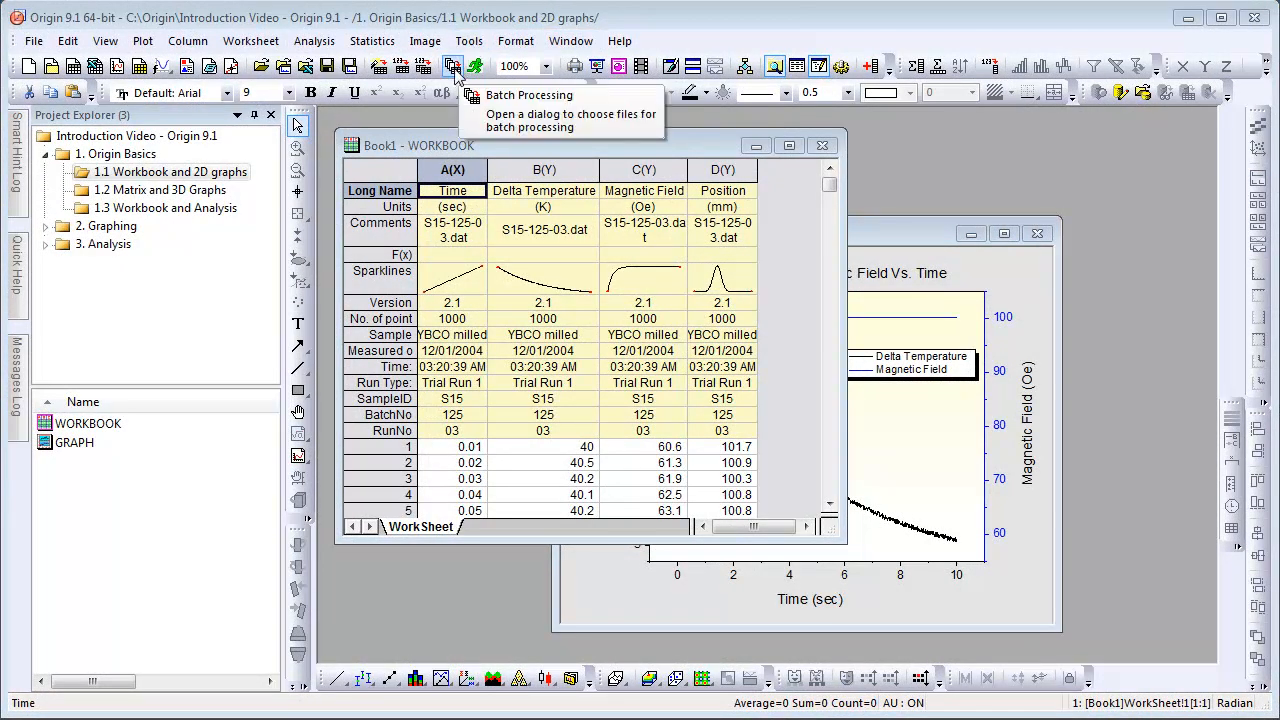
{"action": "mouse_move", "coordinate": [400, 66]}
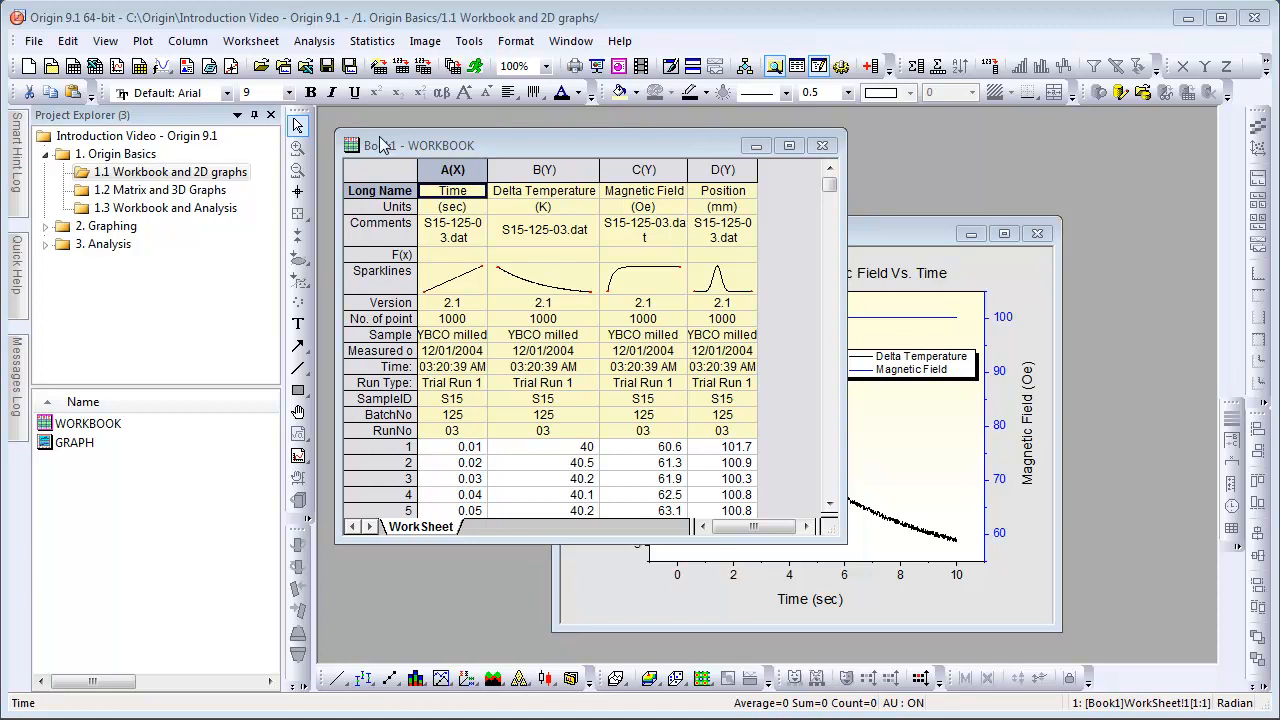
{"action": "mouse_move", "coordinate": [390, 144]}
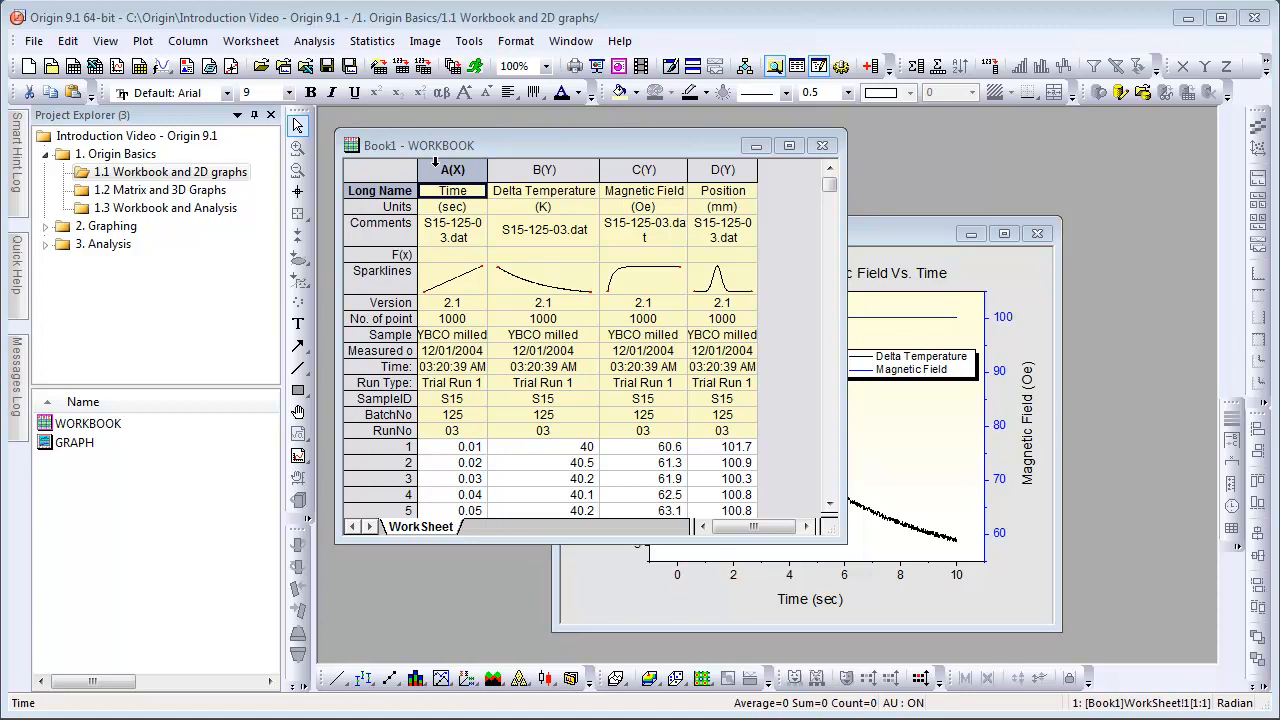
Browse the File import and Column menus, then bring the Graph1 window forward
{"action": "left_click", "coordinate": [452, 168]}
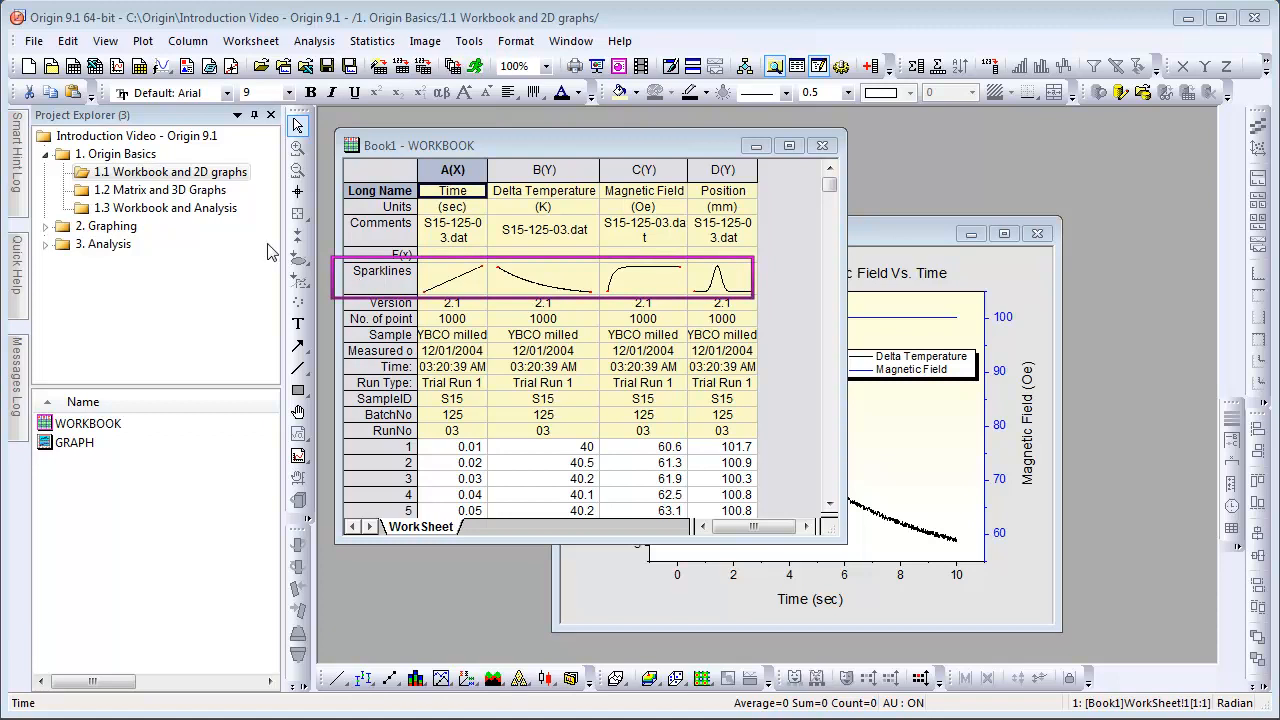
{"action": "left_click", "coordinate": [32, 40]}
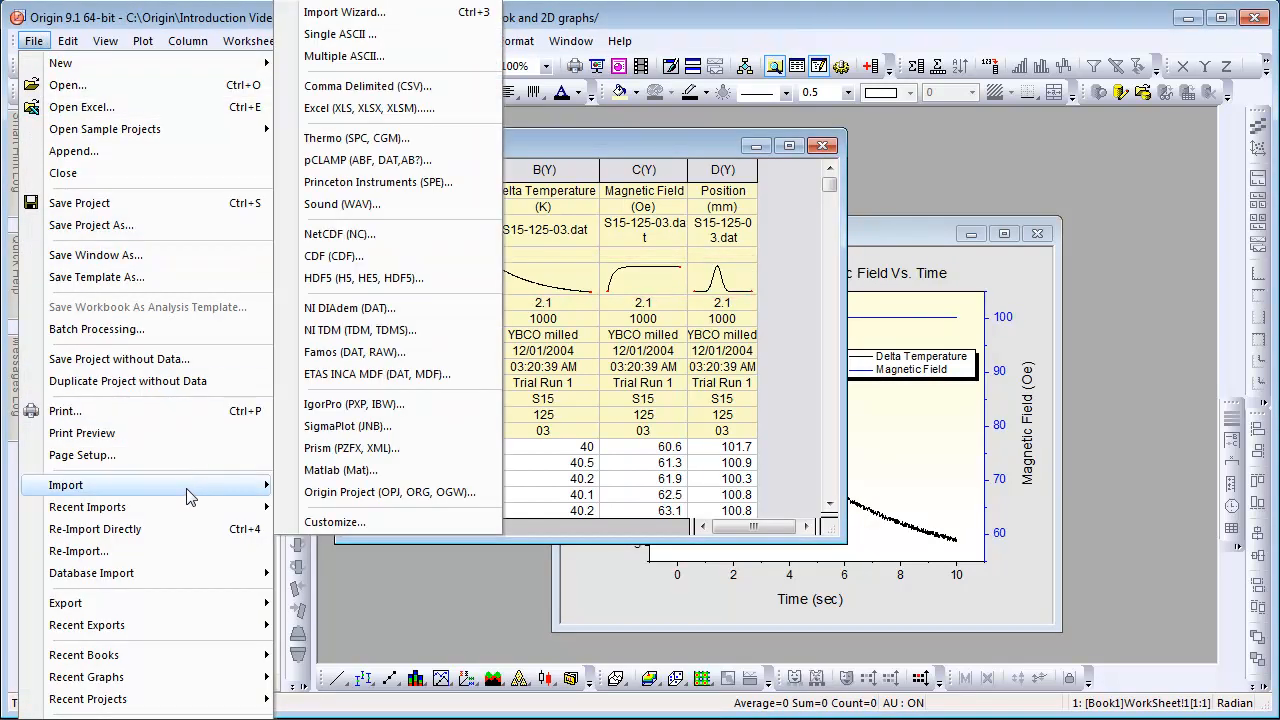
{"action": "mouse_move", "coordinate": [212, 496]}
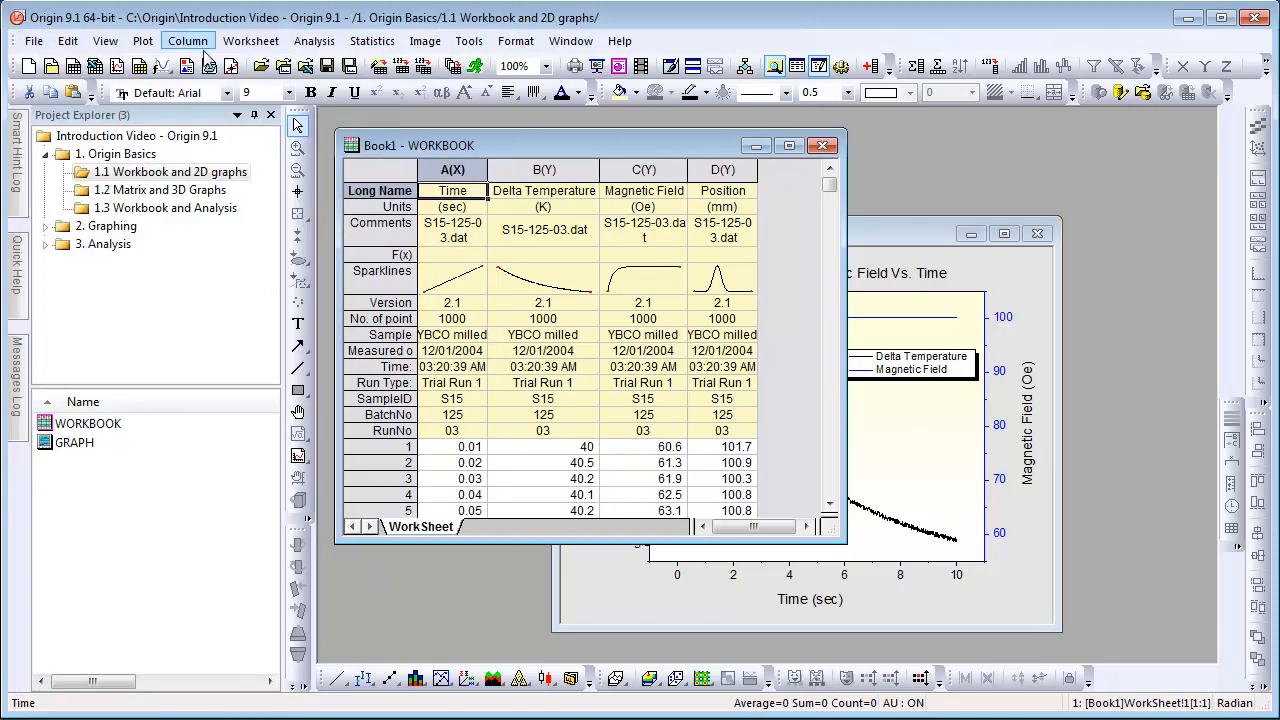
{"action": "left_click", "coordinate": [188, 40]}
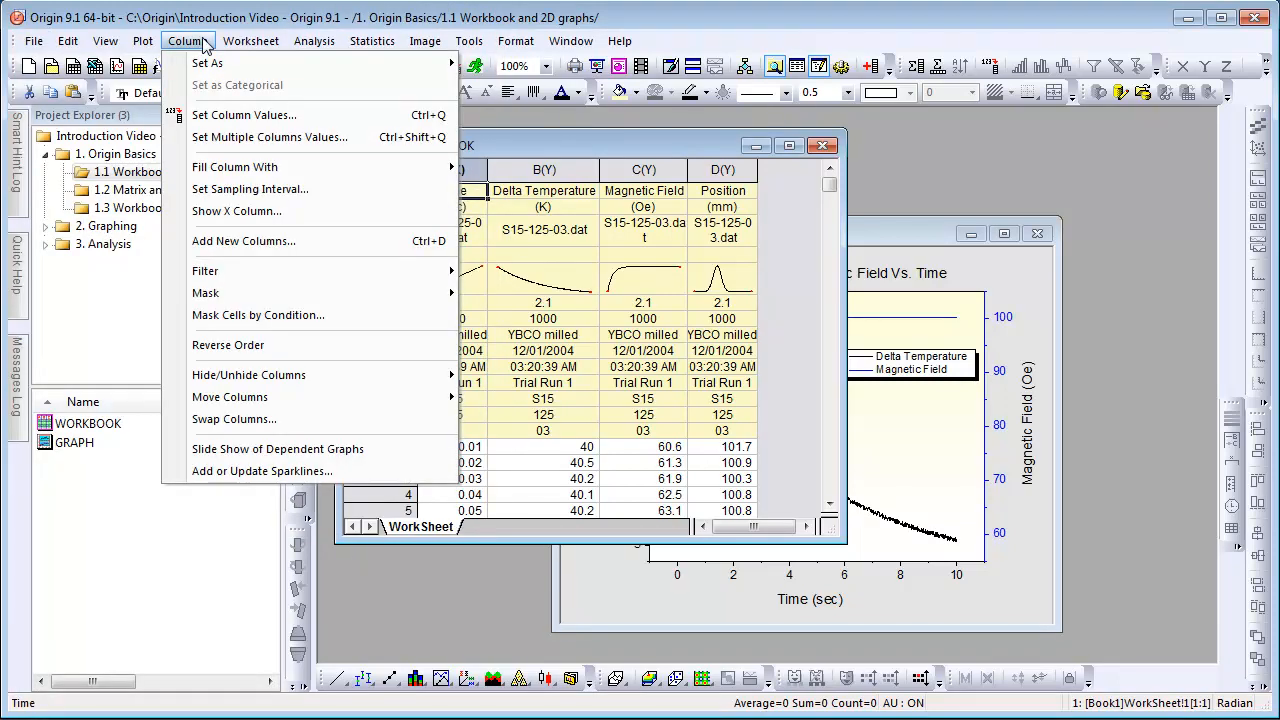
{"action": "left_click", "coordinate": [252, 40]}
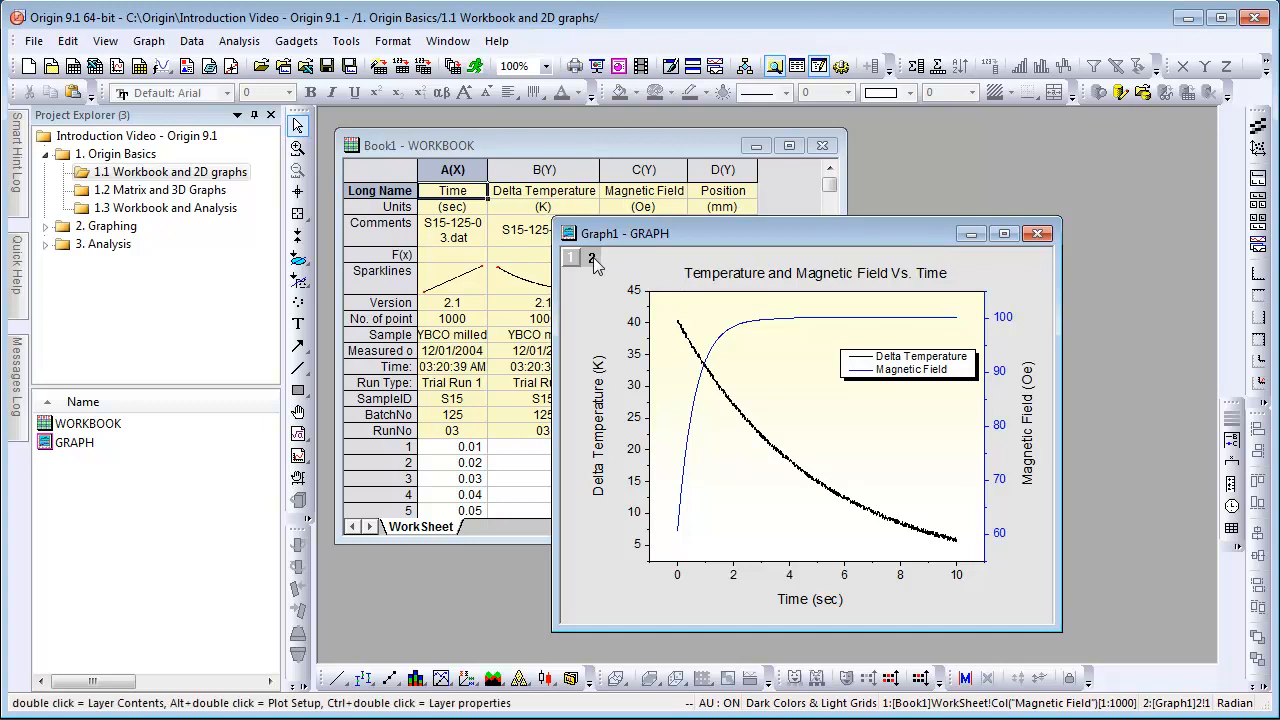
Open the 1.2 Matrix and 3D Graphs folder in Project Explorer
{"action": "left_click", "coordinate": [592, 256]}
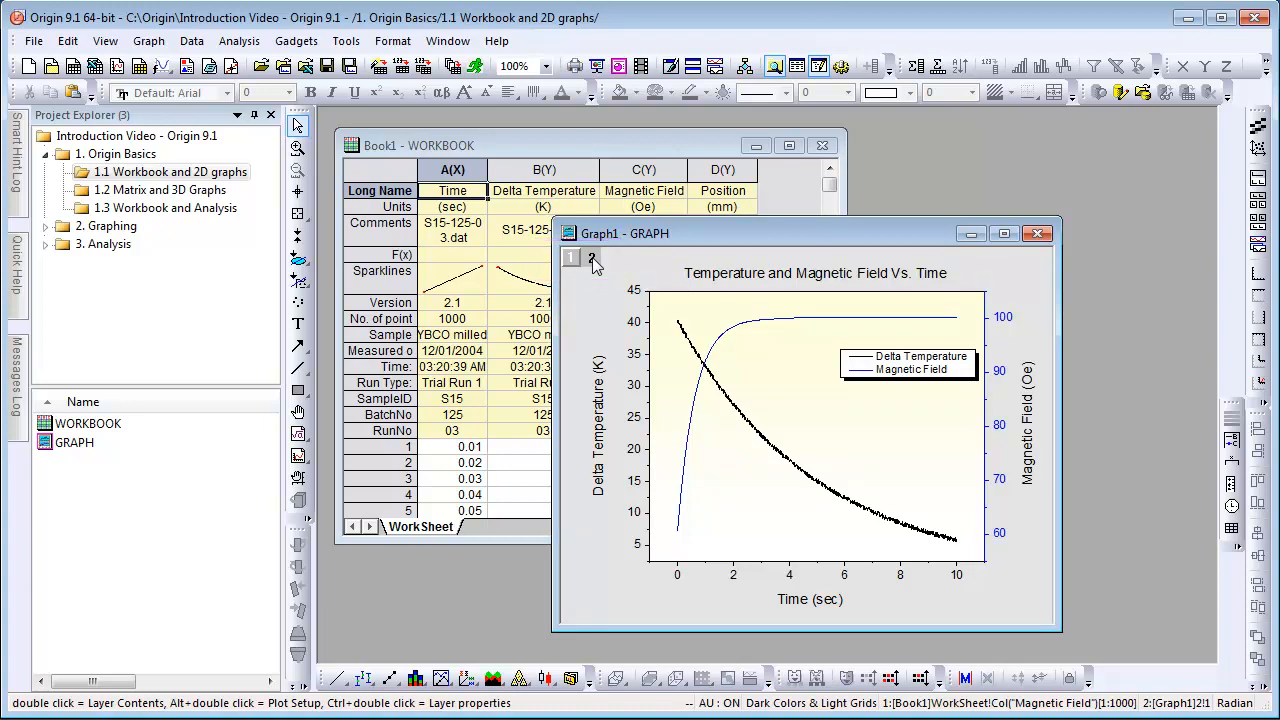
{"action": "mouse_move", "coordinate": [336, 678]}
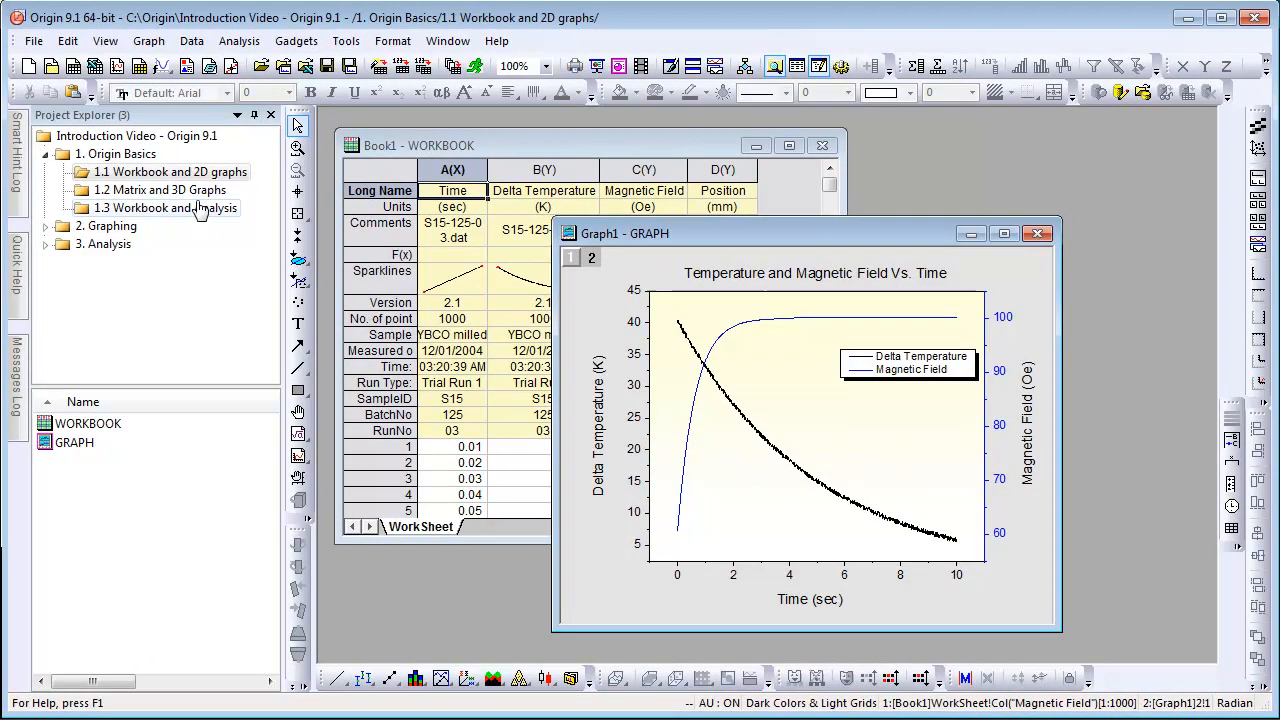
{"action": "left_click", "coordinate": [160, 188]}
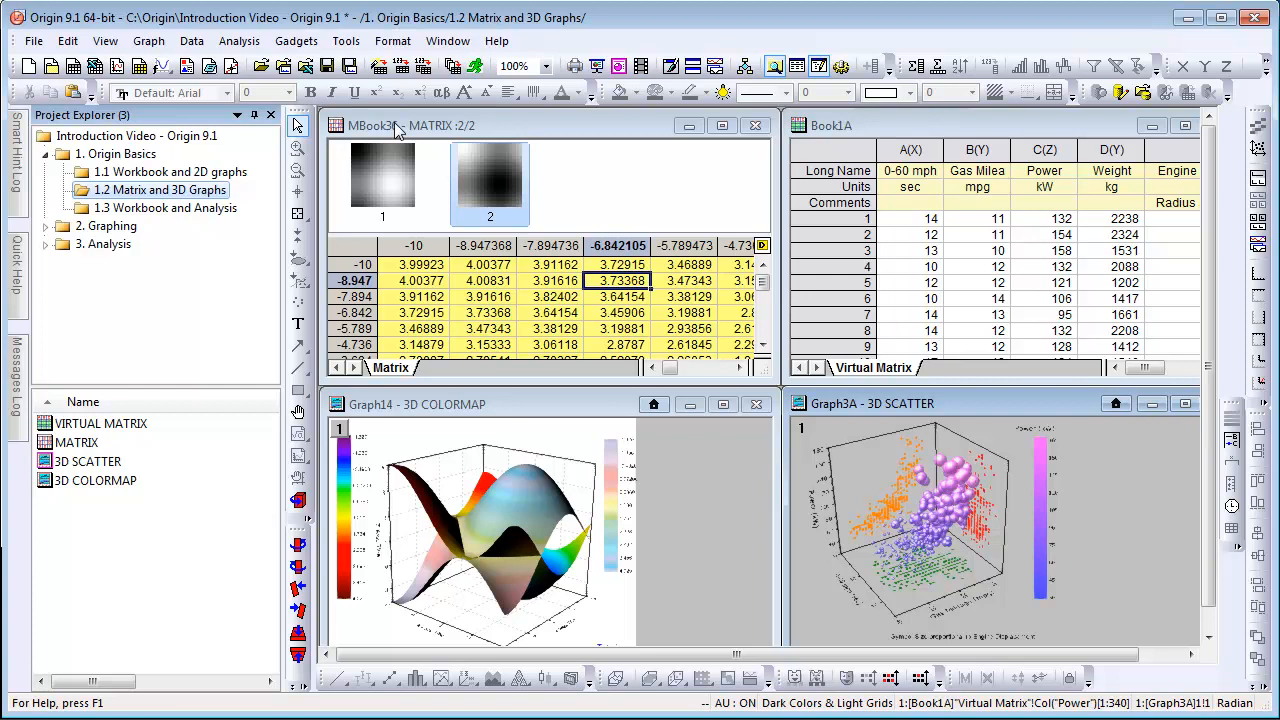
{"action": "mouse_move", "coordinate": [276, 206]}
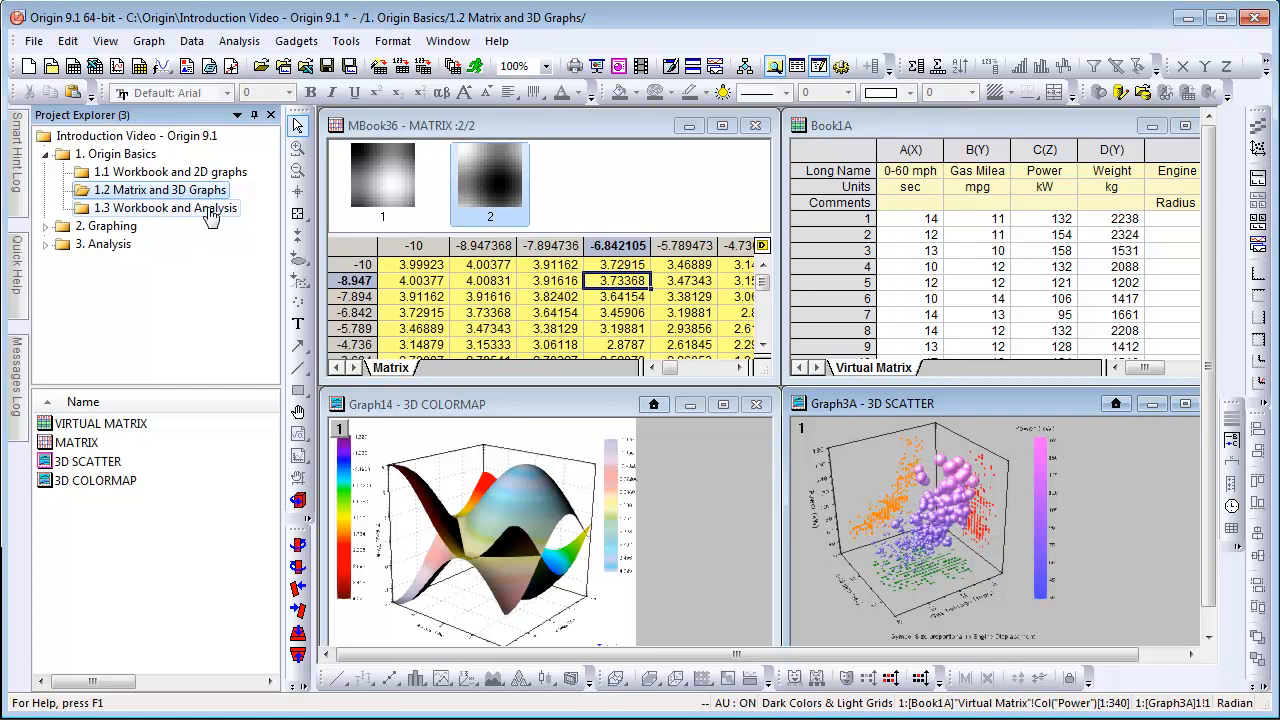
View the Customized Report in 1.3 Workbook and Analysis, then open 2.1 Plot&Customization
{"action": "left_click", "coordinate": [164, 206]}
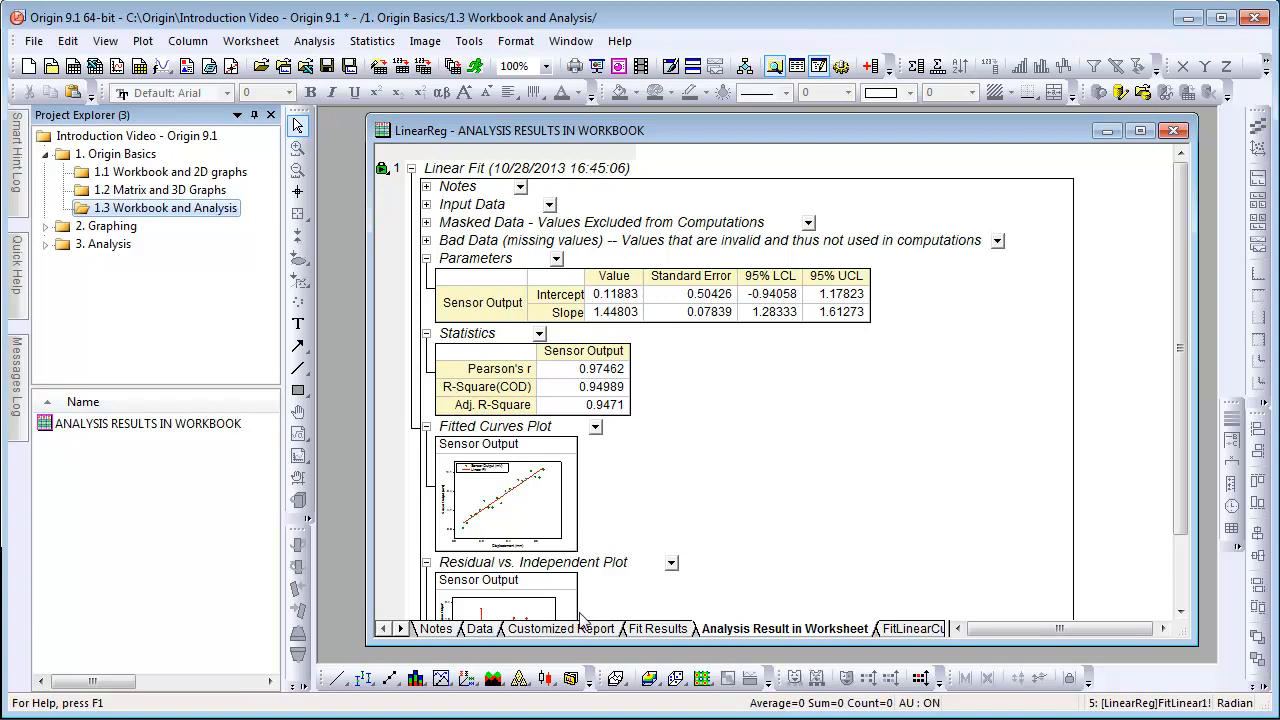
{"action": "left_click", "coordinate": [560, 628]}
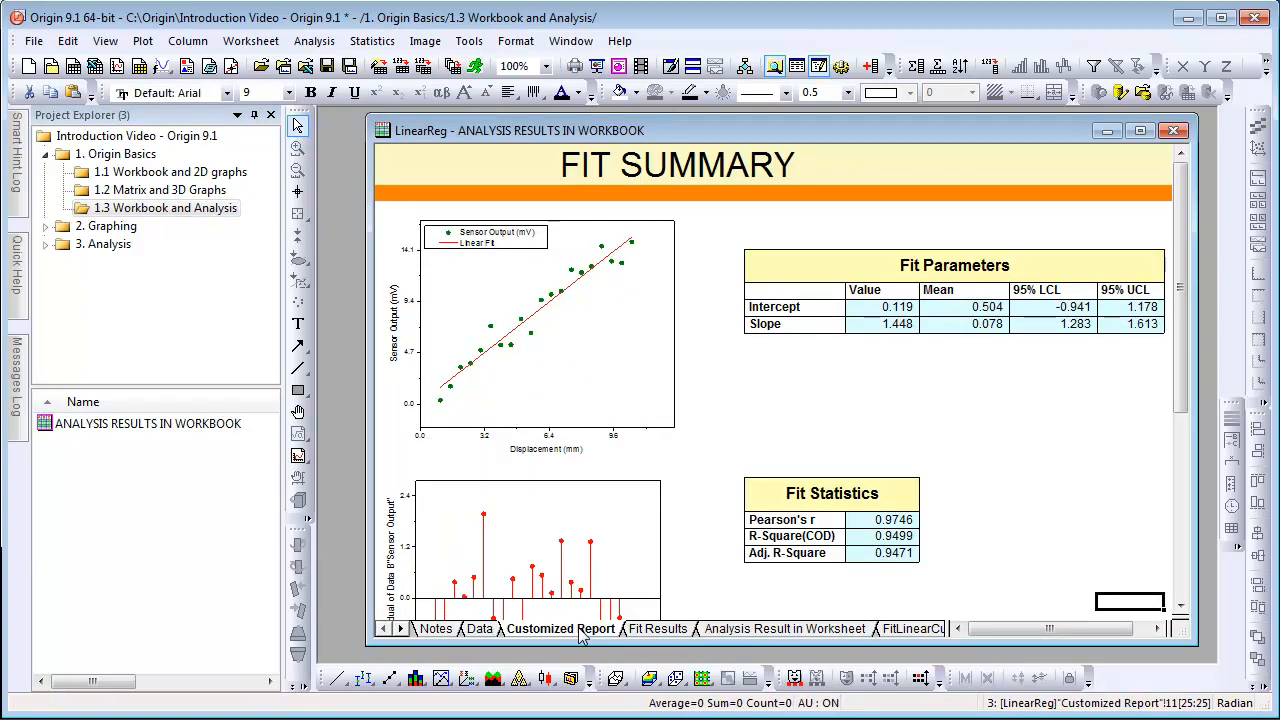
{"action": "left_click", "coordinate": [164, 244]}
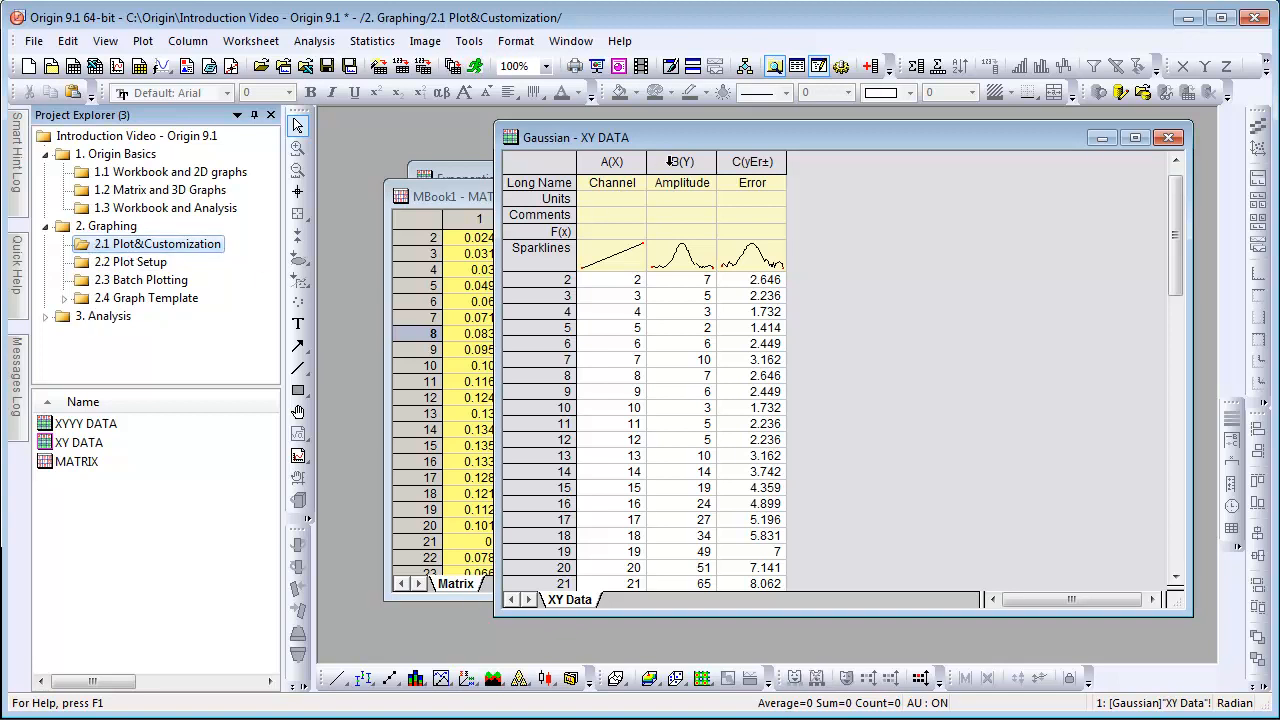
Select the Amplitude and Error columns in the Gaussian workbook for plotting
{"action": "left_click", "coordinate": [680, 160]}
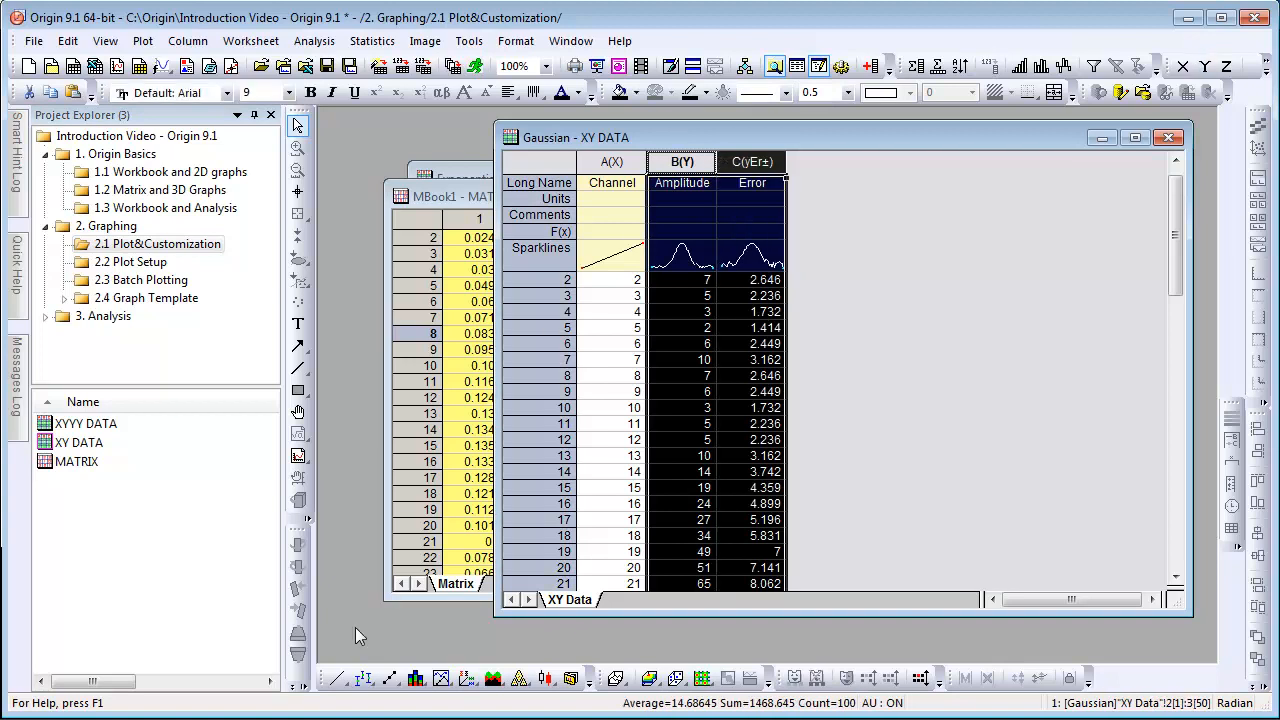
{"action": "mouse_move", "coordinate": [338, 680]}
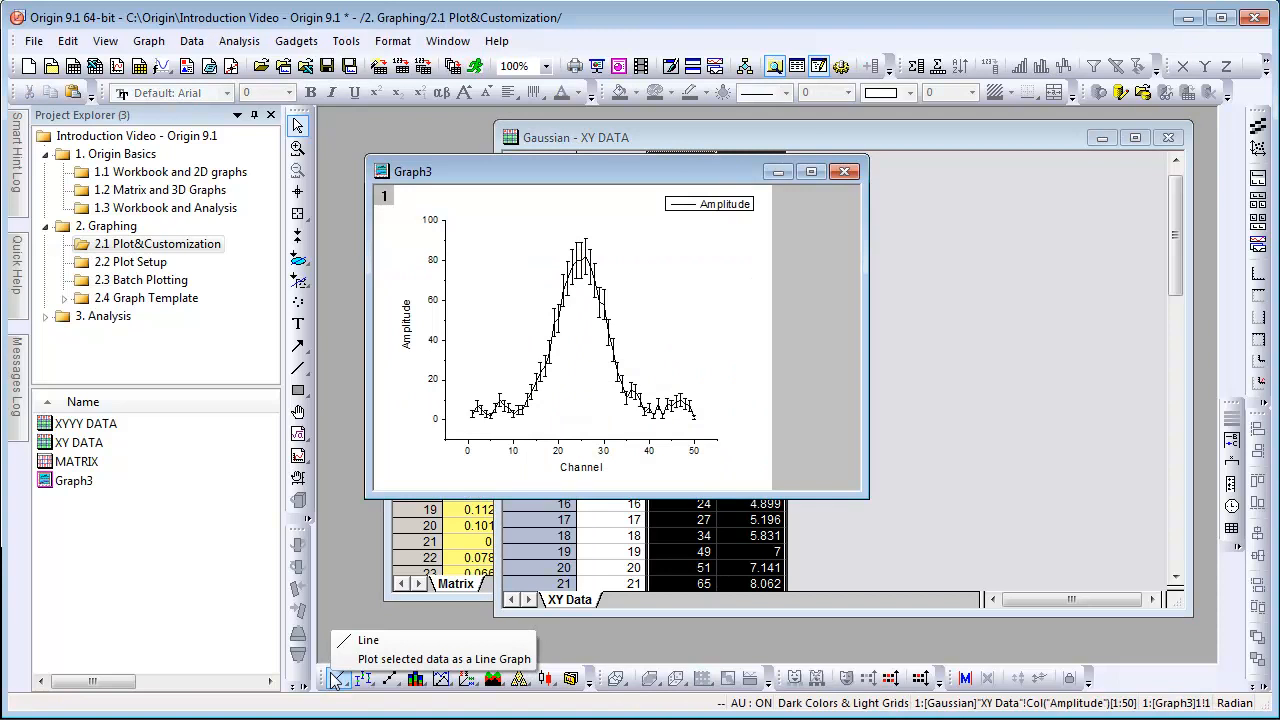
{"action": "mouse_move", "coordinate": [392, 680]}
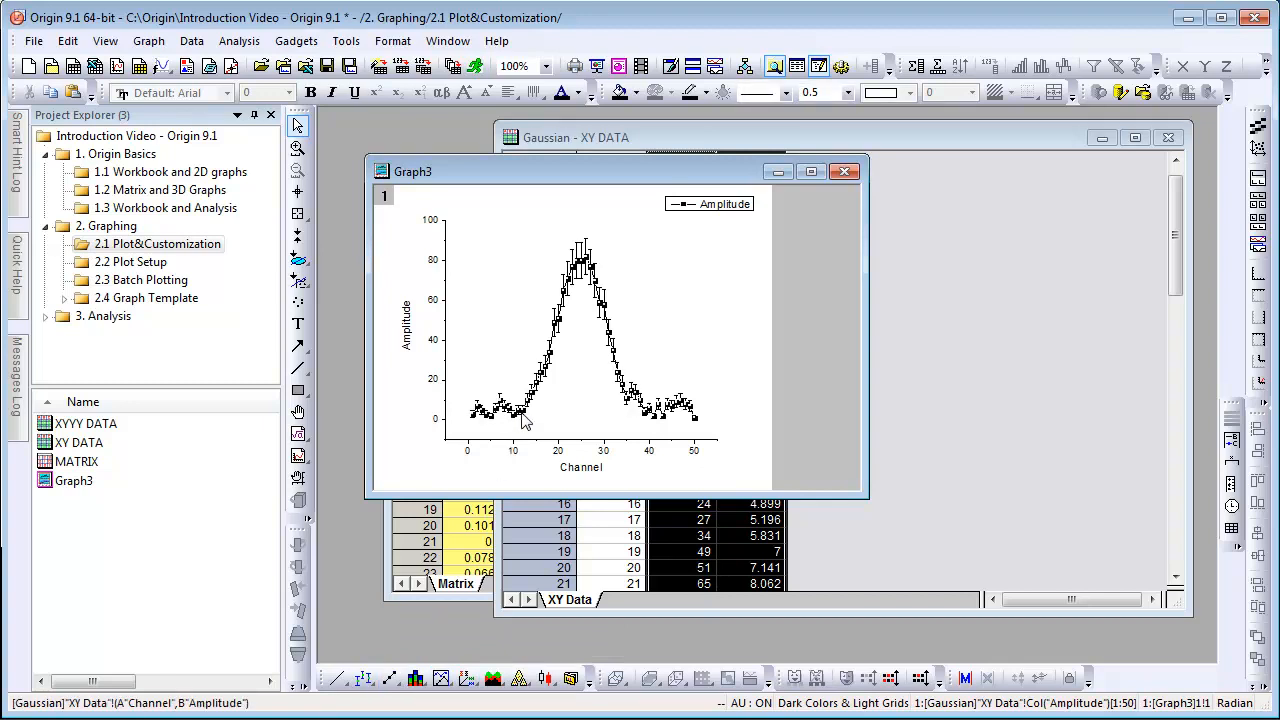
{"action": "mouse_move", "coordinate": [624, 92]}
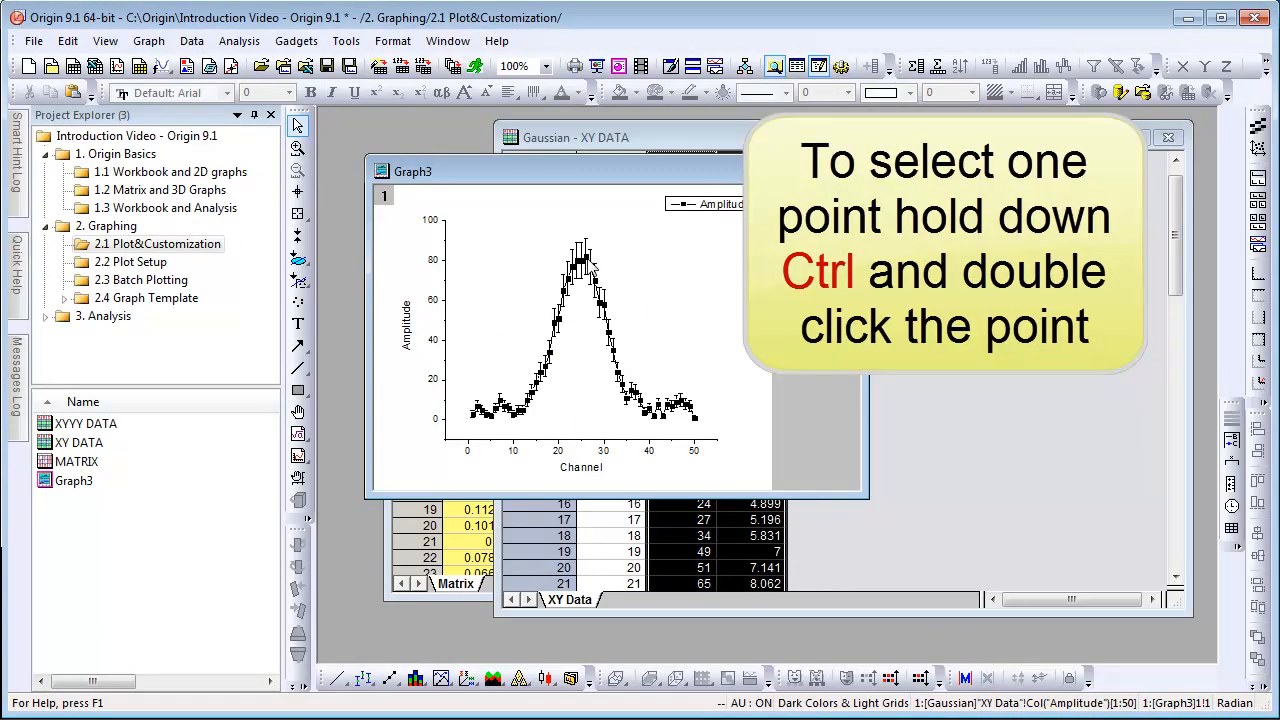
Make one peak data point a size-24 red star with a value label
{"action": "double_click", "coordinate": [580, 260]}
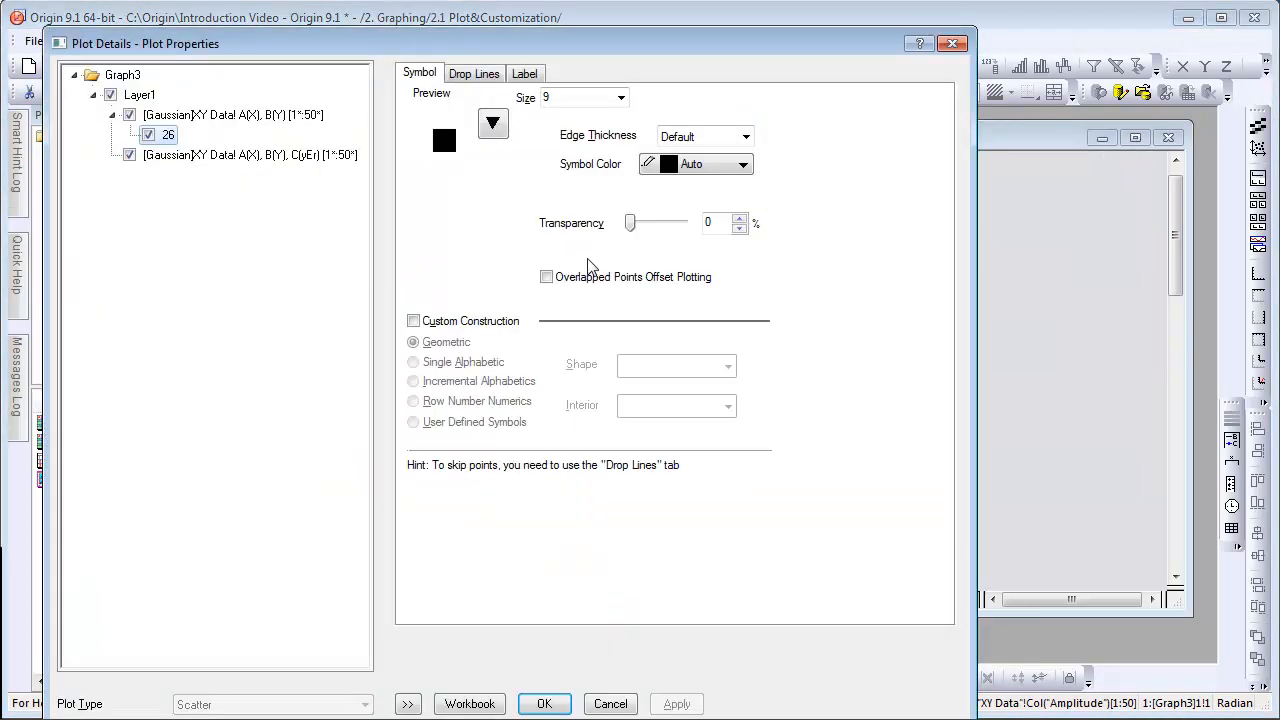
{"action": "left_click", "coordinate": [232, 114]}
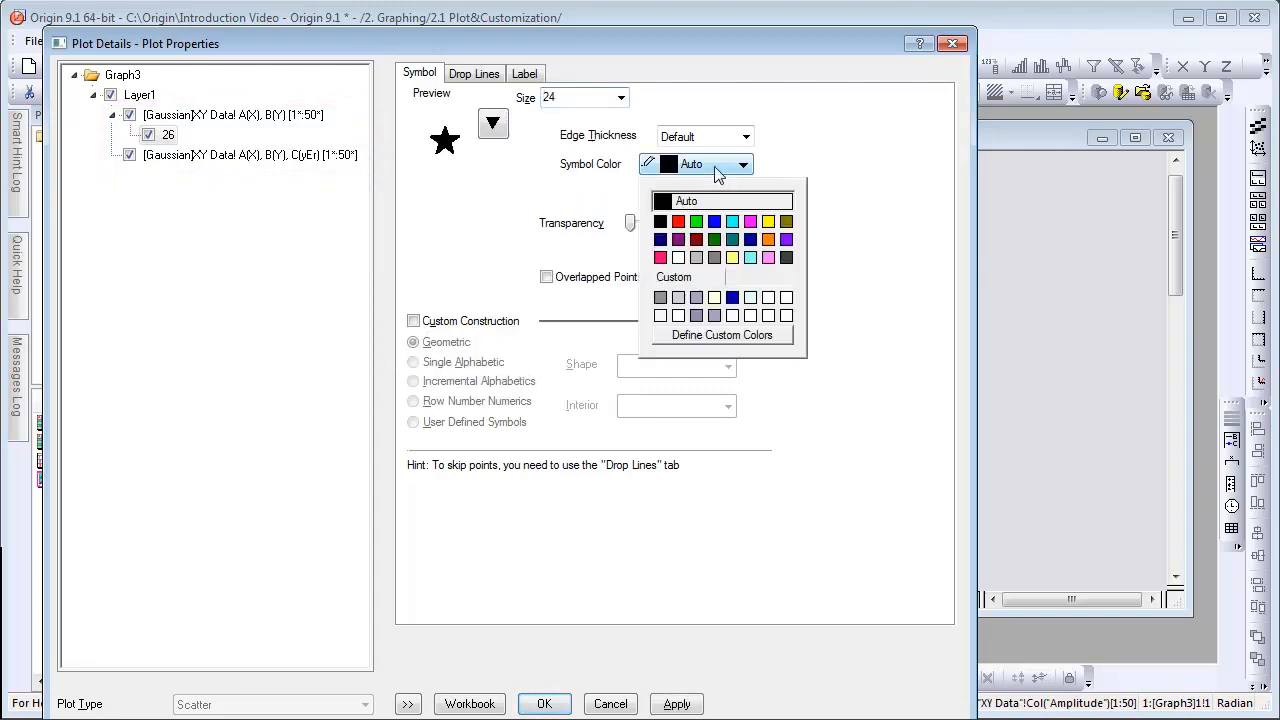
{"action": "left_click", "coordinate": [524, 76]}
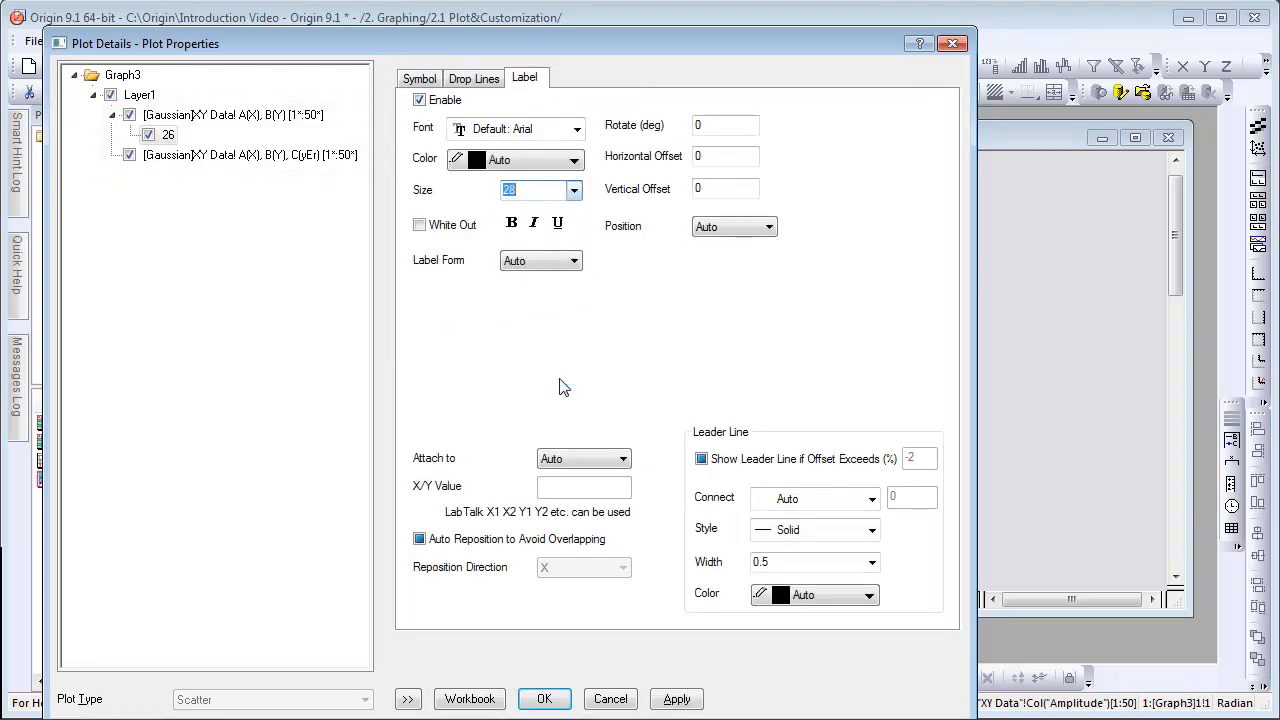
{"action": "left_click", "coordinate": [544, 700]}
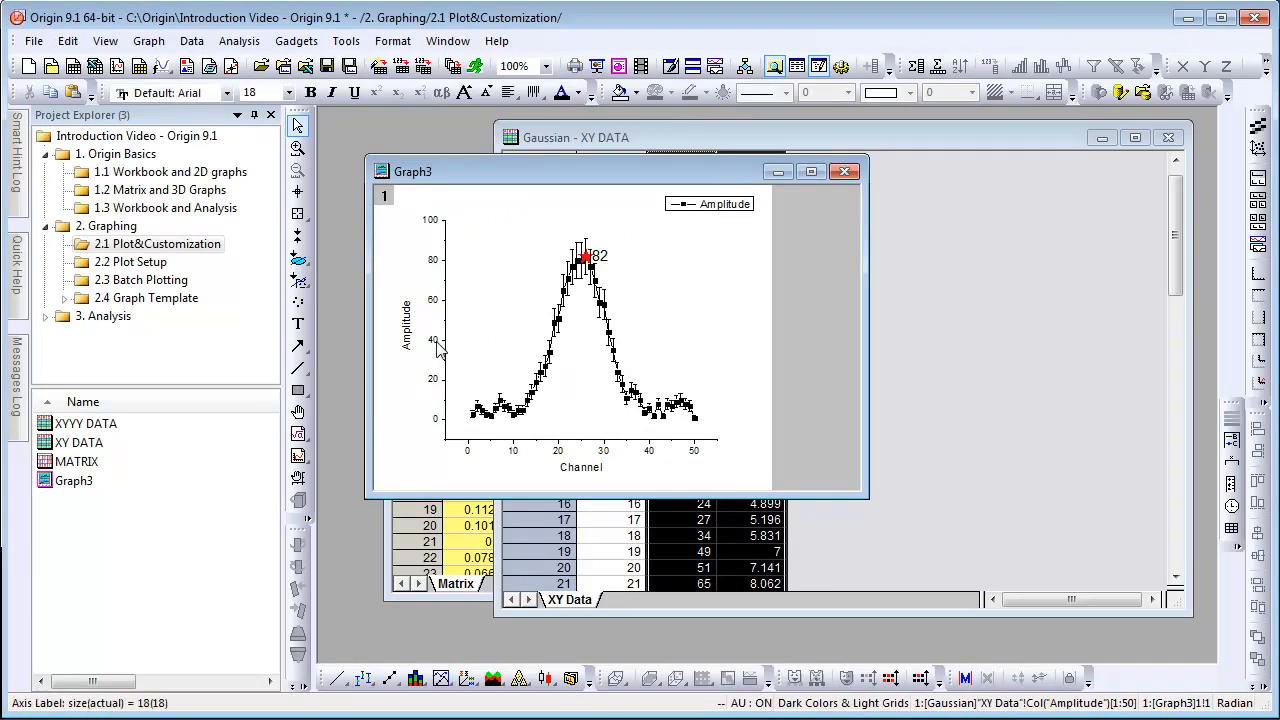
{"action": "double_click", "coordinate": [432, 344]}
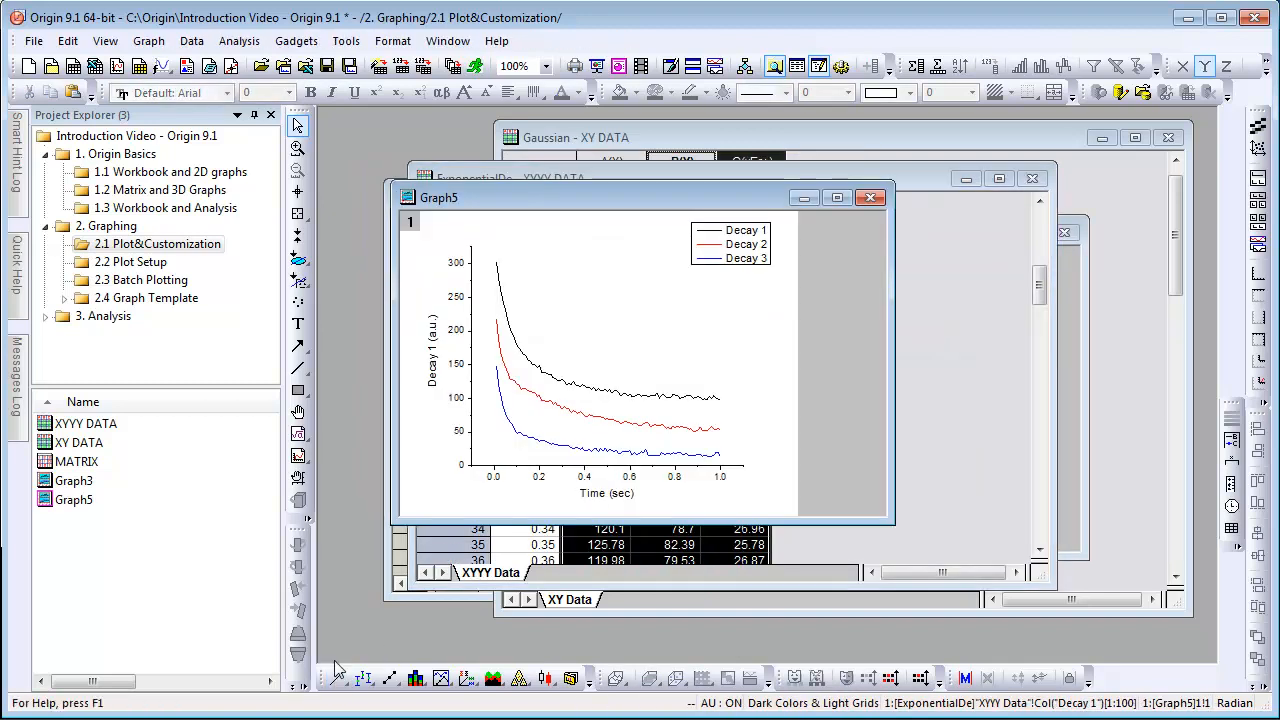
{"action": "mouse_move", "coordinate": [490, 440]}
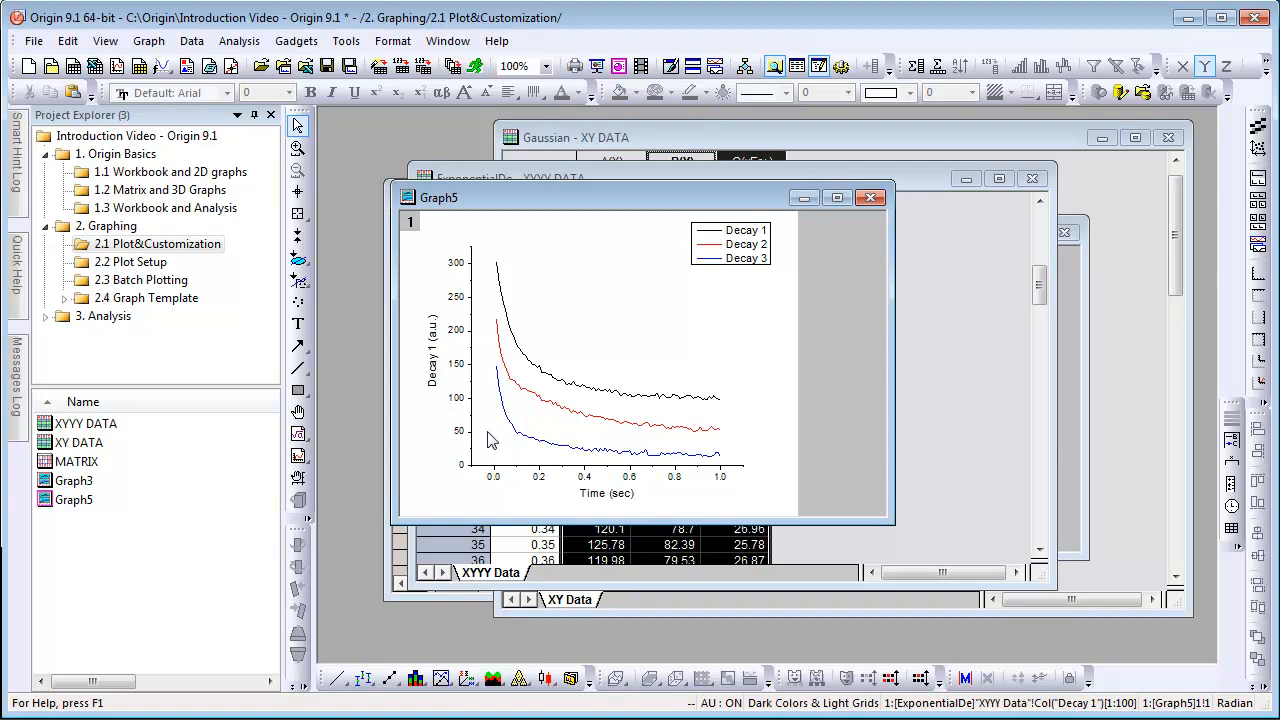
{"action": "mouse_move", "coordinate": [510, 424]}
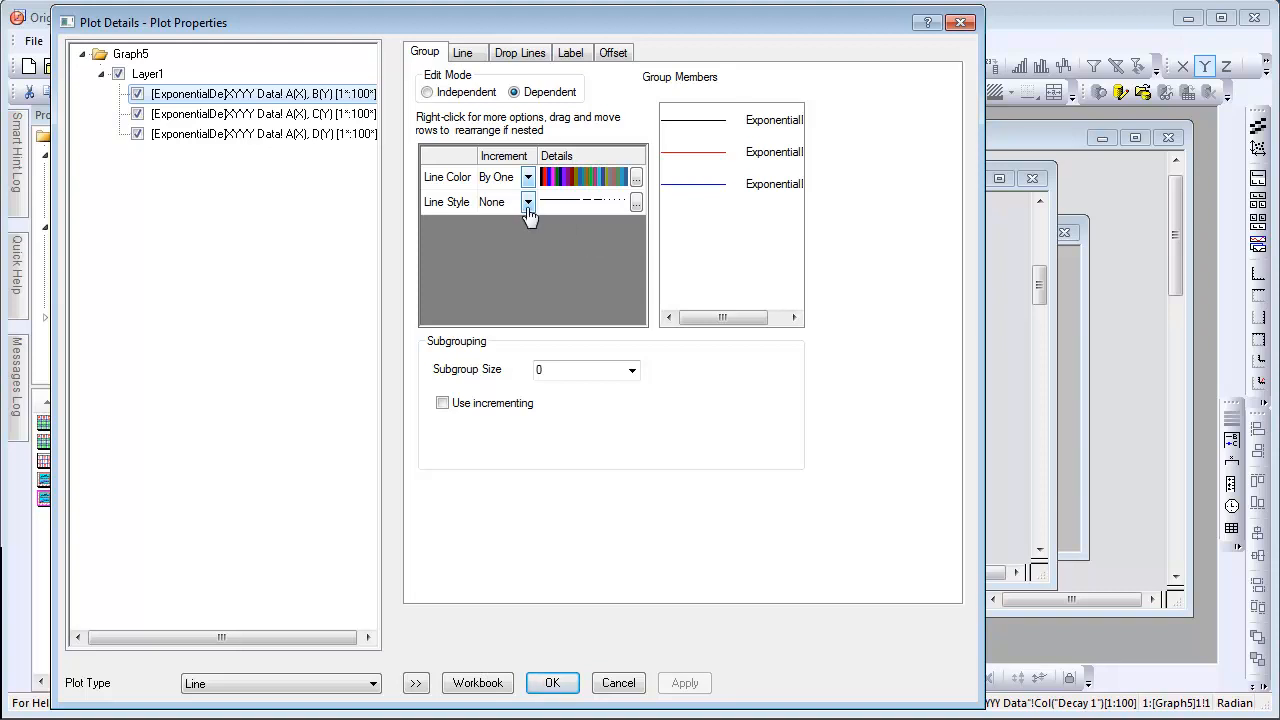
Apply distinct line styles across the Decay 1, 2 and 3 curves in Graph5
{"action": "left_click", "coordinate": [528, 202]}
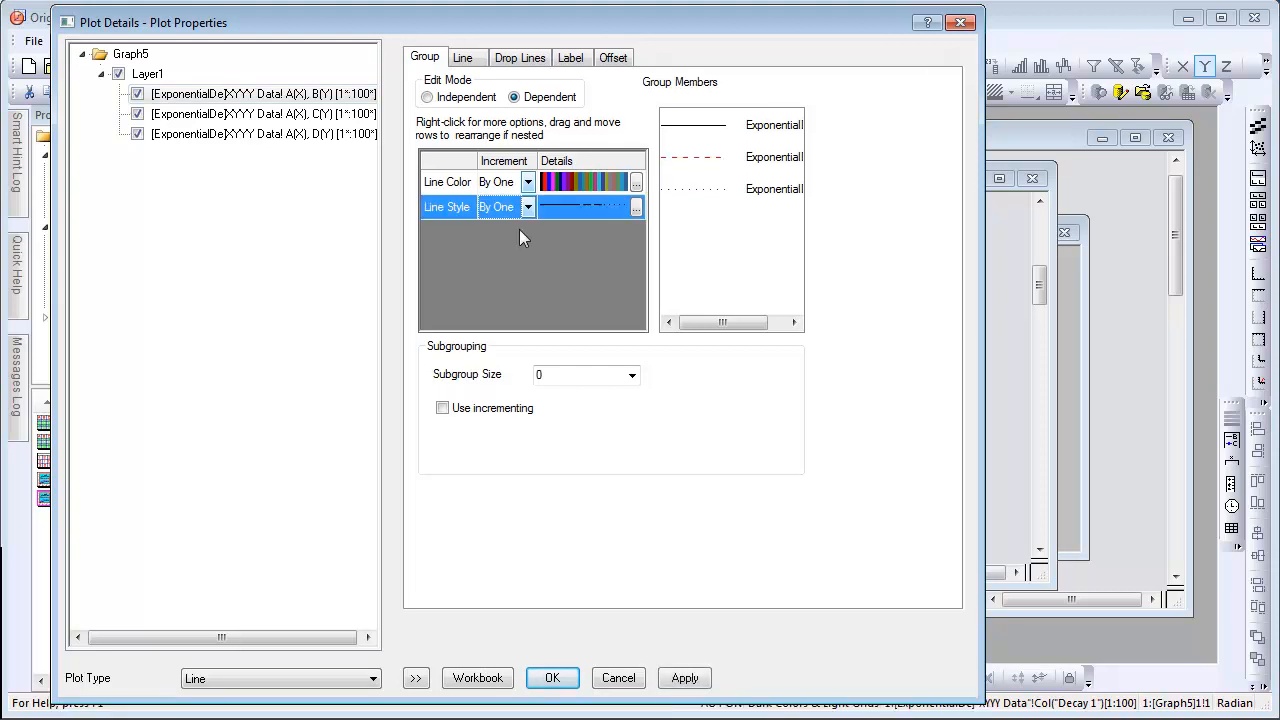
{"action": "left_click", "coordinate": [552, 678]}
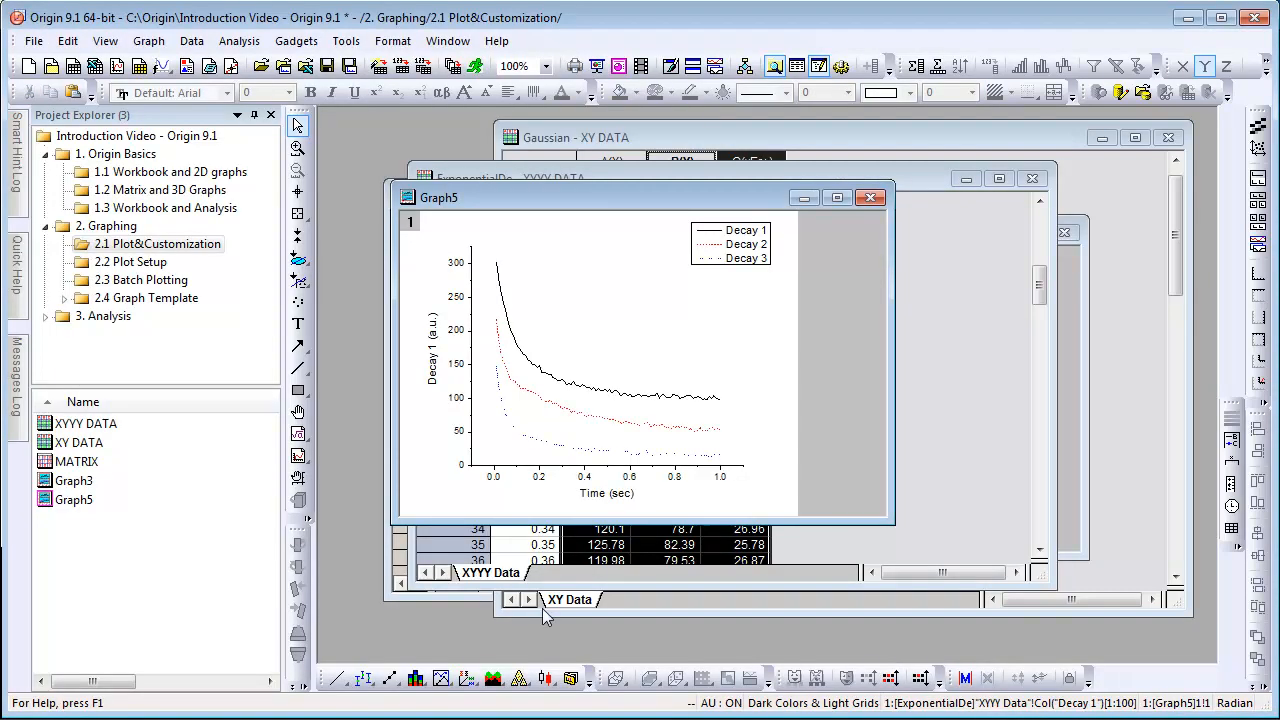
{"action": "mouse_move", "coordinate": [540, 644]}
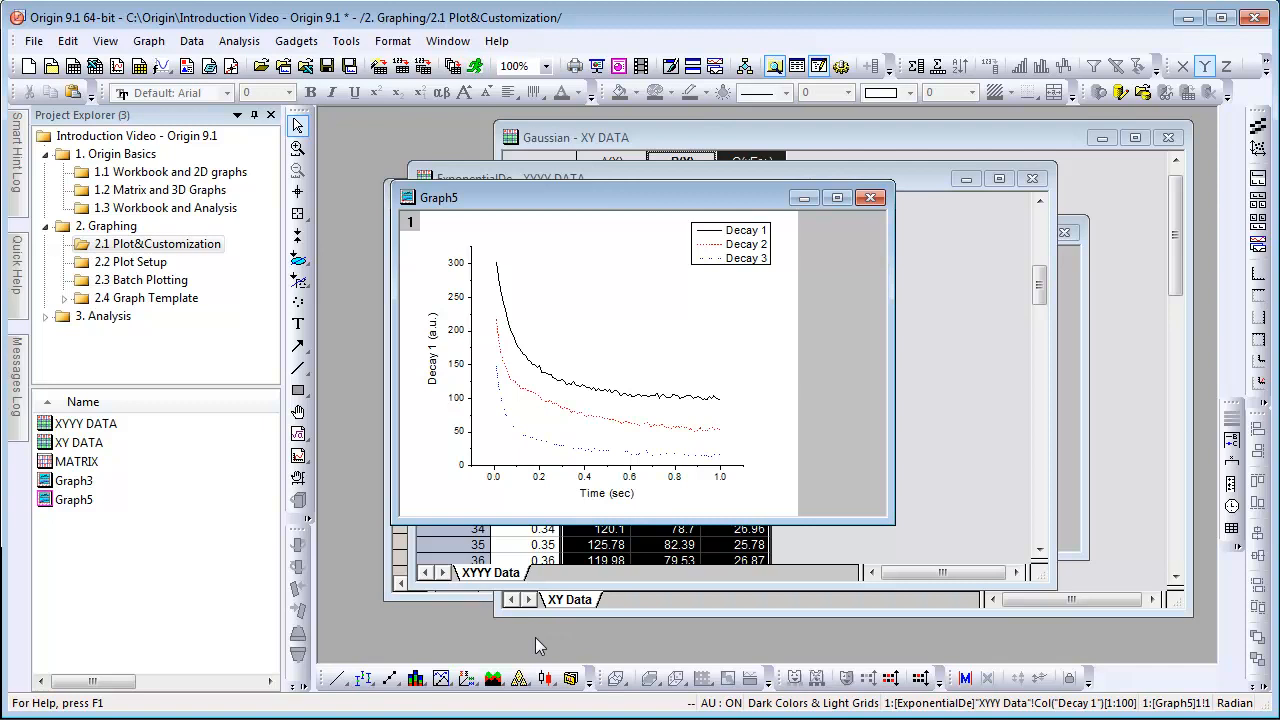
{"action": "mouse_move", "coordinate": [402, 568]}
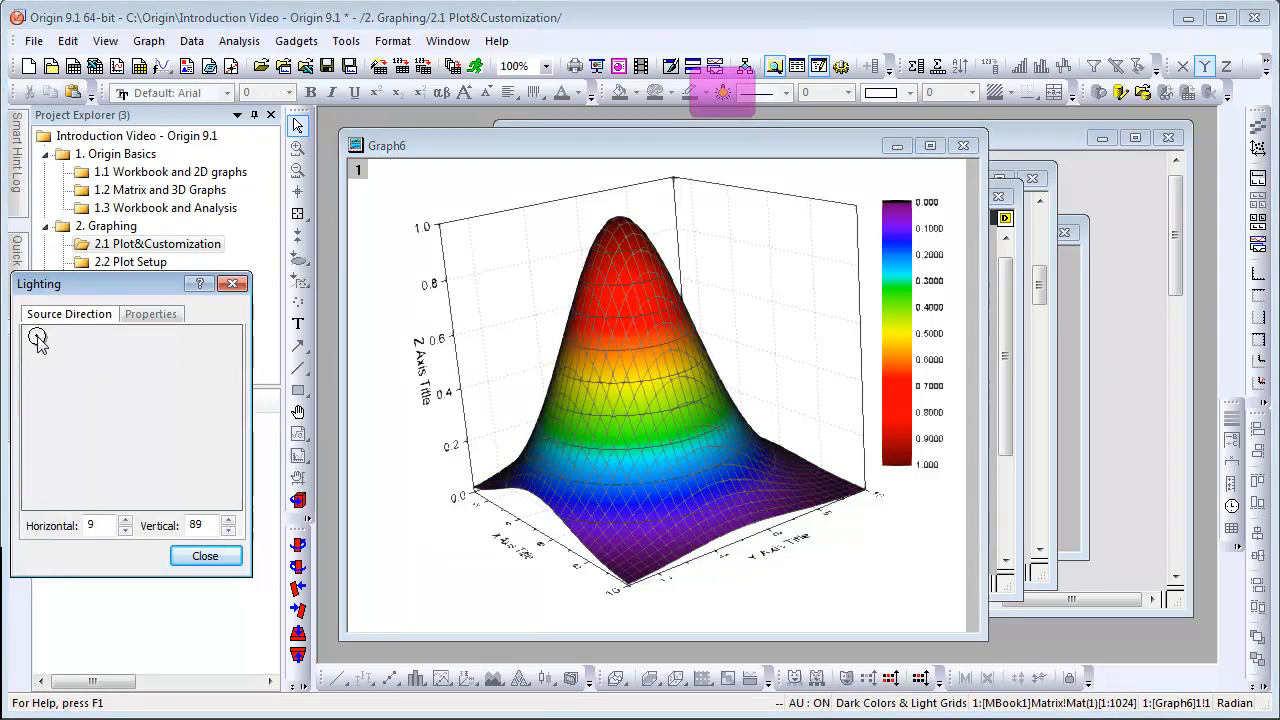
Apply a different colour palette to the 3D surface from the Style toolbar
{"action": "left_click", "coordinate": [656, 92]}
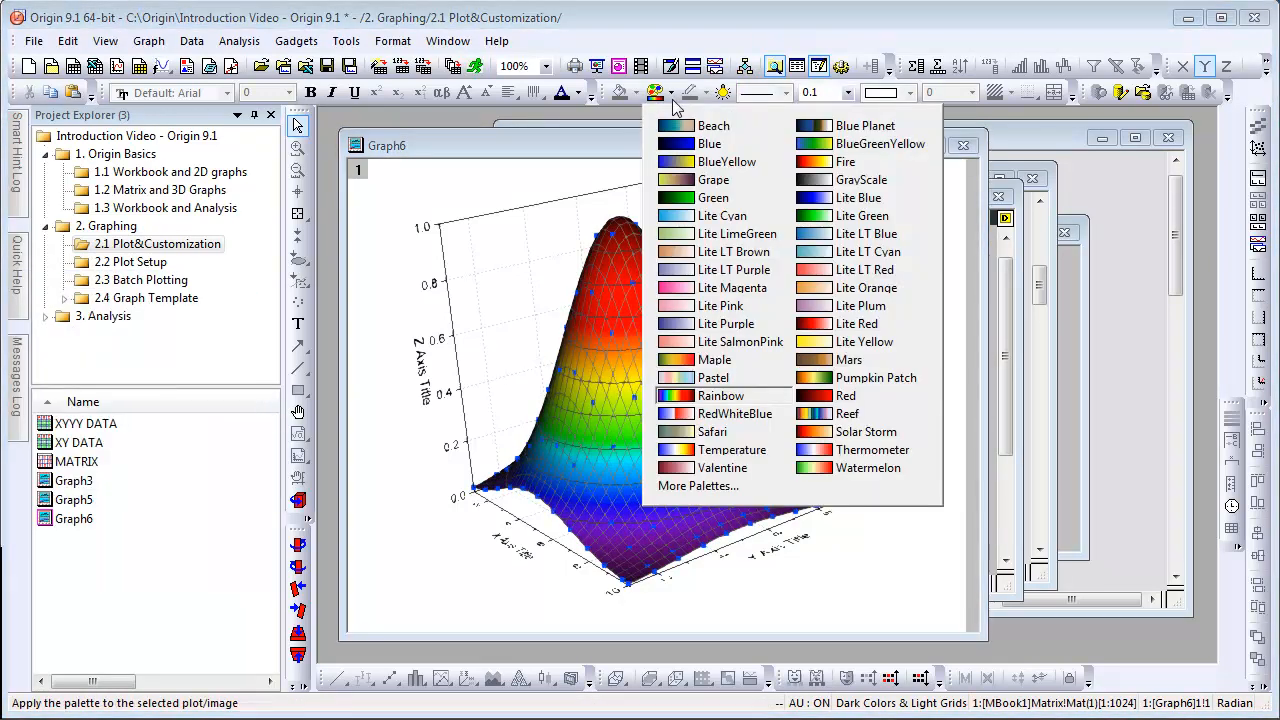
{"action": "left_click", "coordinate": [714, 198]}
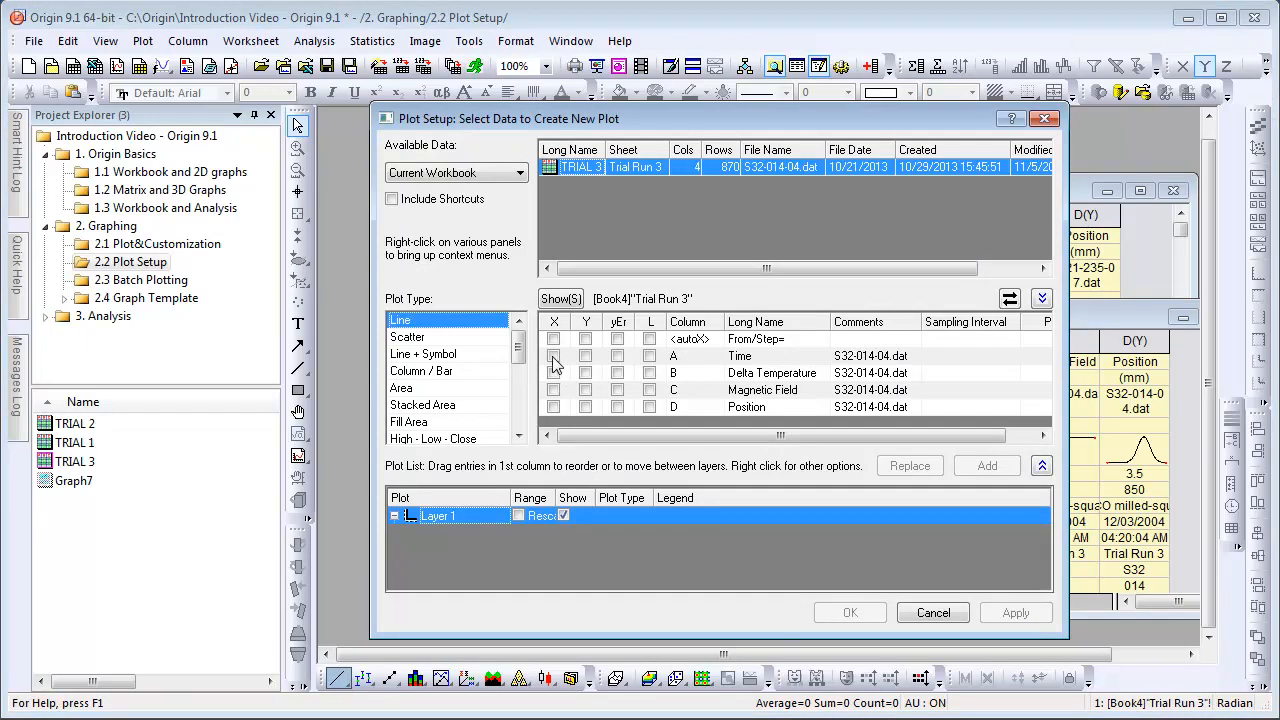
Choose Delta Temperature as X and Position as Y in Plot Setup and create the line graph
{"action": "left_click", "coordinate": [552, 372]}
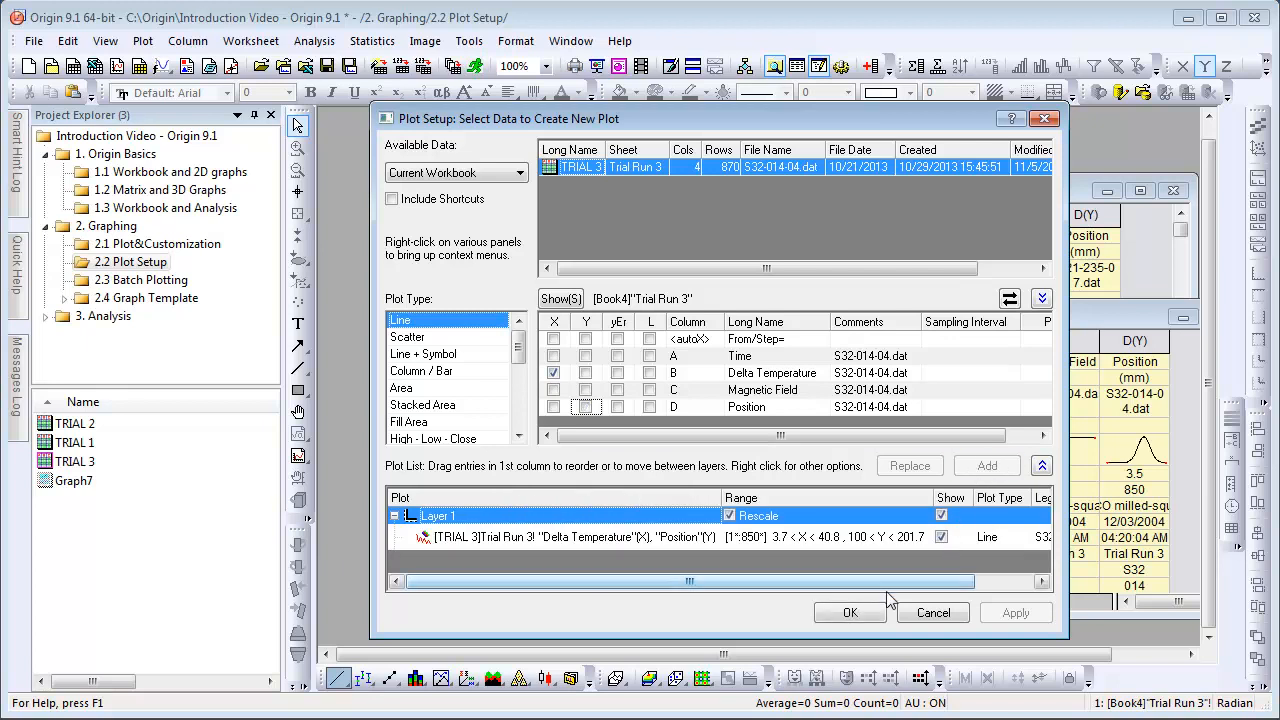
{"action": "left_click", "coordinate": [848, 612]}
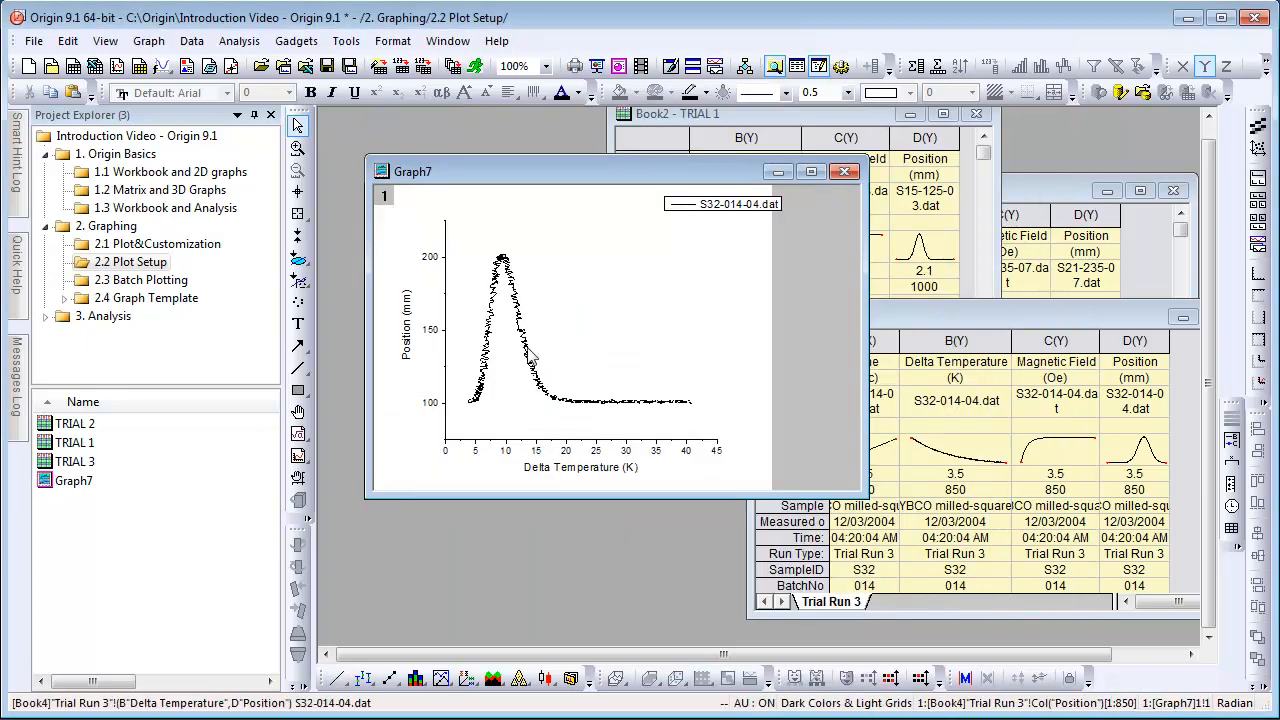
Change the plot's X data to Time and adjust the trial-run curves shown
{"action": "right_click", "coordinate": [530, 356]}
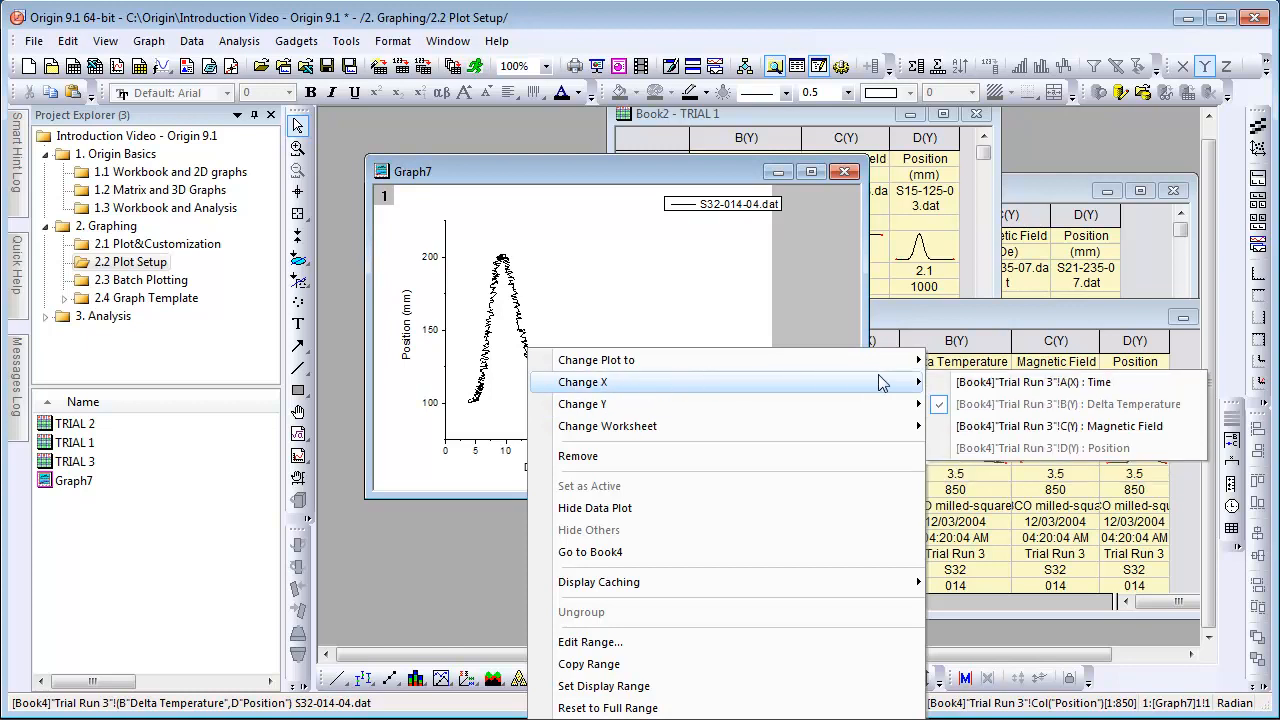
{"action": "left_click", "coordinate": [1032, 382]}
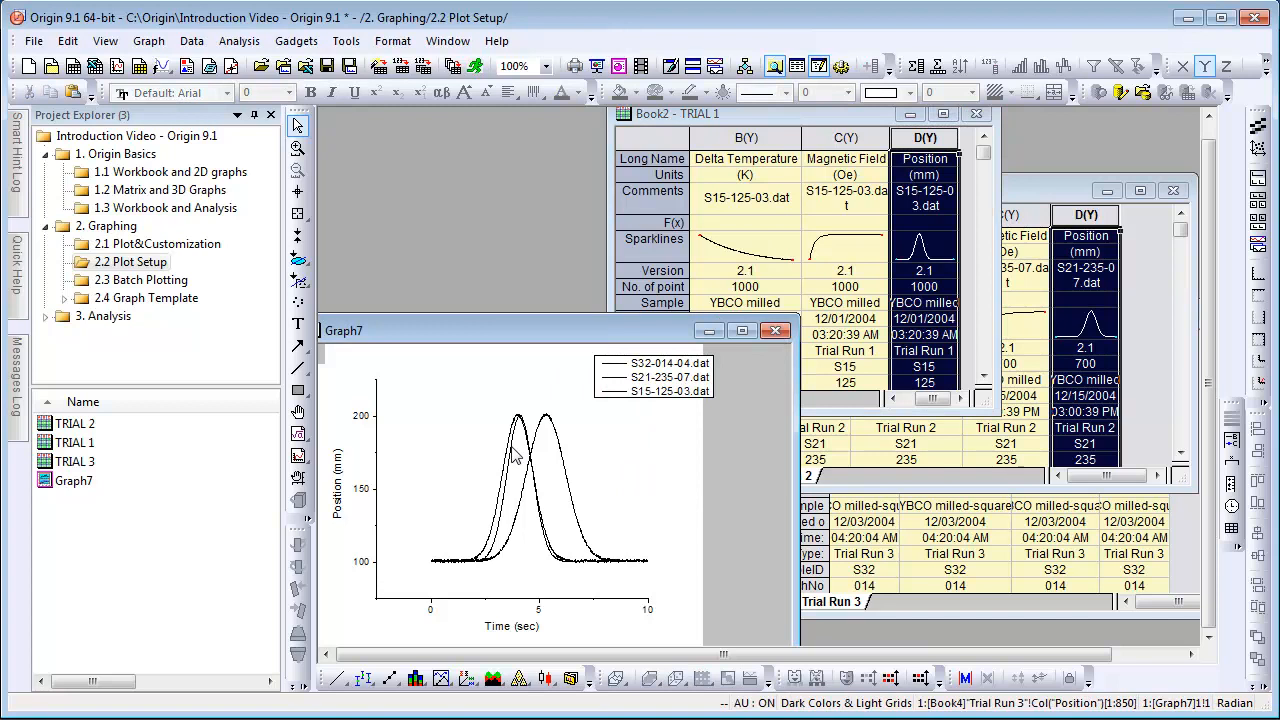
{"action": "right_click", "coordinate": [516, 450]}
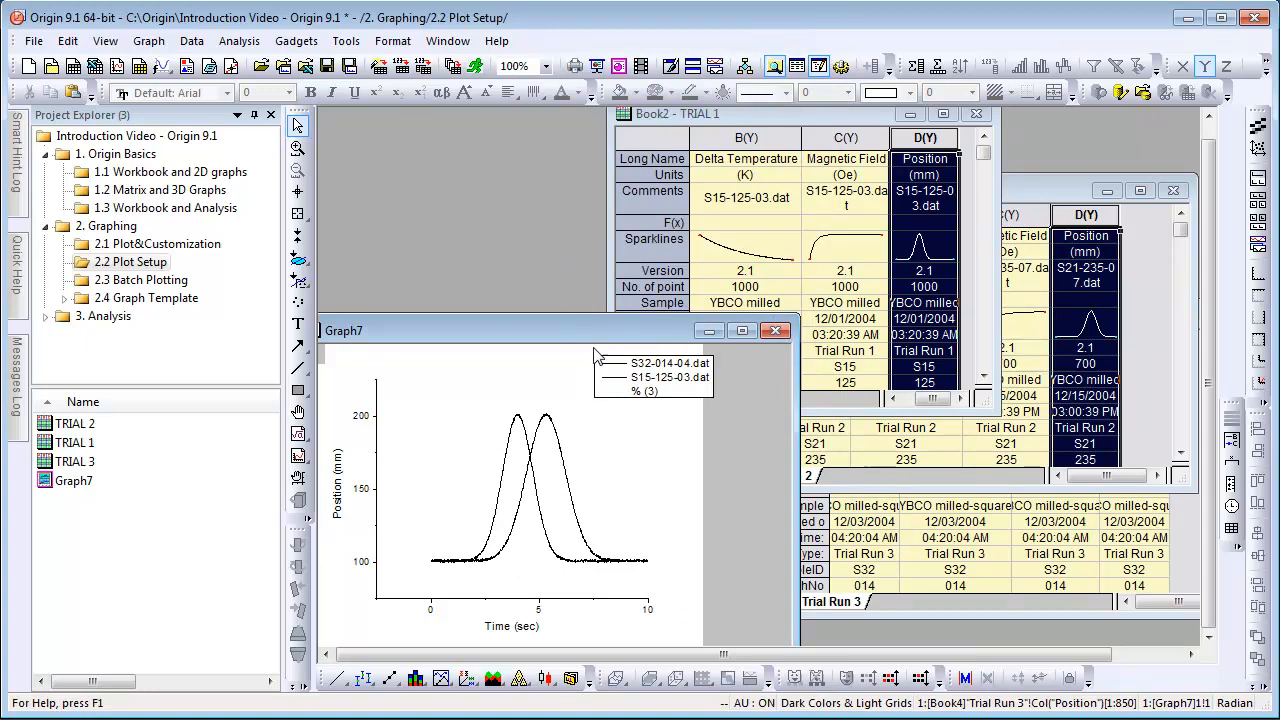
Reconstruct the legend to match the two plotted curves
{"action": "right_click", "coordinate": [650, 376]}
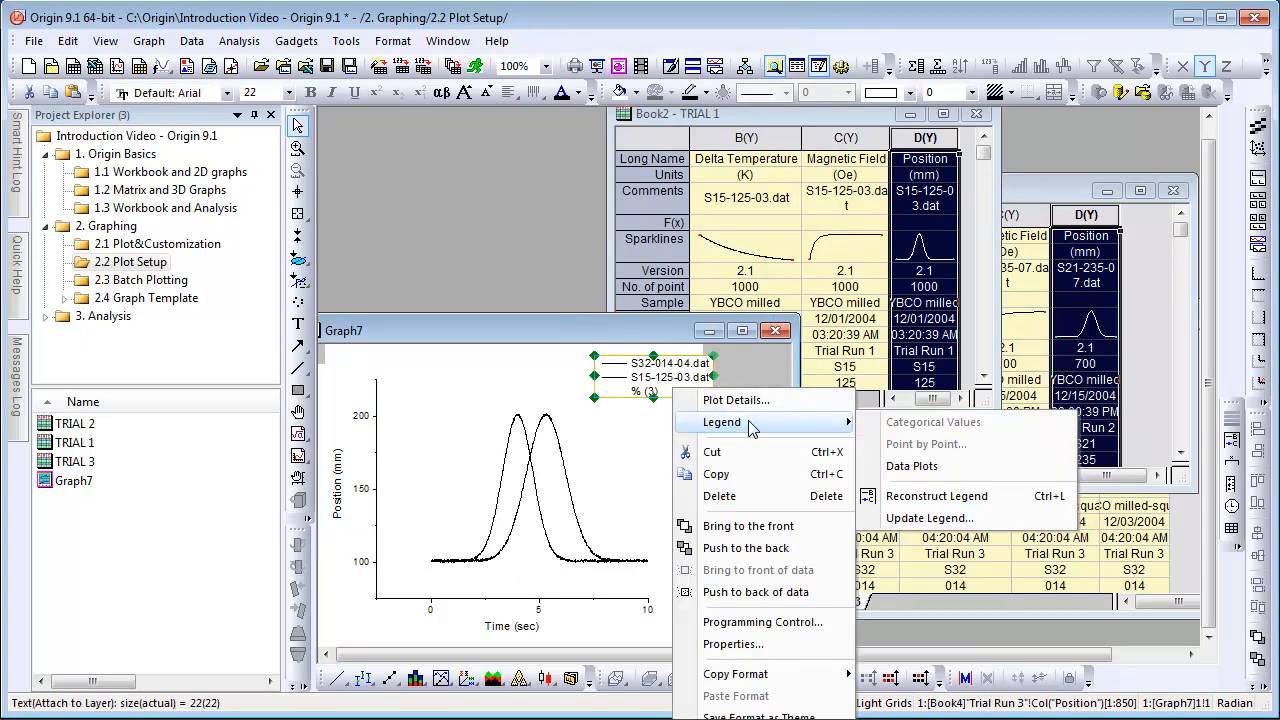
{"action": "mouse_move", "coordinate": [936, 496]}
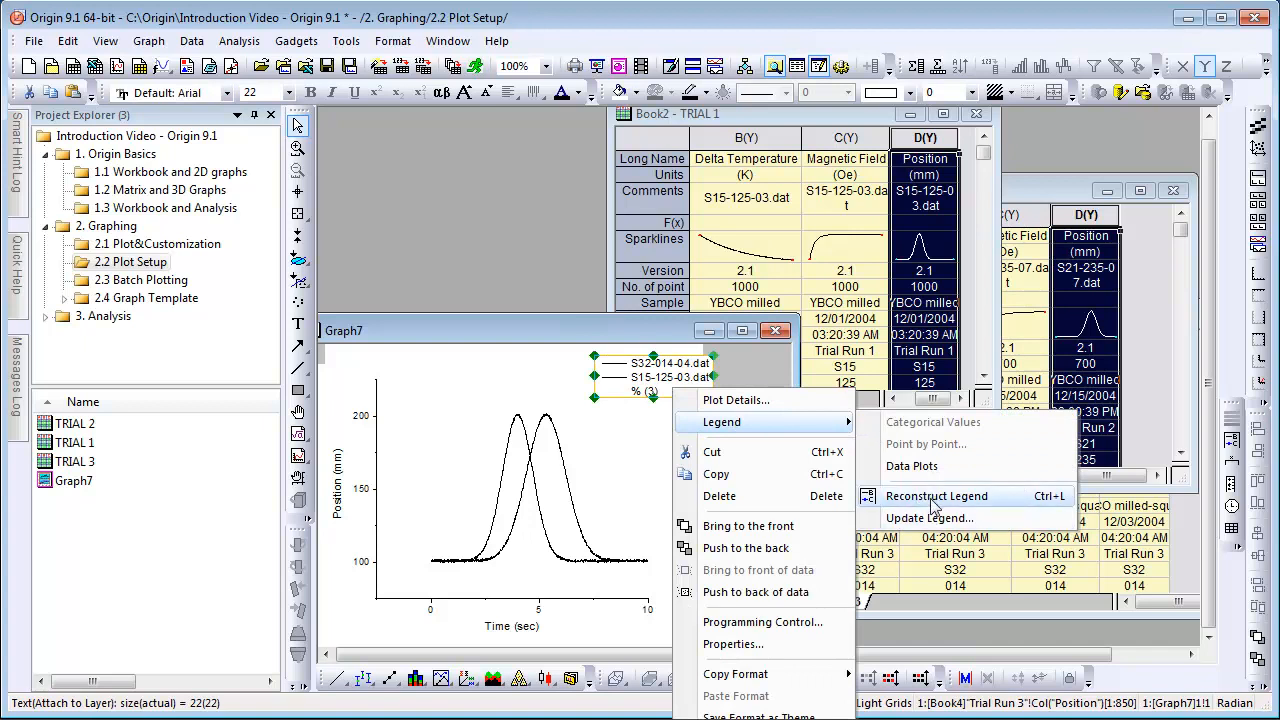
{"action": "left_click", "coordinate": [936, 496]}
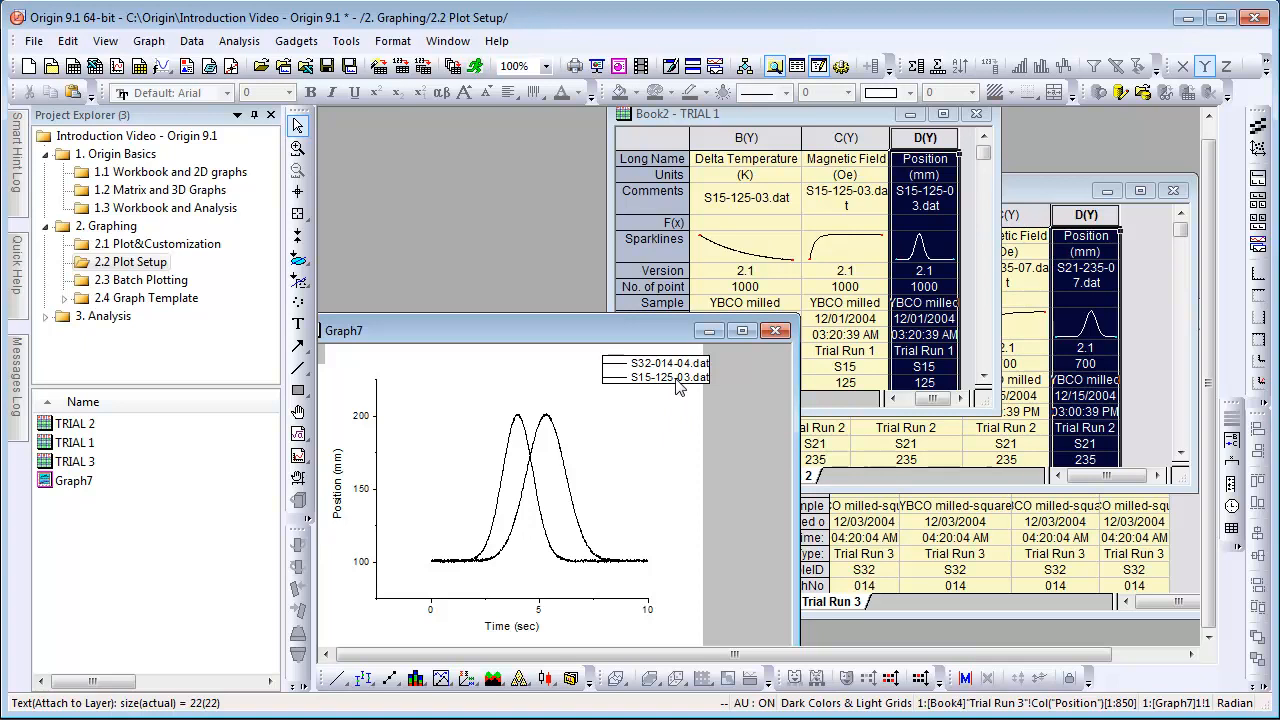
{"action": "right_click", "coordinate": [656, 370]}
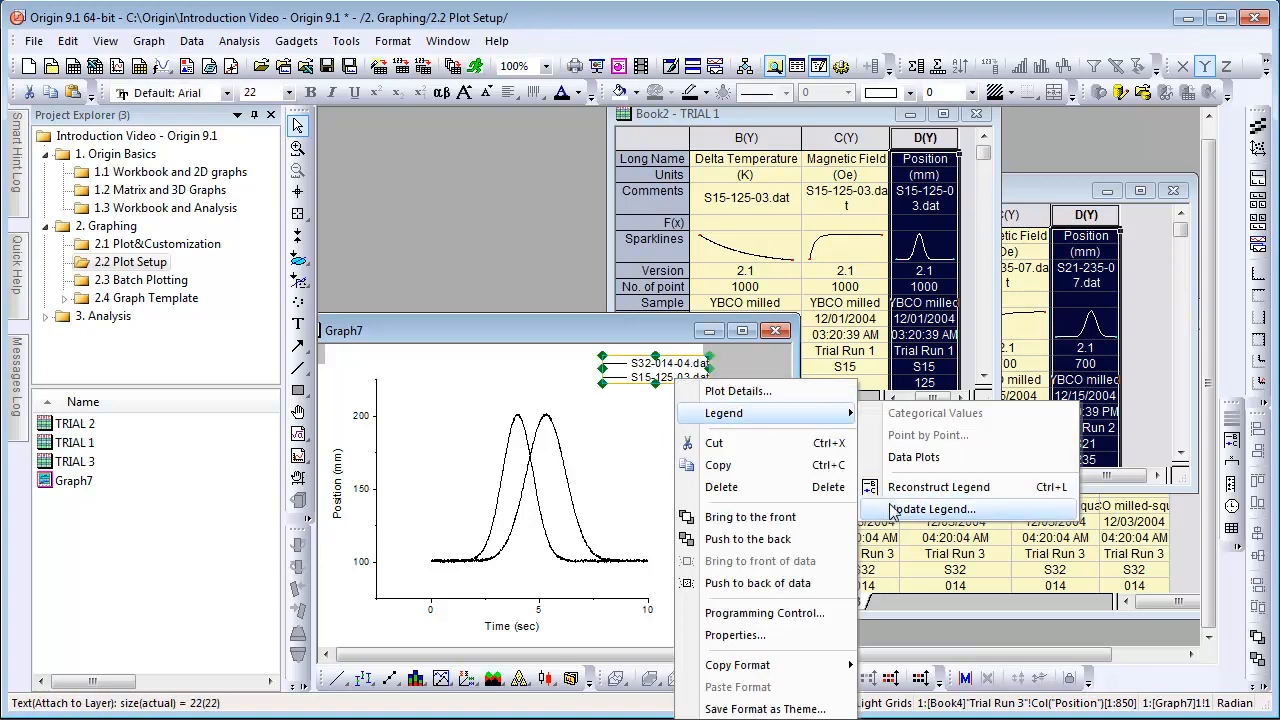
{"action": "left_click", "coordinate": [930, 510]}
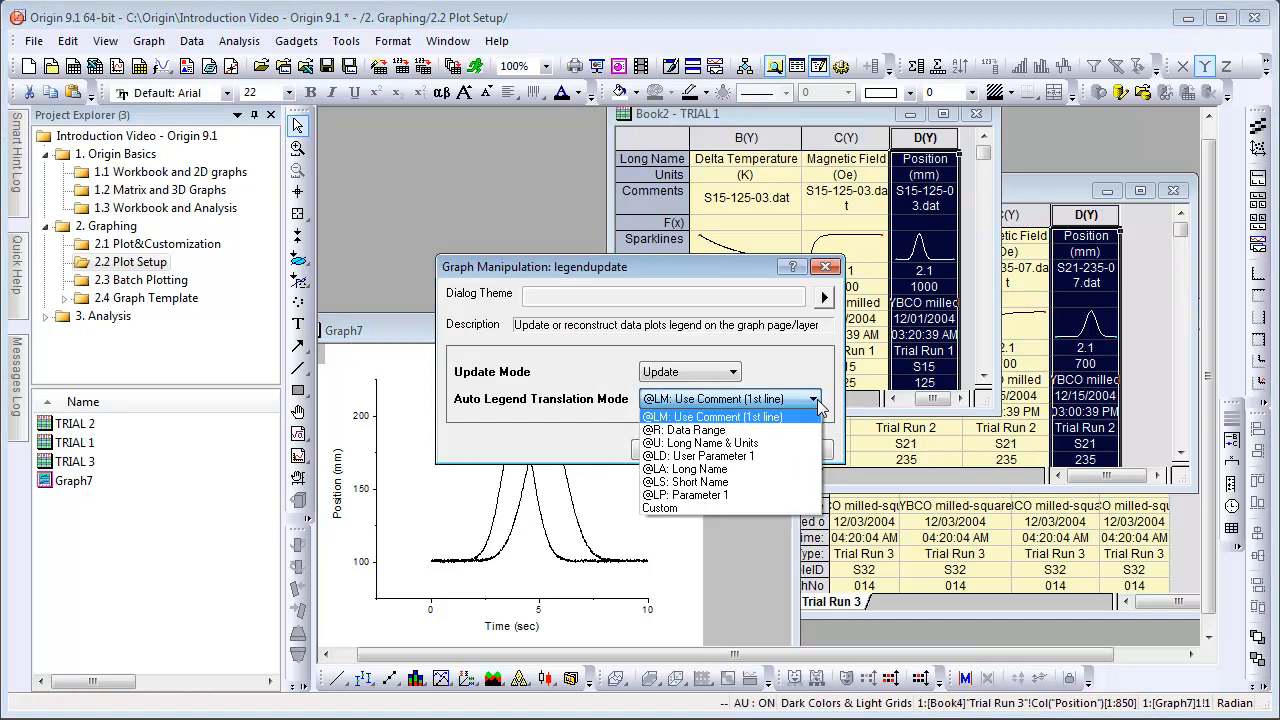
{"action": "left_click", "coordinate": [660, 508]}
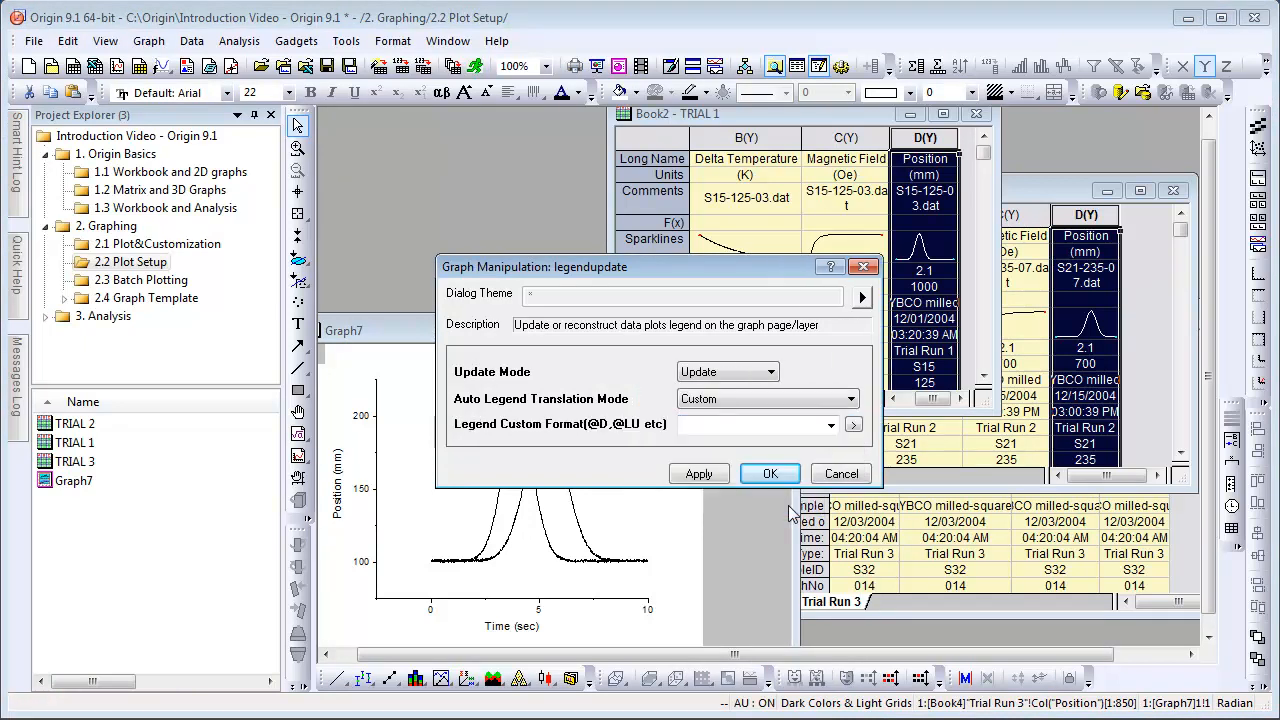
{"action": "left_click", "coordinate": [852, 424]}
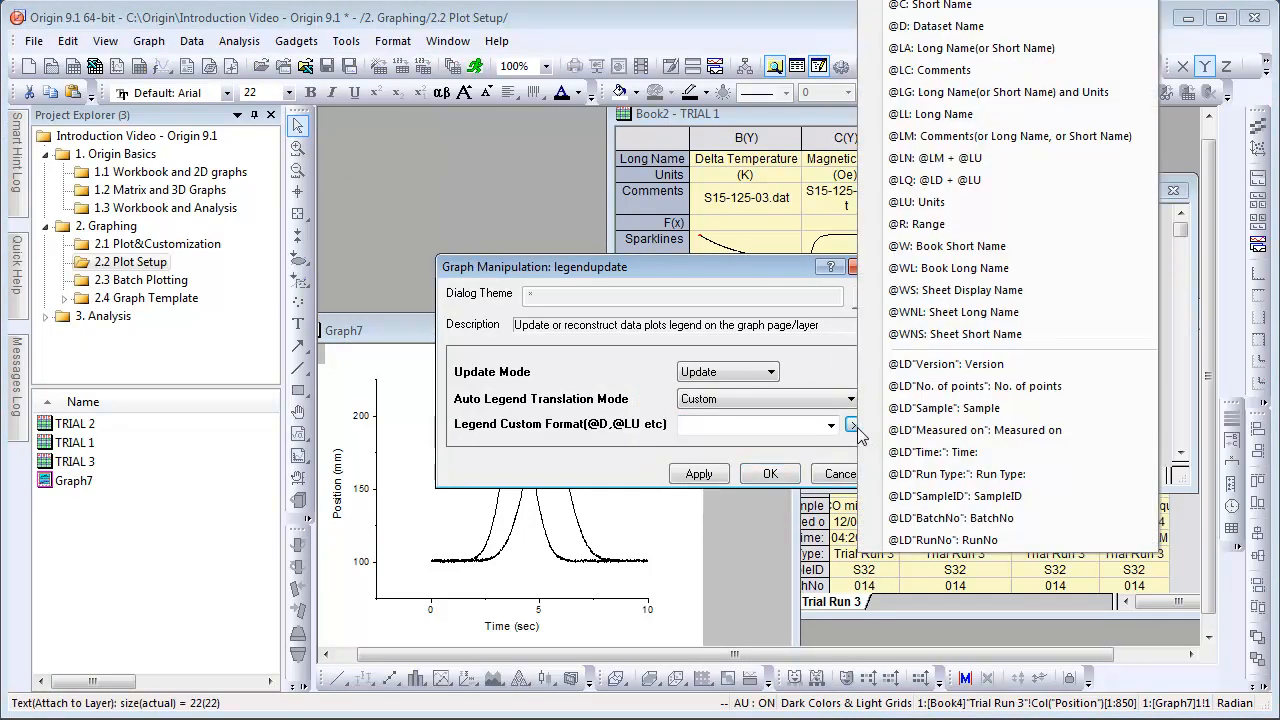
{"action": "left_click", "coordinate": [956, 332]}
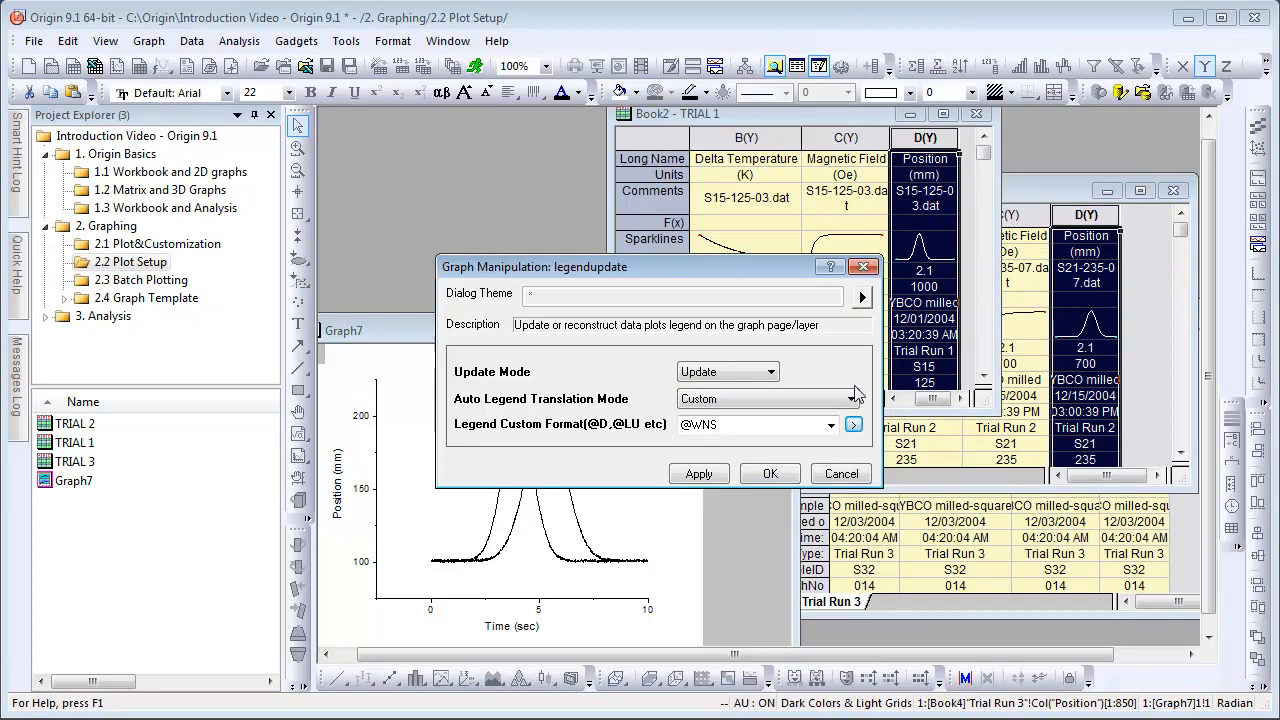
{"action": "left_click", "coordinate": [770, 472]}
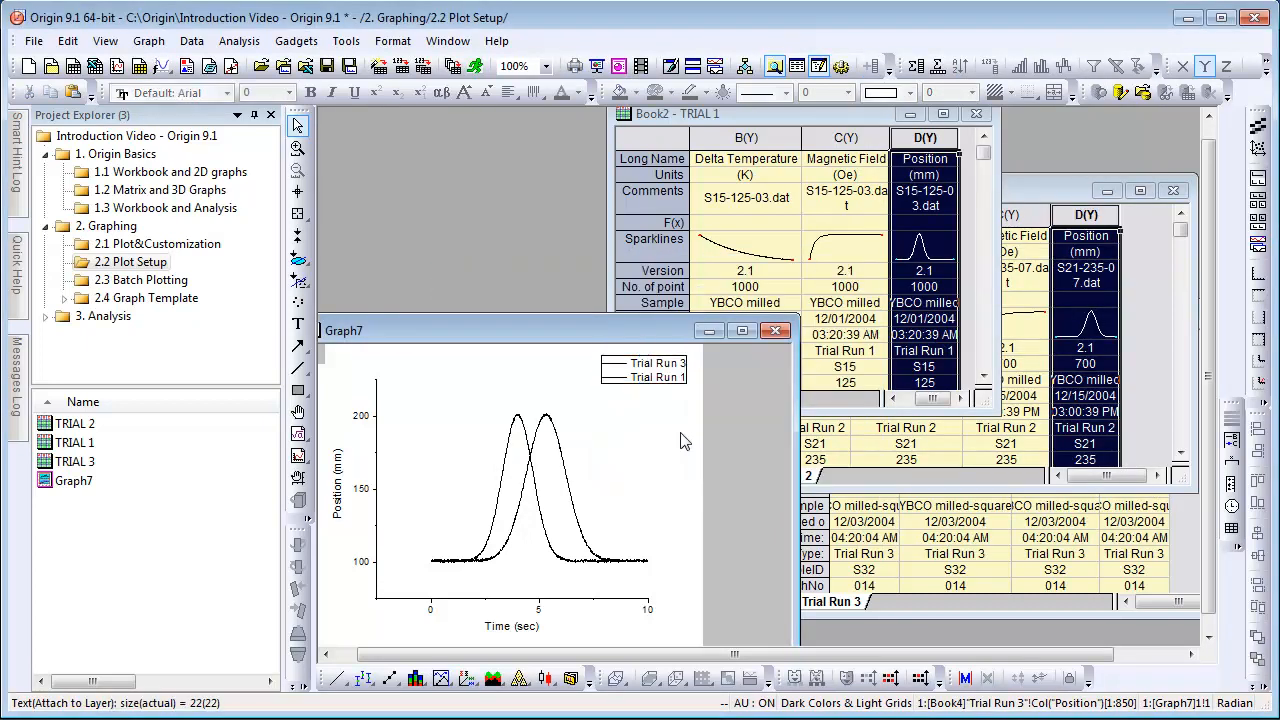
{"action": "mouse_move", "coordinate": [604, 460]}
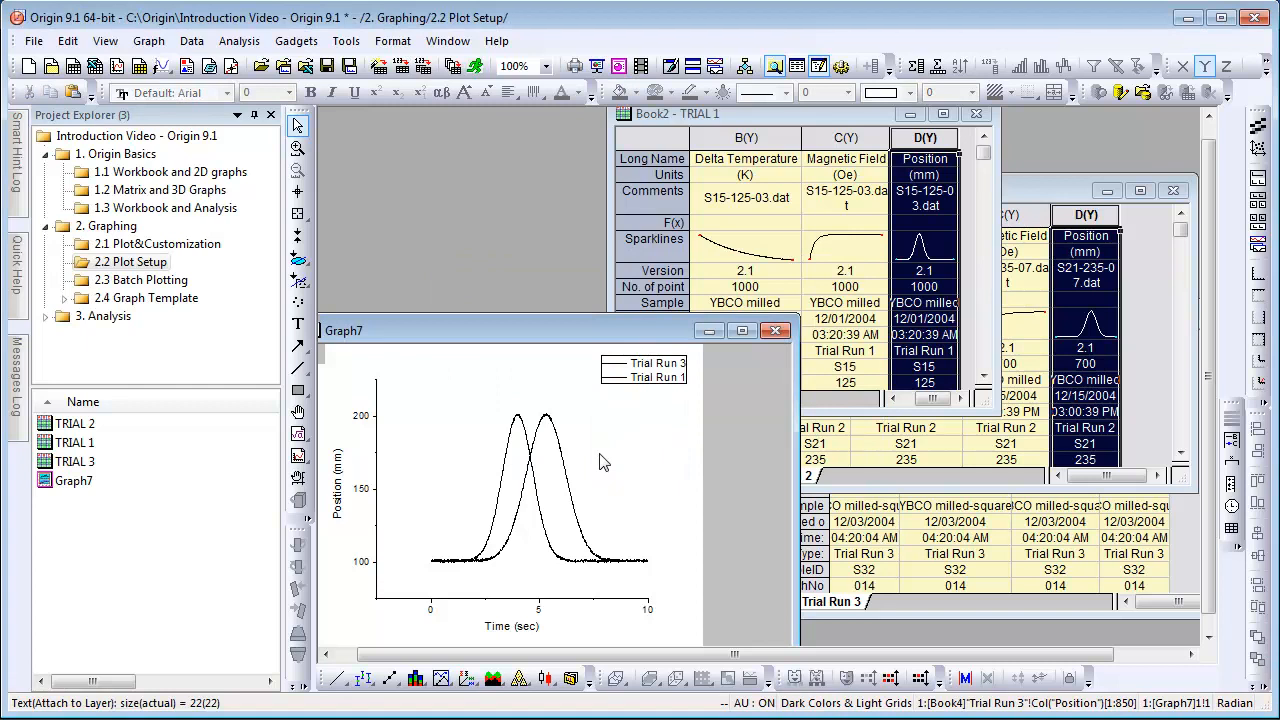
{"action": "mouse_move", "coordinate": [580, 388]}
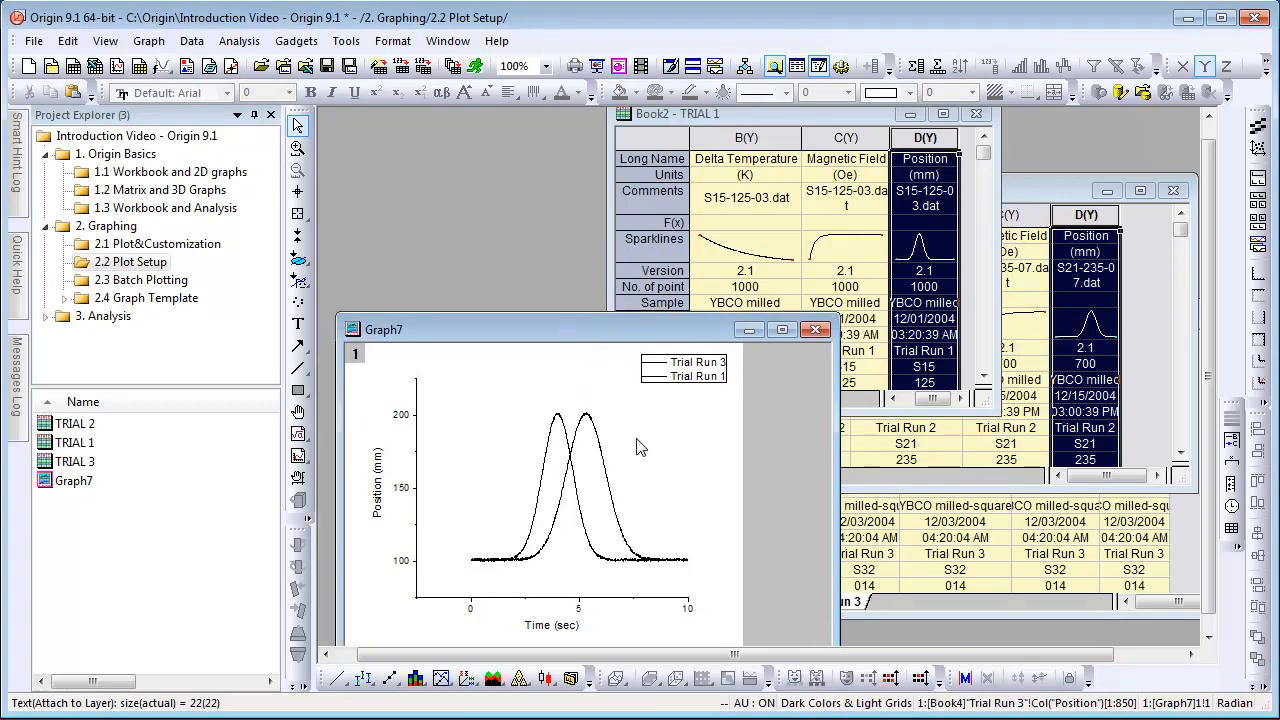
{"action": "mouse_move", "coordinate": [444, 380]}
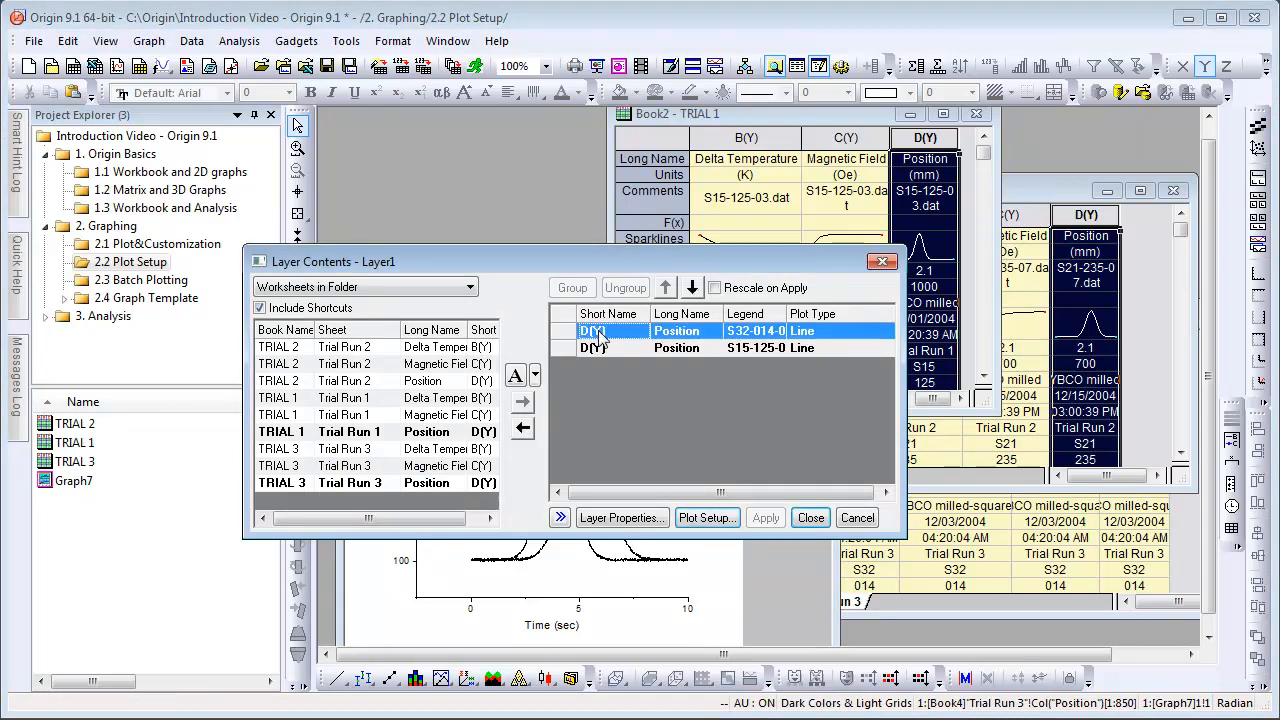
Group the two plotted Position curves in Layer Contents and confirm
{"action": "left_click", "coordinate": [572, 288]}
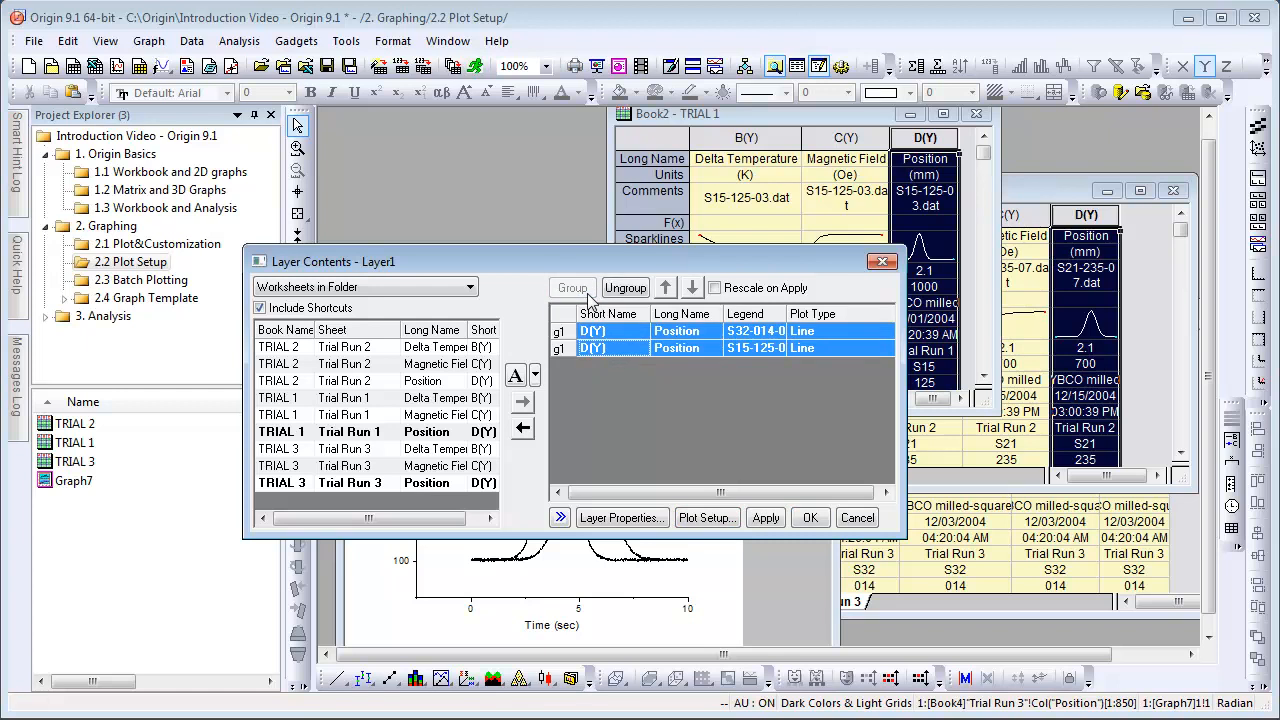
{"action": "left_click", "coordinate": [810, 516]}
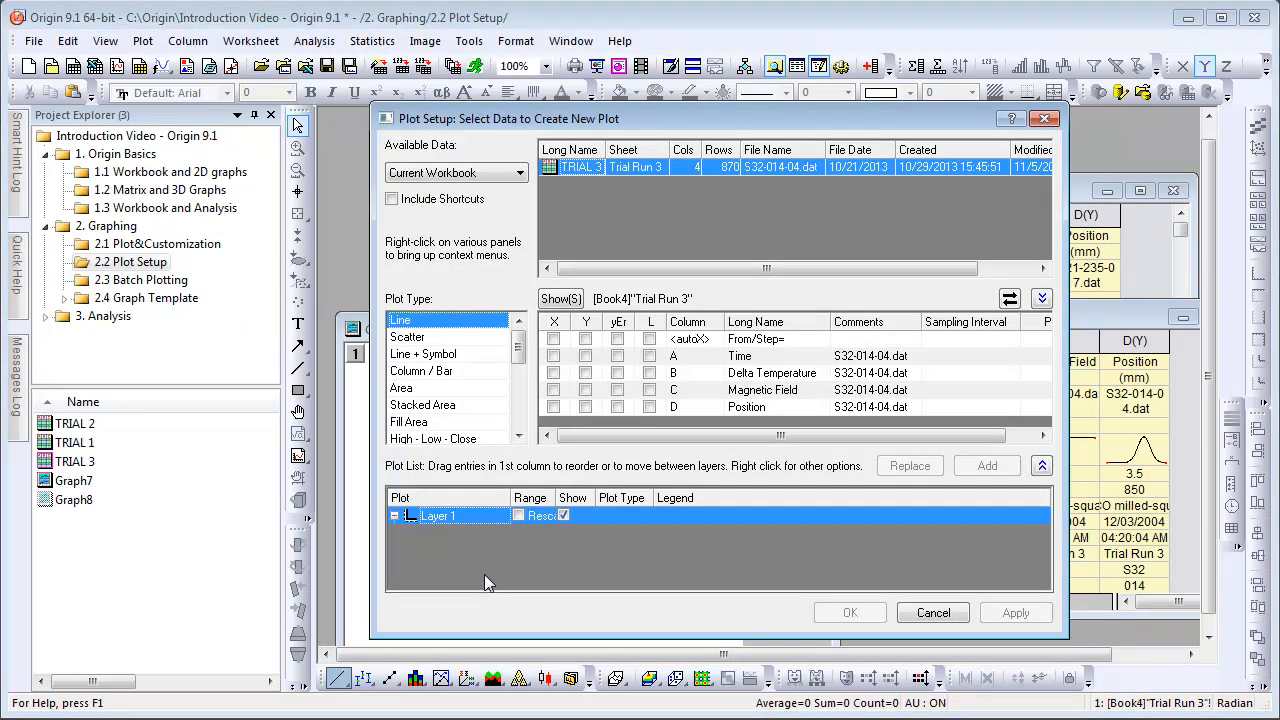
In Plot Setup, plot Position vs Time from all three trial run worksheets in the folder into Graph8
{"action": "left_click", "coordinate": [518, 172]}
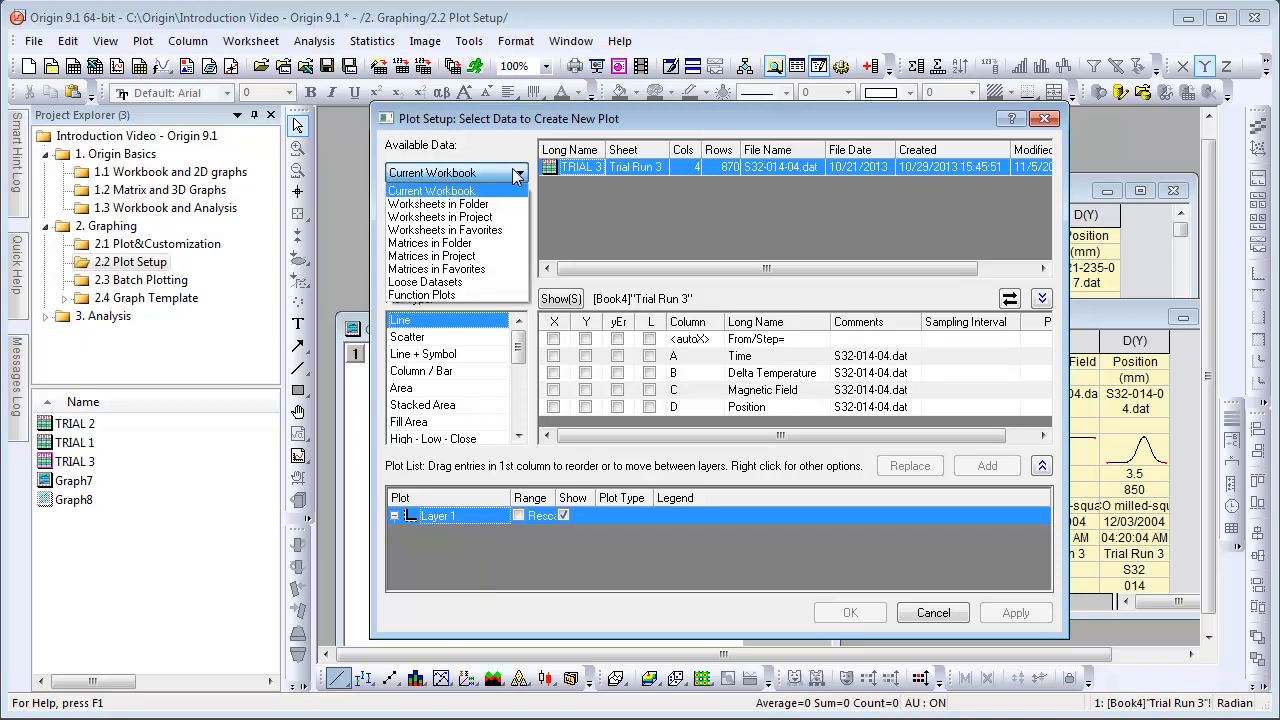
{"action": "left_click", "coordinate": [436, 204]}
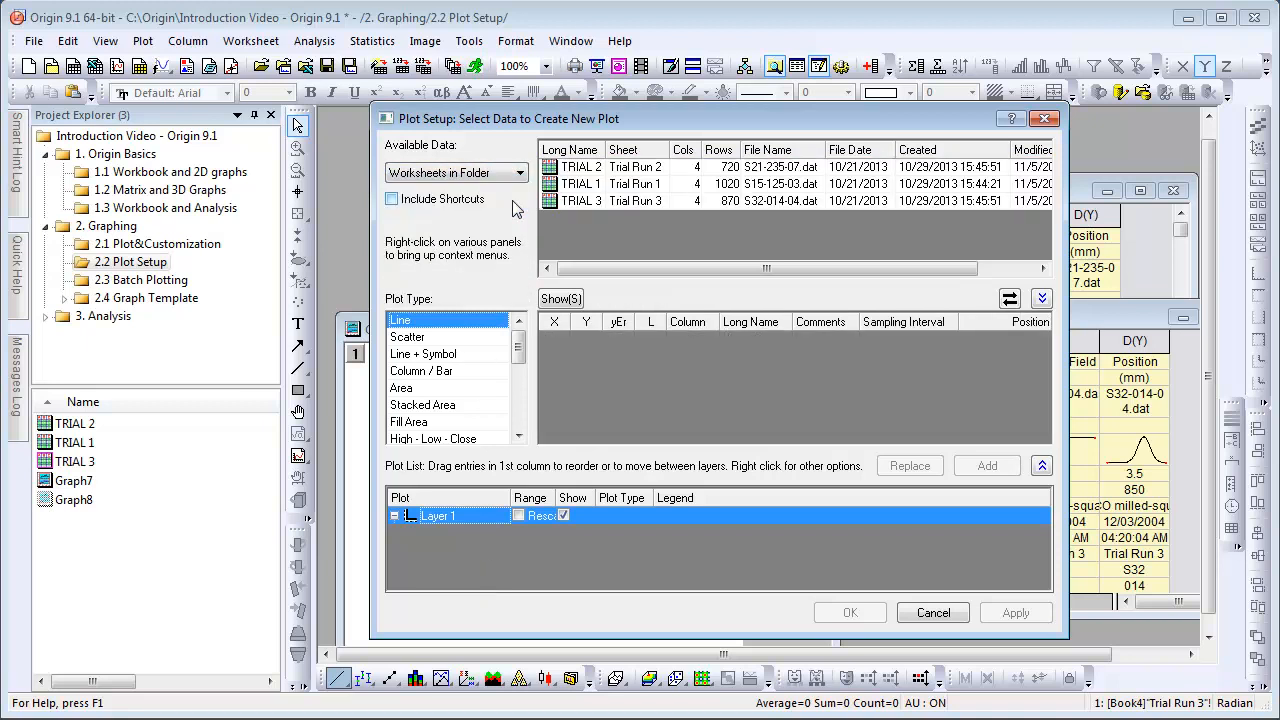
{"action": "left_click", "coordinate": [580, 168]}
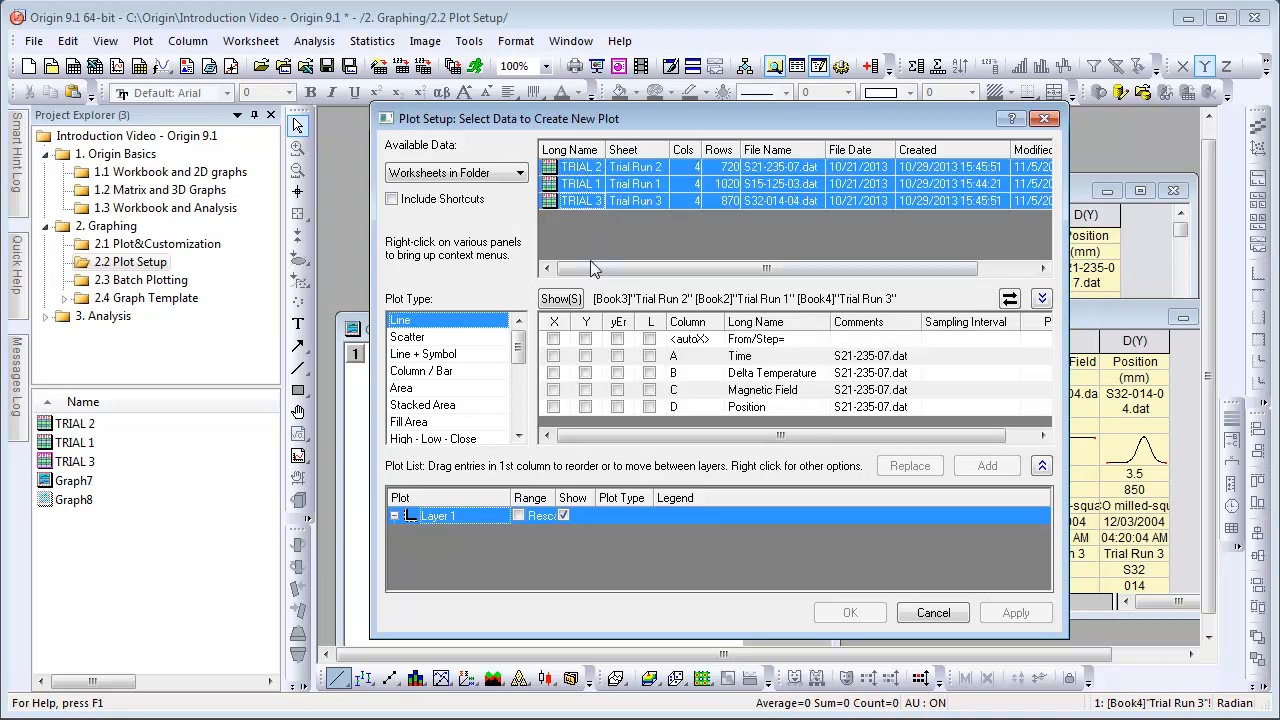
{"action": "left_click", "coordinate": [554, 356]}
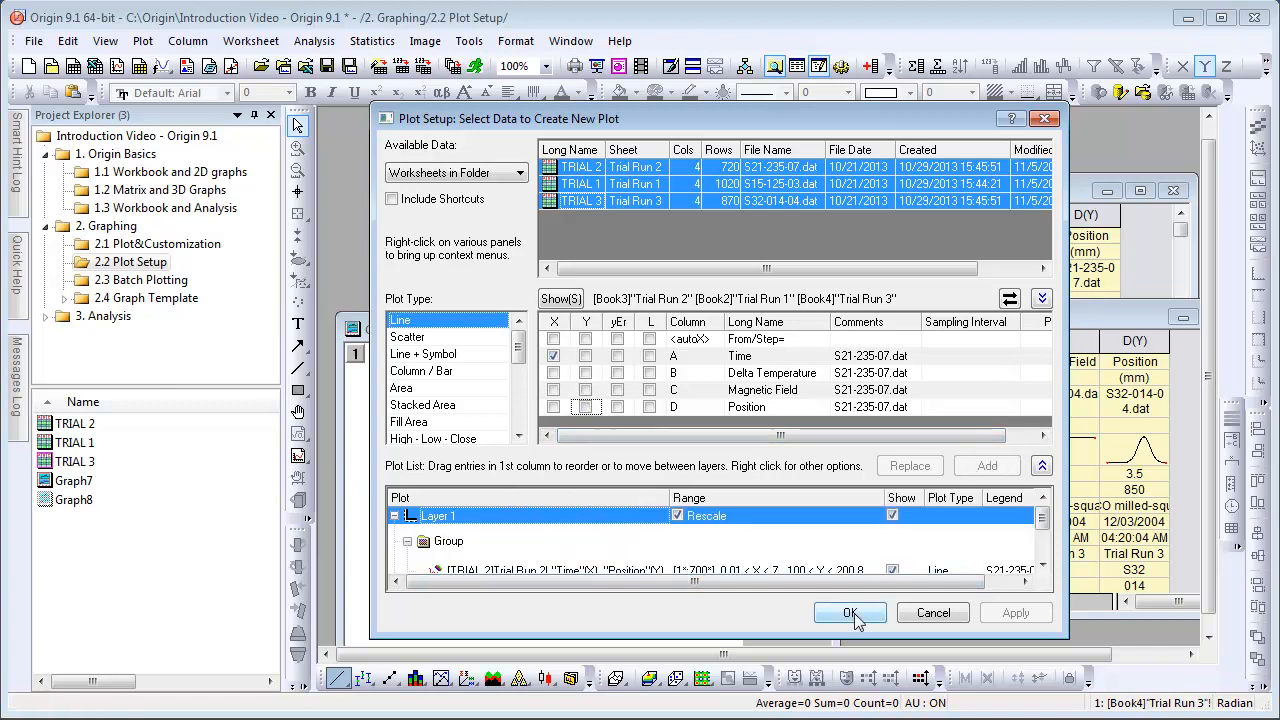
{"action": "left_click", "coordinate": [850, 612]}
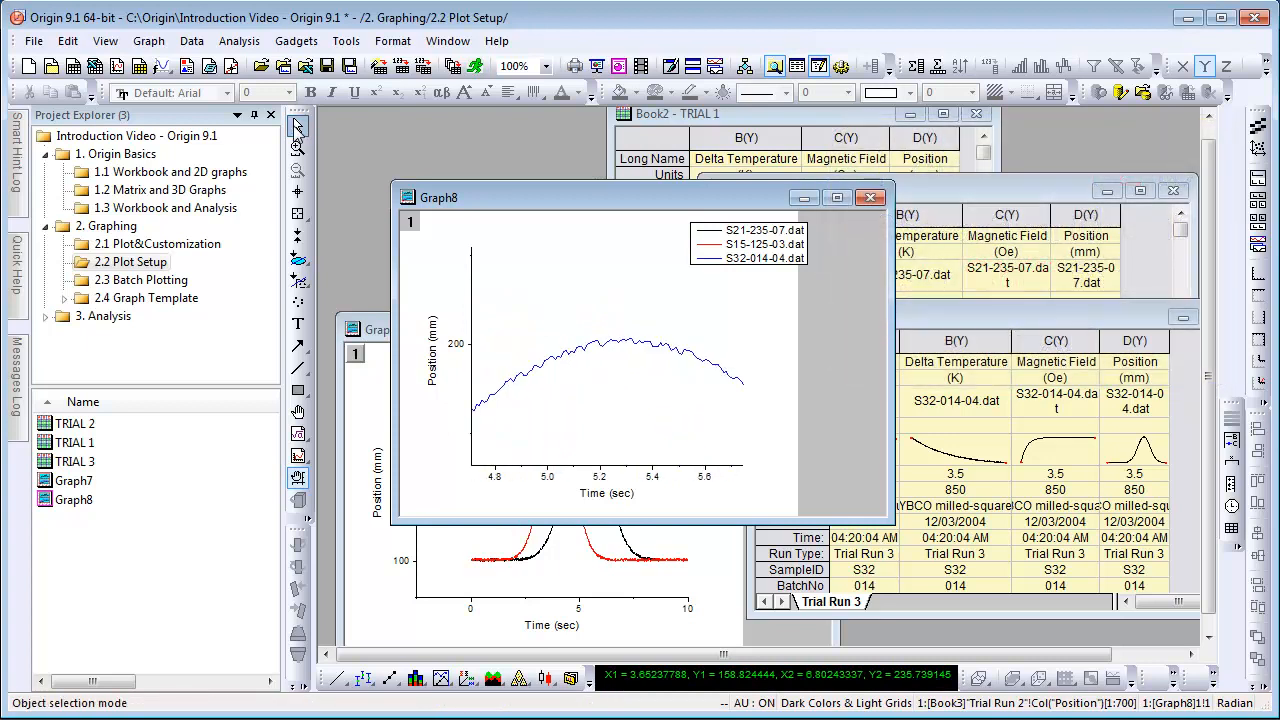
{"action": "left_click", "coordinate": [298, 214]}
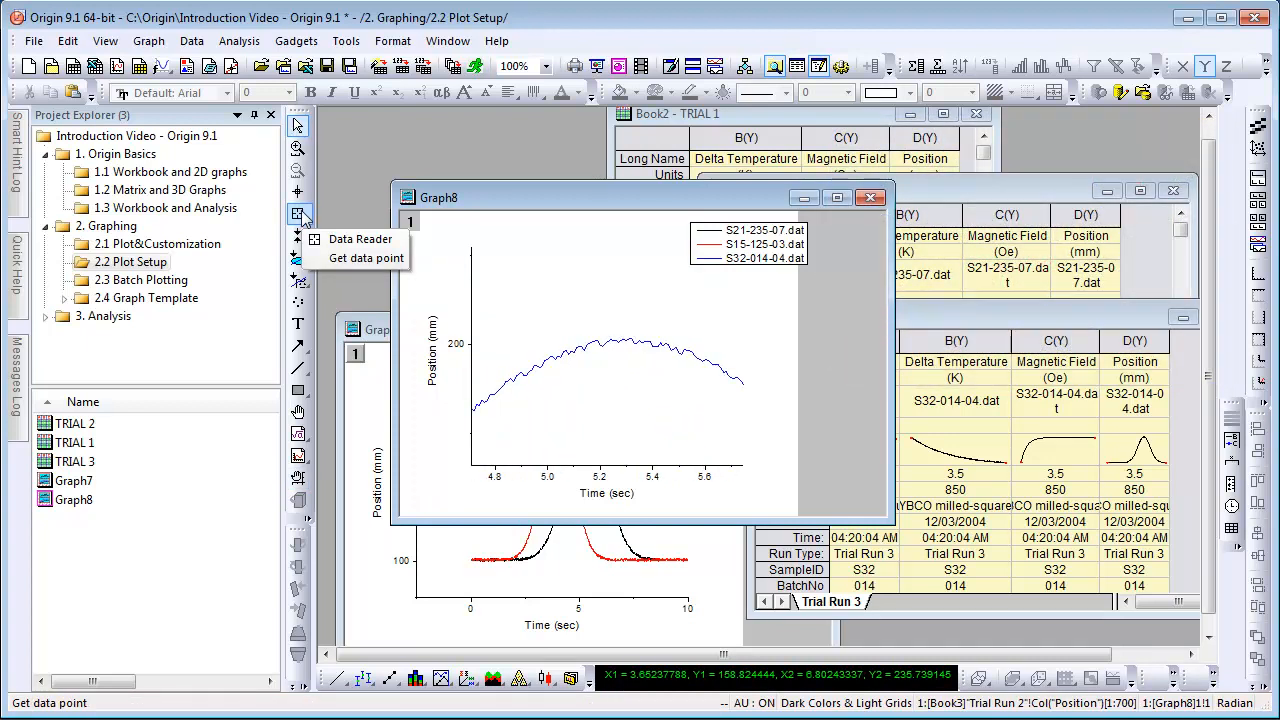
{"action": "left_click", "coordinate": [364, 258]}
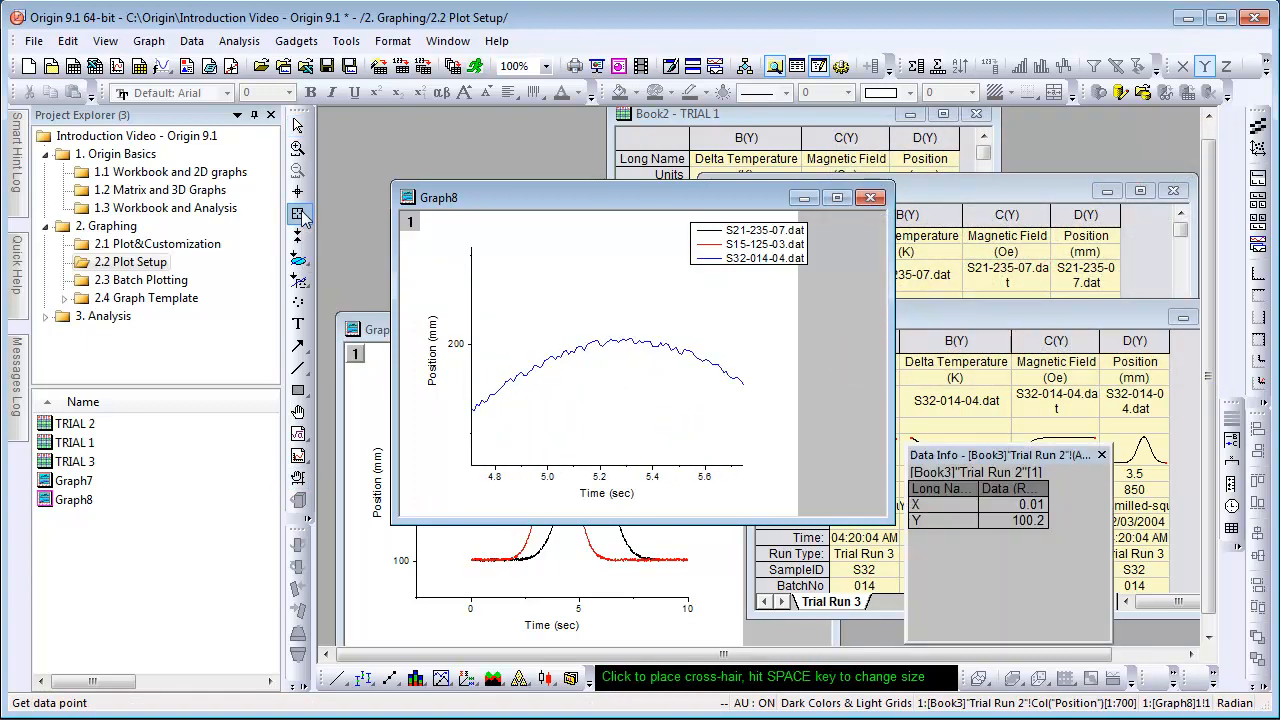
{"action": "left_click", "coordinate": [628, 340]}
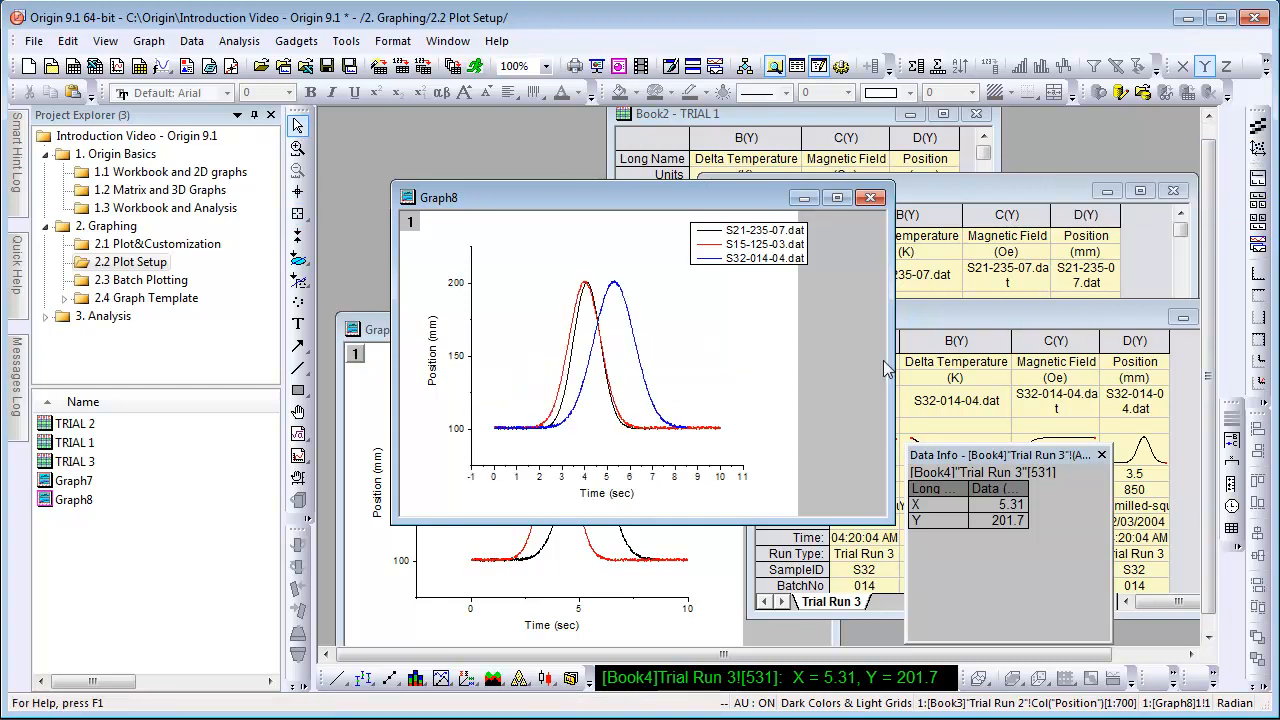
{"action": "mouse_move", "coordinate": [860, 378]}
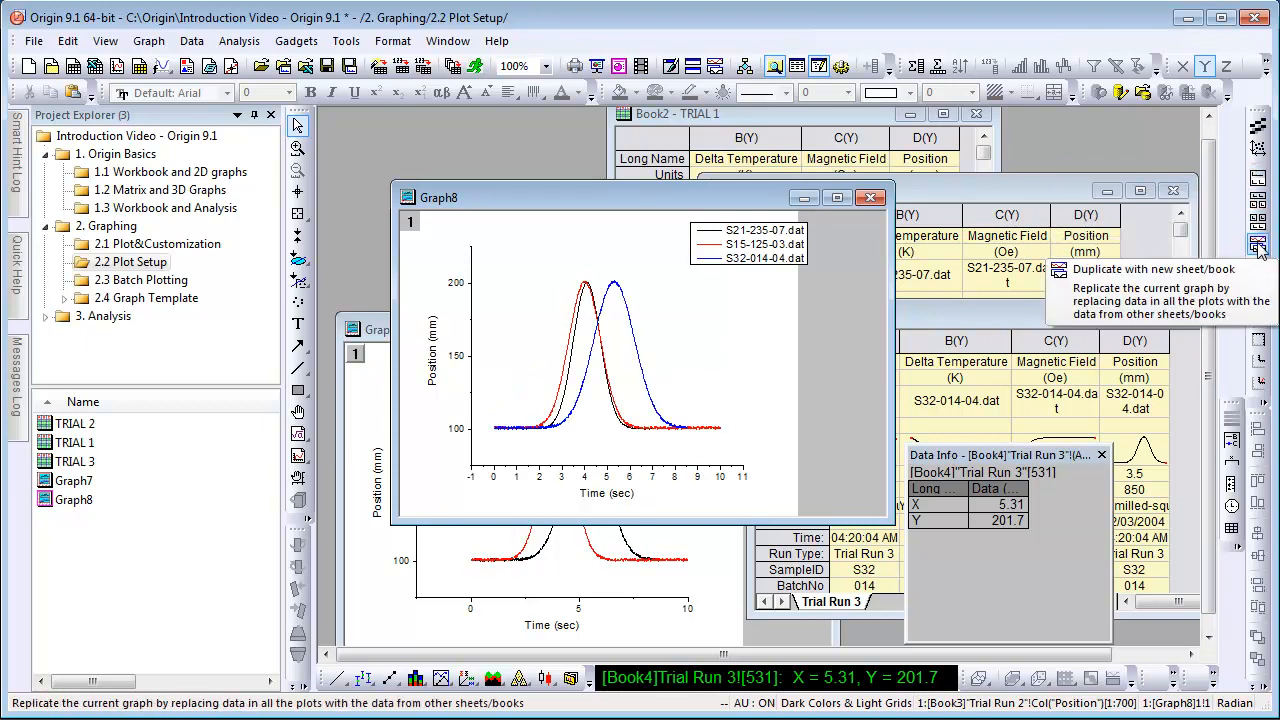
{"action": "mouse_move", "coordinate": [1258, 296]}
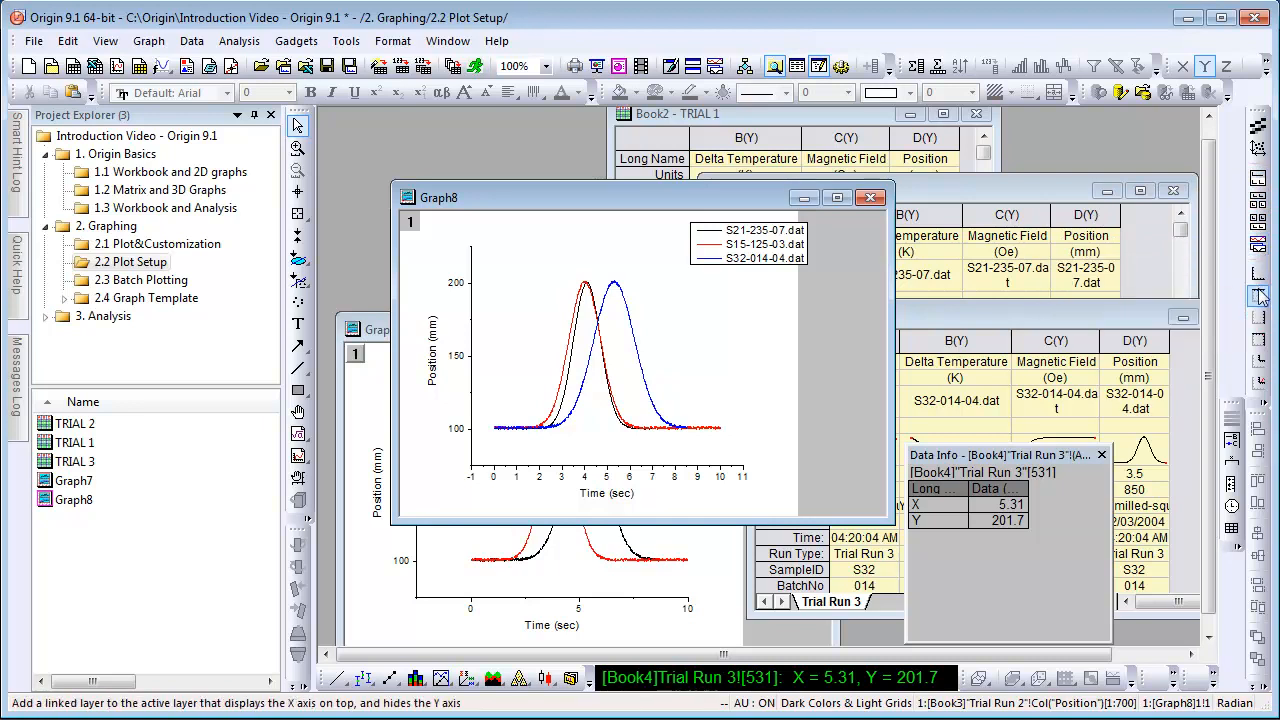
{"action": "mouse_move", "coordinate": [1258, 344]}
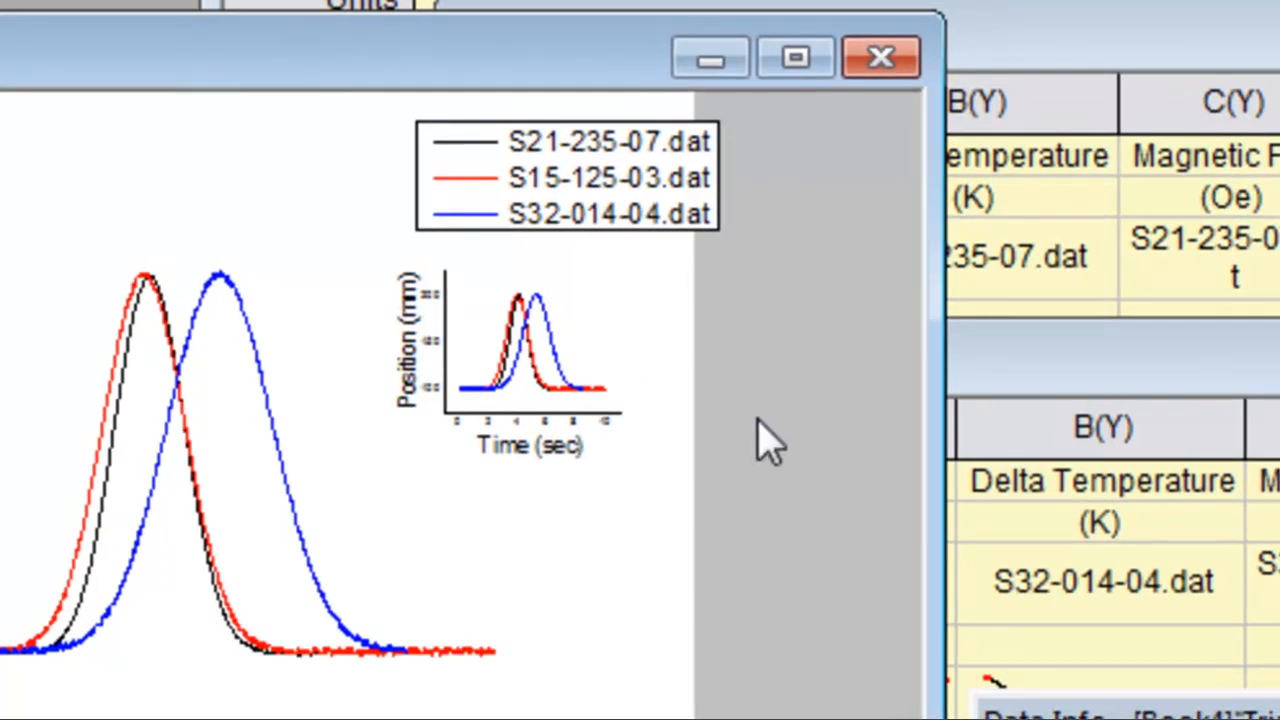
{"action": "mouse_move", "coordinate": [710, 440]}
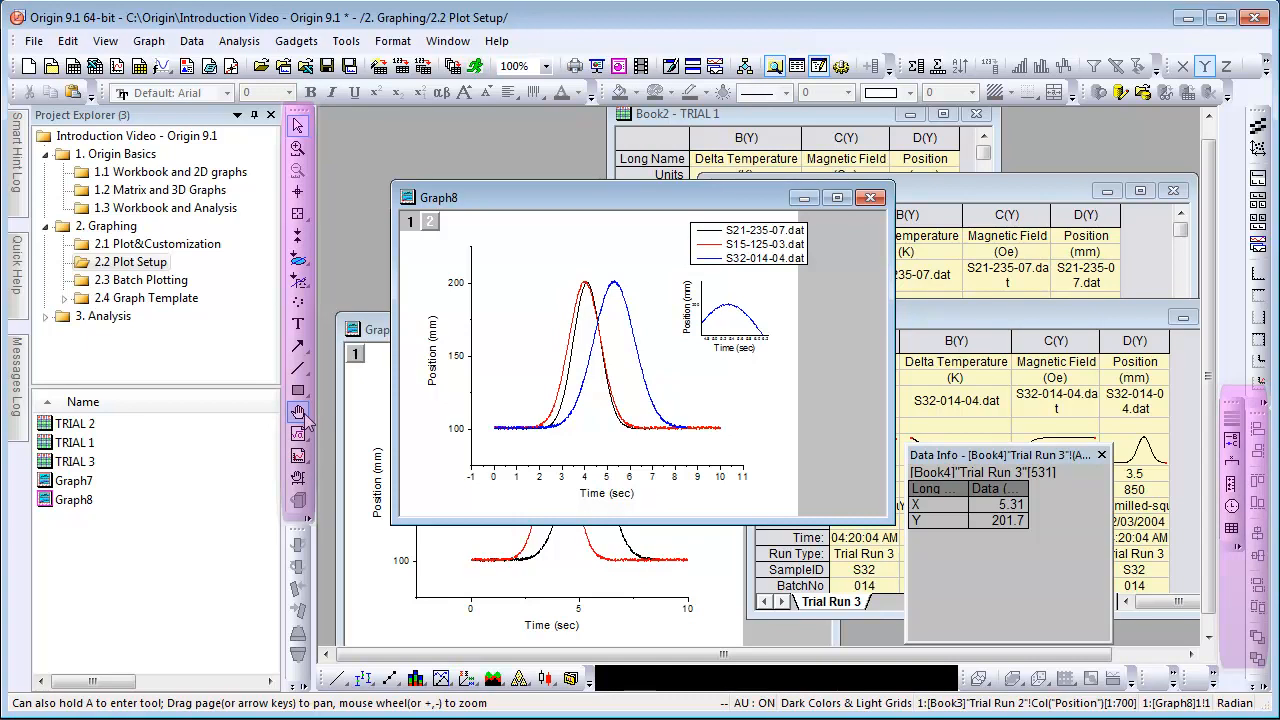
{"action": "mouse_move", "coordinate": [298, 324]}
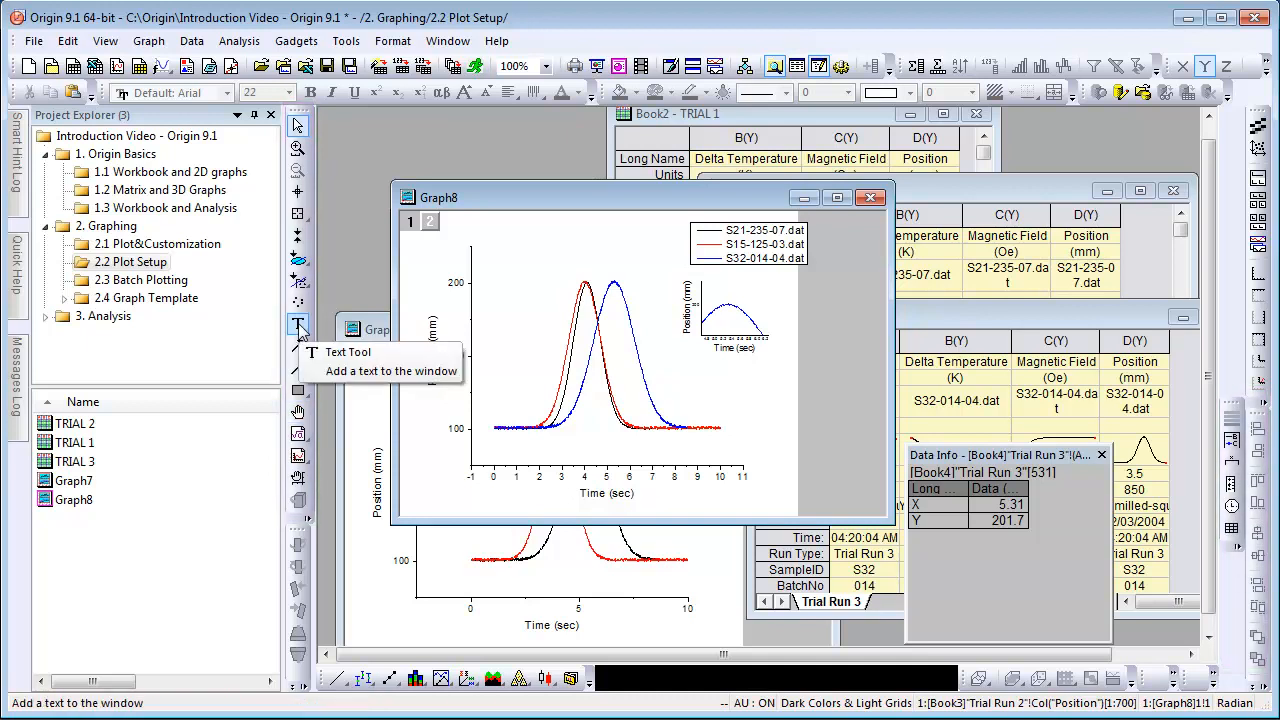
Add a text label reading 'Welcome to Origin' below the inset graph
{"action": "left_click", "coordinate": [298, 324]}
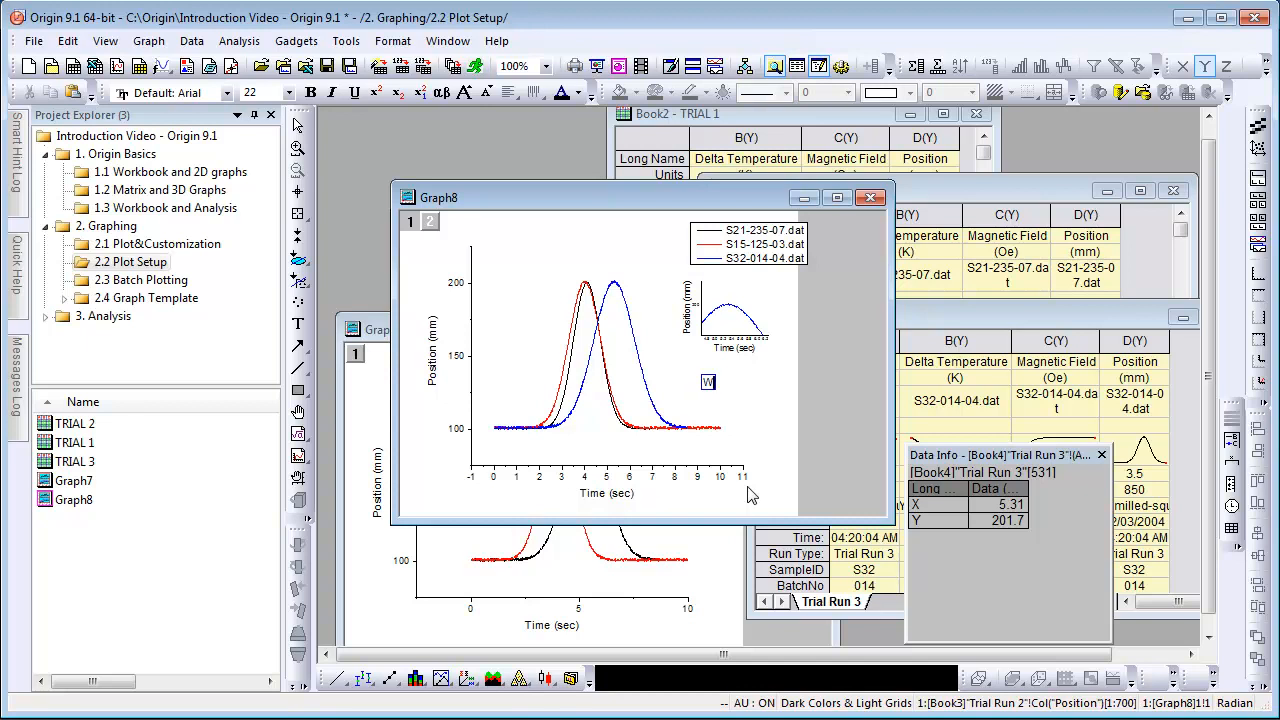
{"action": "type", "text": "Welcome to Origin"}
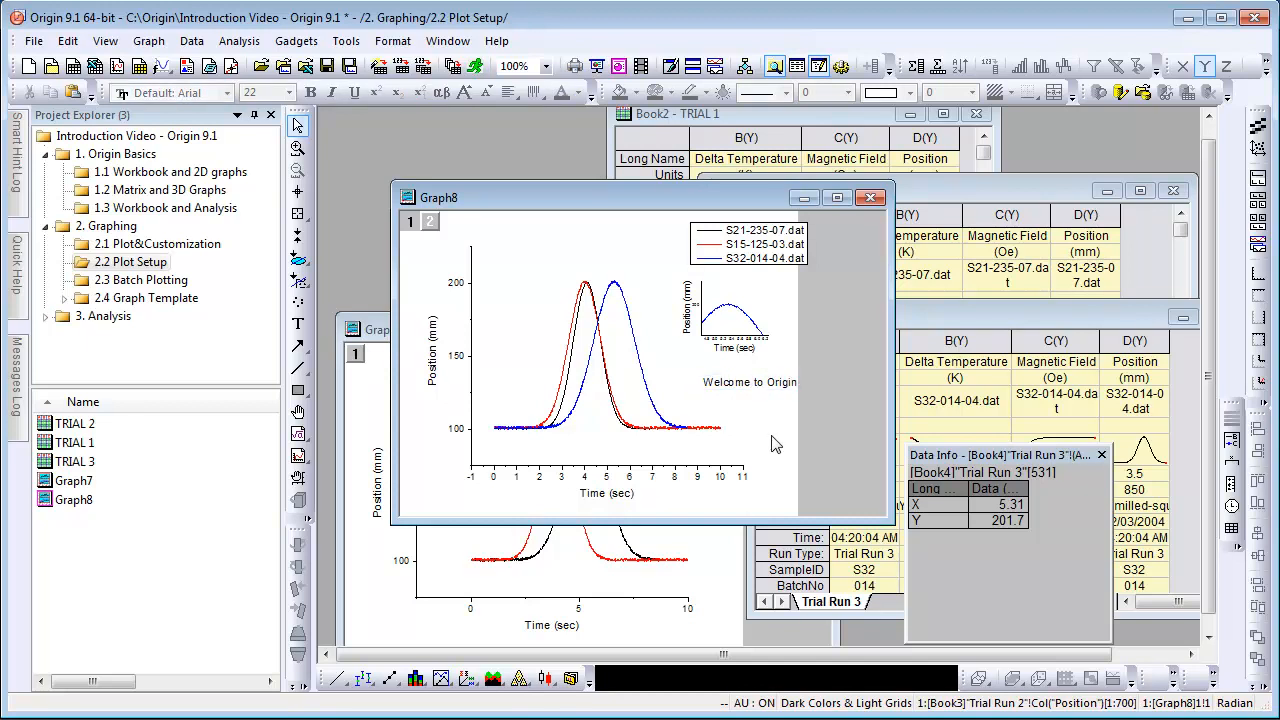
{"action": "left_click", "coordinate": [142, 280]}
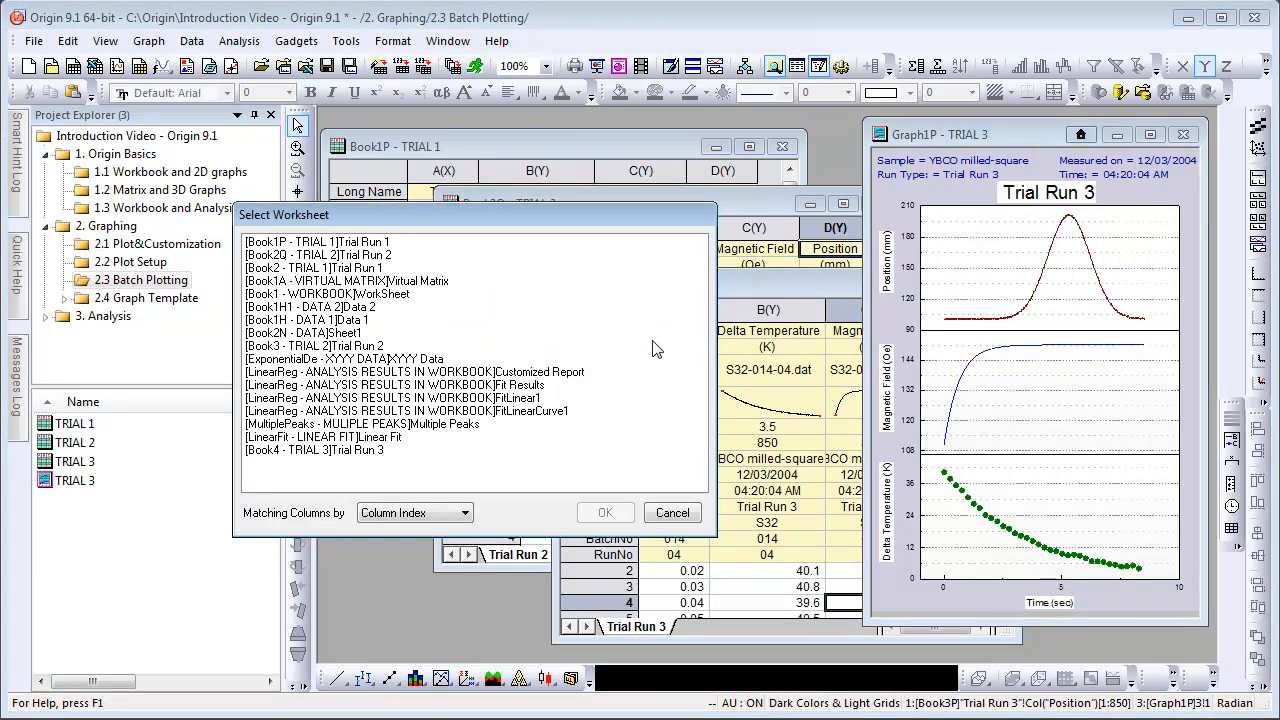
Batch-duplicate the Trial Run 3 graph for the Trial Run 1 and Trial Run 2 worksheets
{"action": "left_click", "coordinate": [320, 248]}
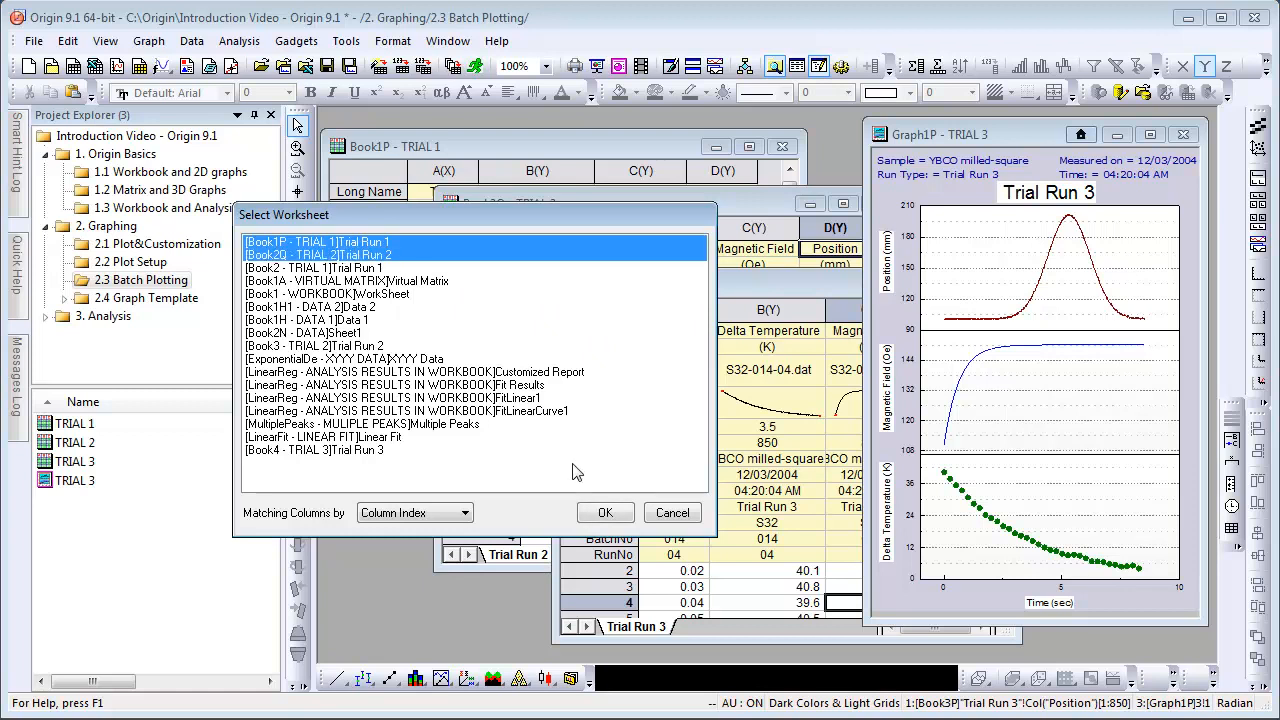
{"action": "left_click", "coordinate": [604, 512]}
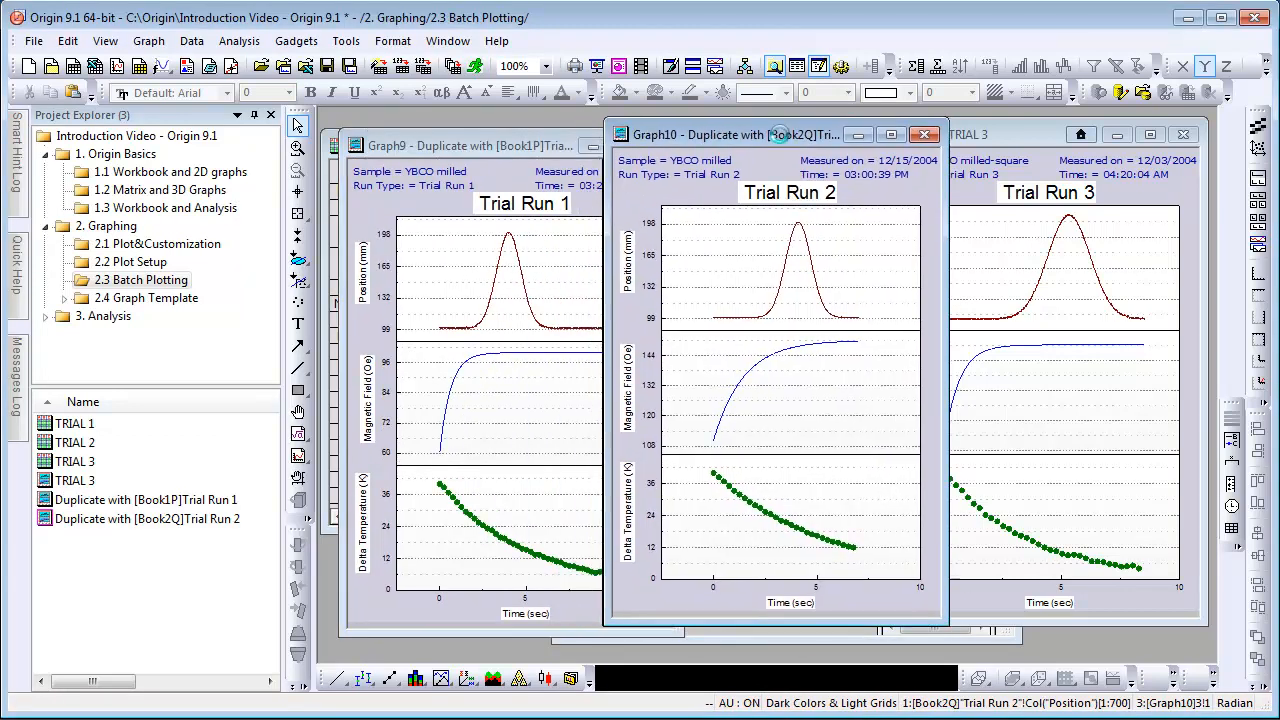
{"action": "mouse_move", "coordinate": [784, 140]}
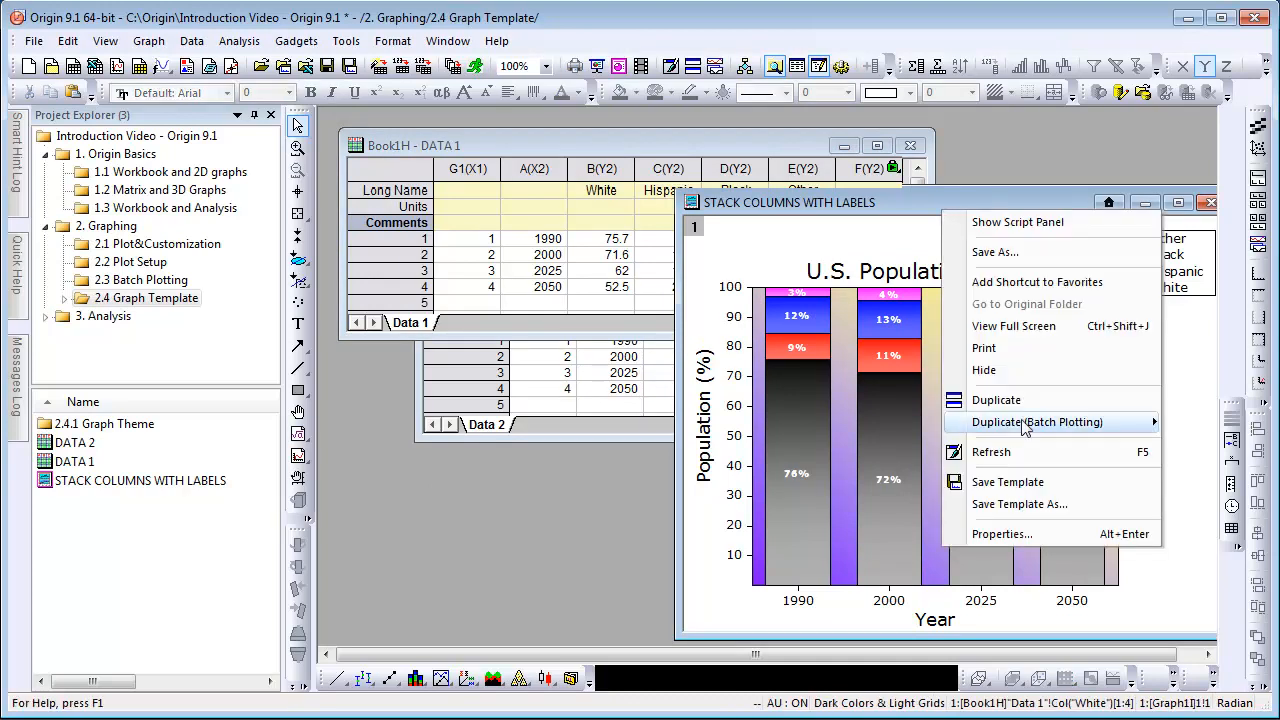
Save the stacked population graph as template 'Pop by Race' with description 'US population by race'
{"action": "left_click", "coordinate": [1020, 504]}
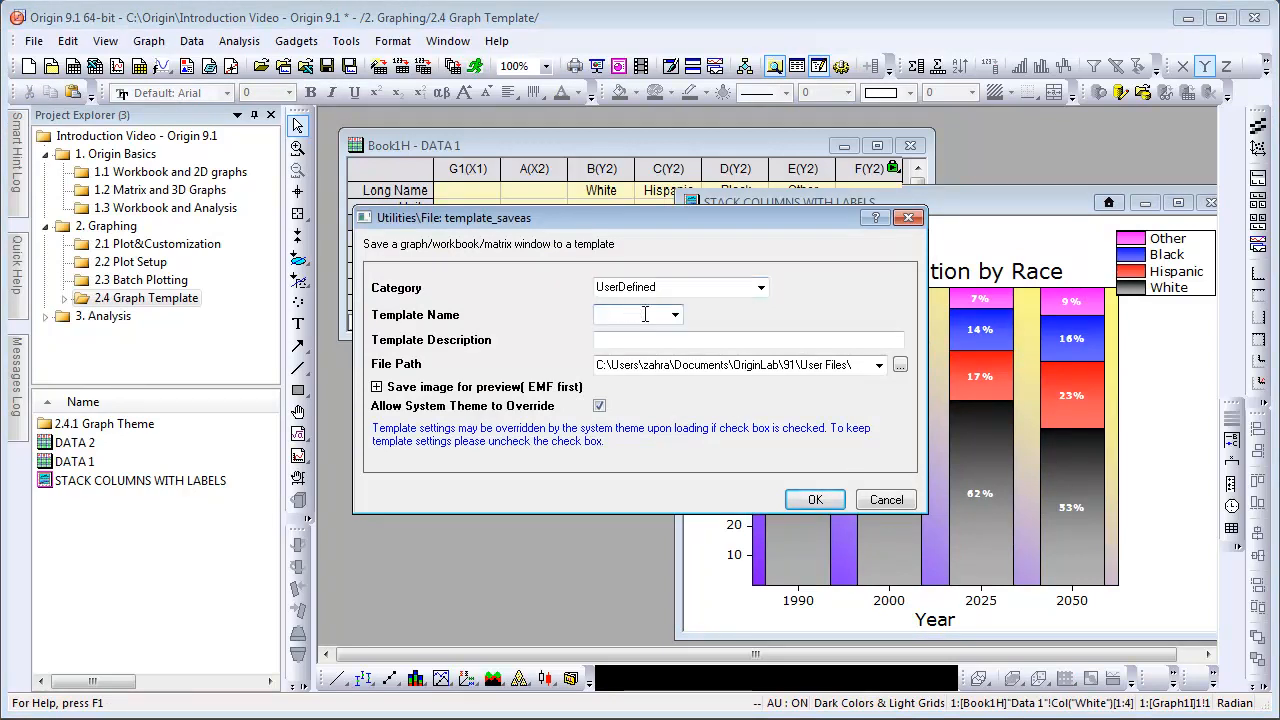
{"action": "type", "text": "Pop by Race"}
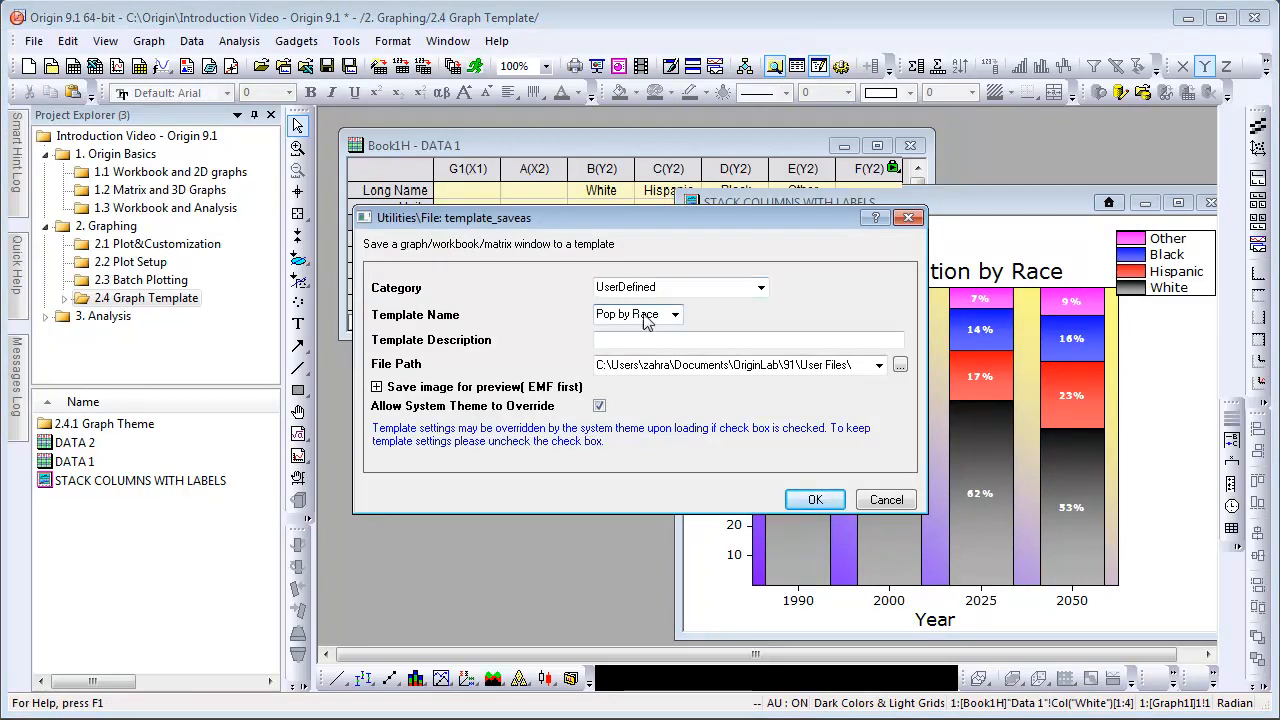
{"action": "type", "text": "US"}
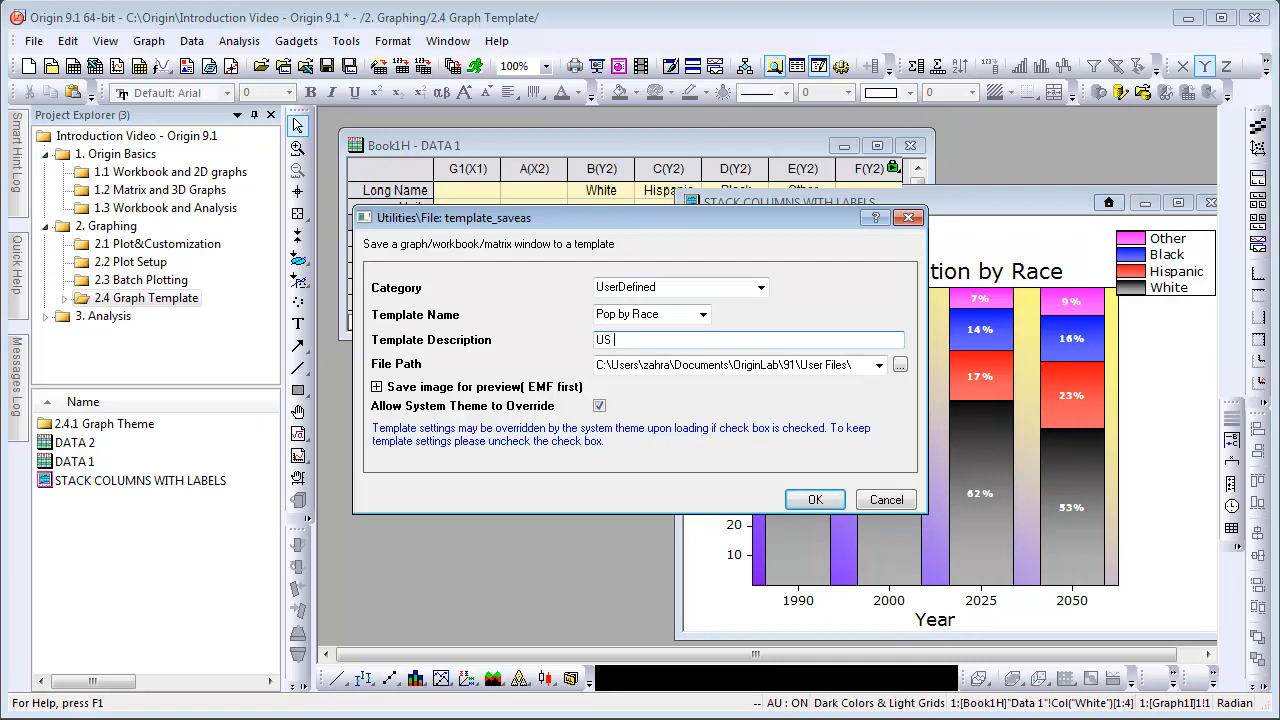
{"action": "type", "text": "population by race"}
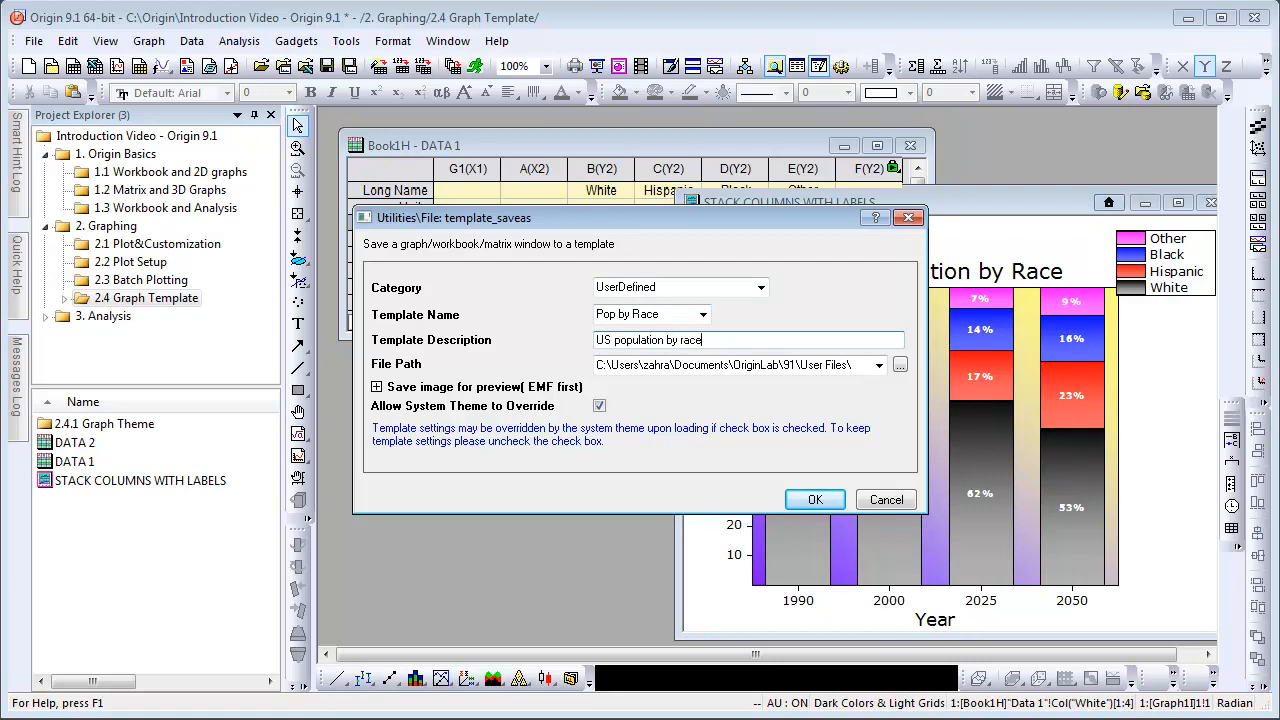
{"action": "left_click", "coordinate": [814, 500]}
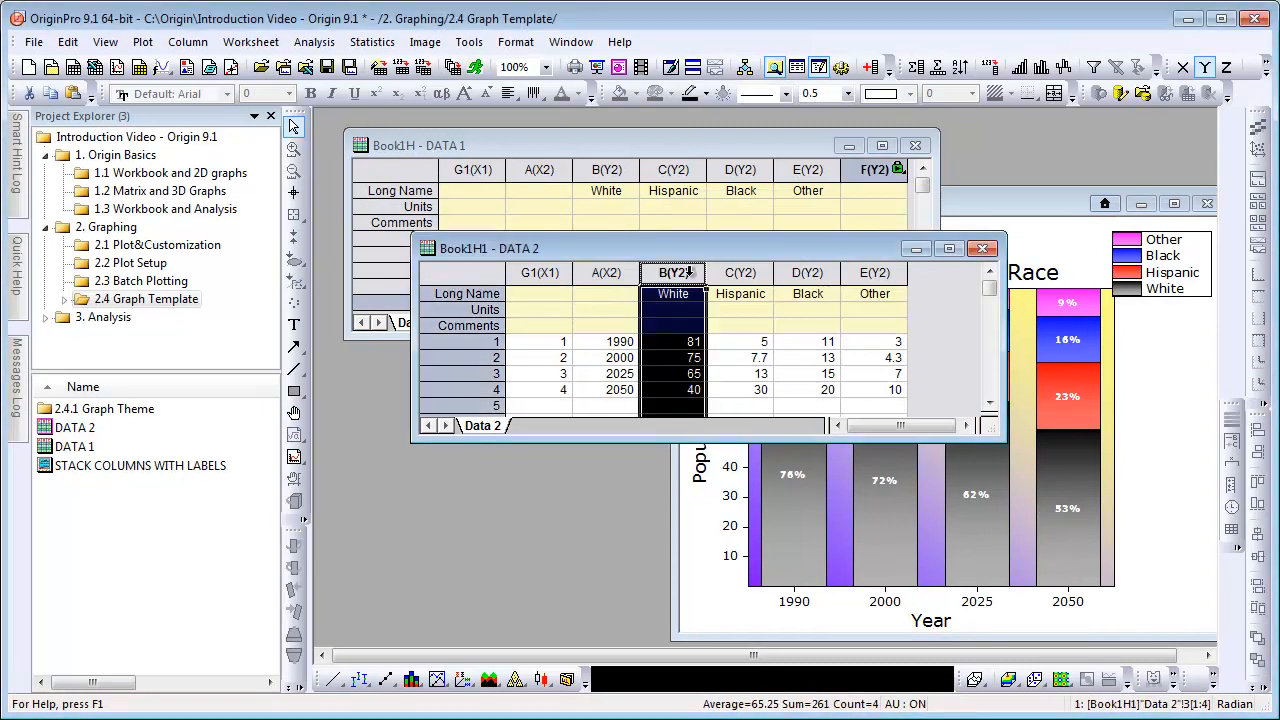
{"action": "left_click", "coordinate": [142, 40]}
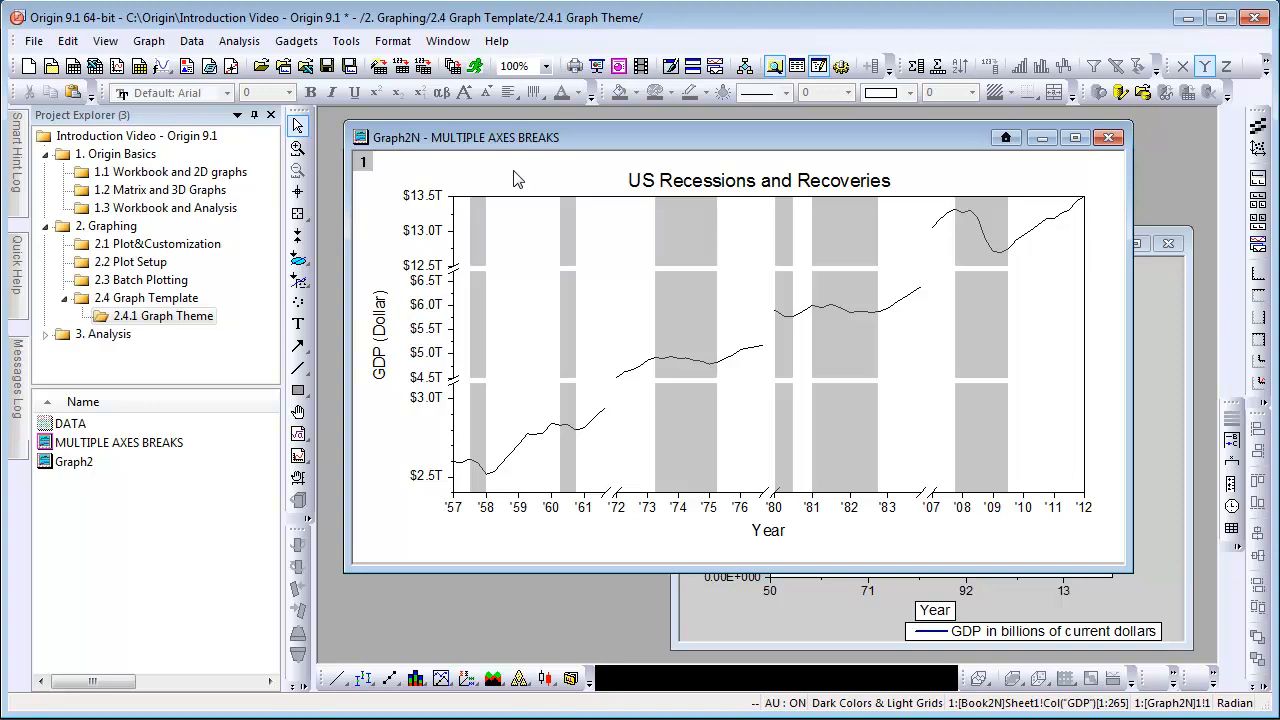
Show Graph2 beside the styled recessions graph, then switch to the 3.1 Analysis on Data folder
{"action": "right_click", "coordinate": [520, 178]}
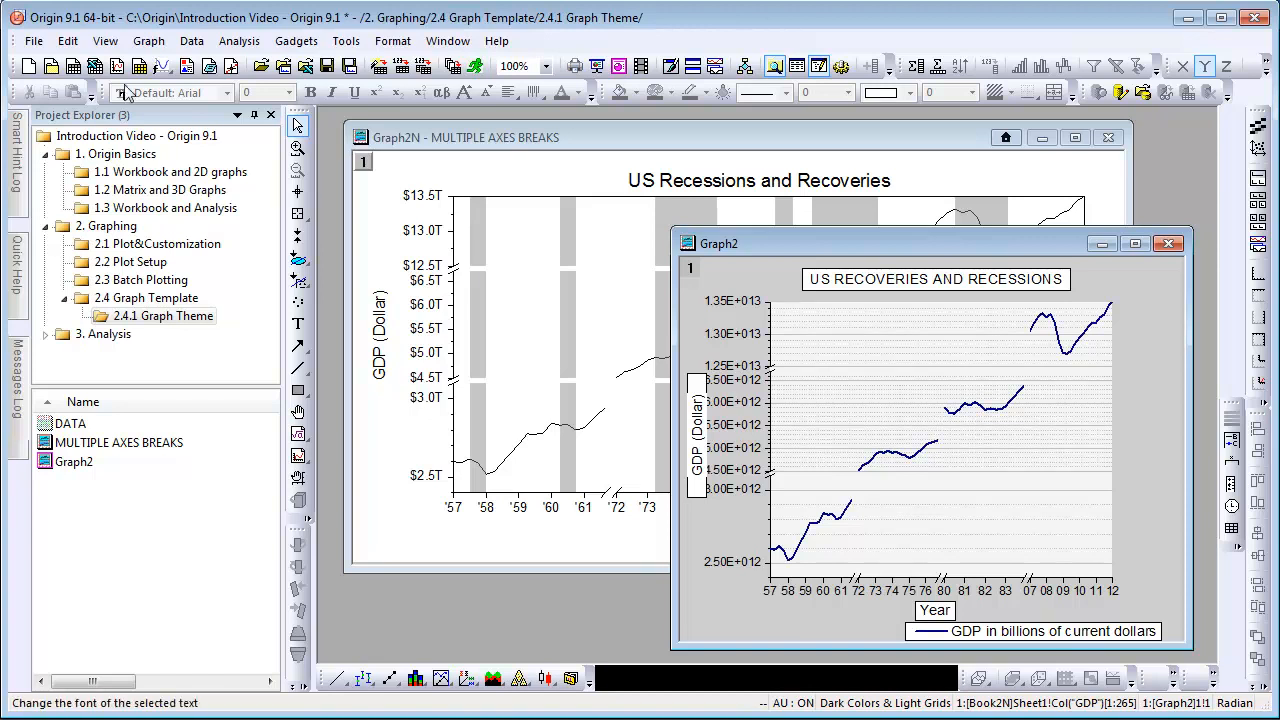
{"action": "left_click", "coordinate": [68, 40]}
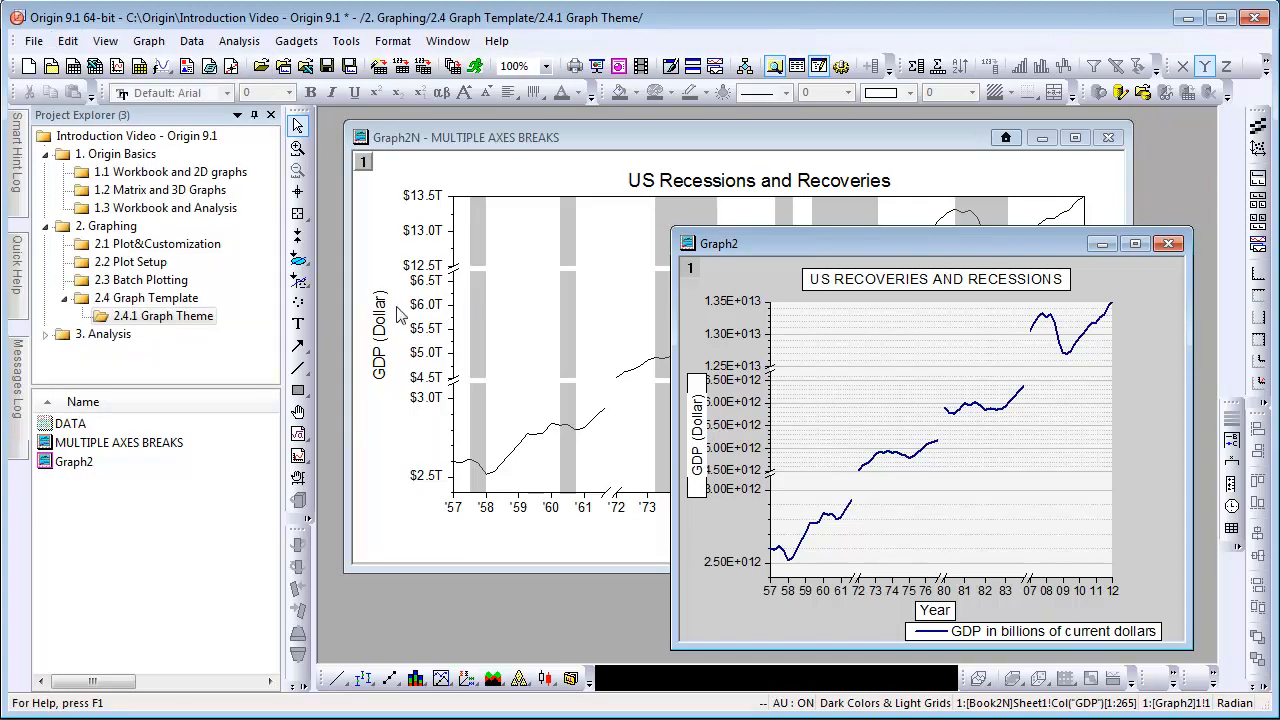
{"action": "left_click", "coordinate": [156, 352]}
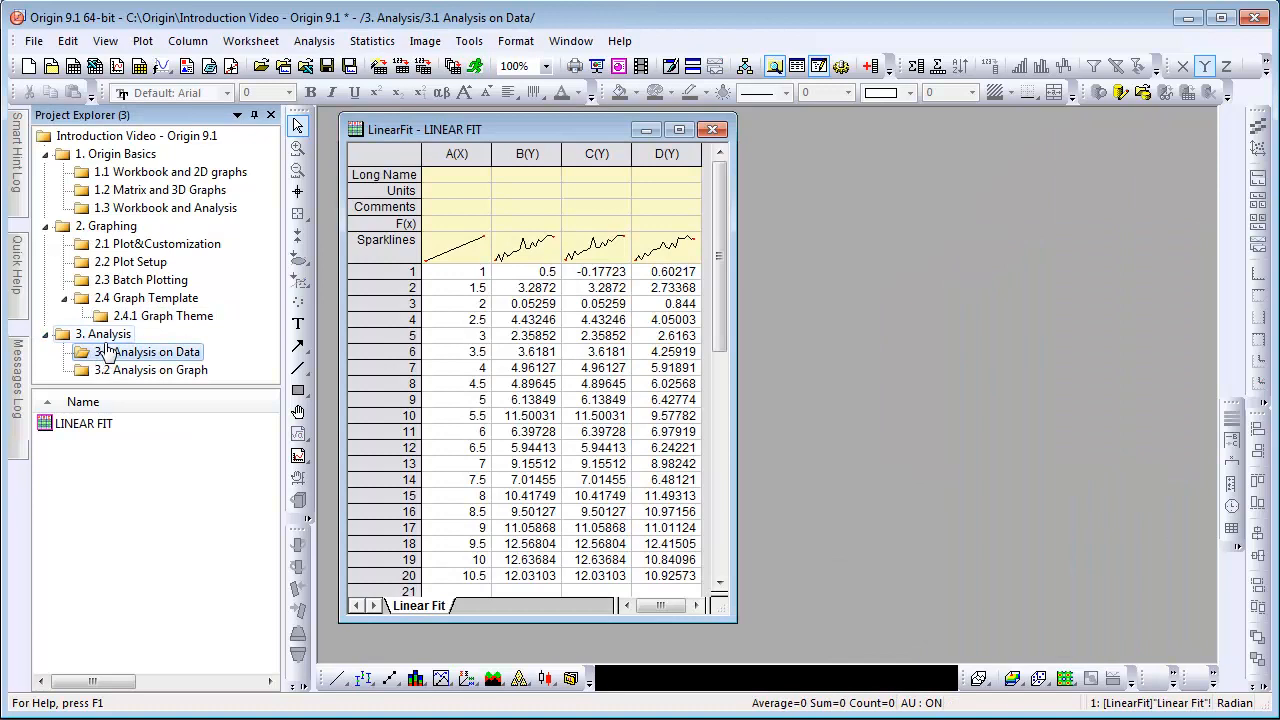
Select column B of LinearFit and bring up the Linear Fit dialog from the Analysis fitting menu
{"action": "left_click", "coordinate": [314, 40]}
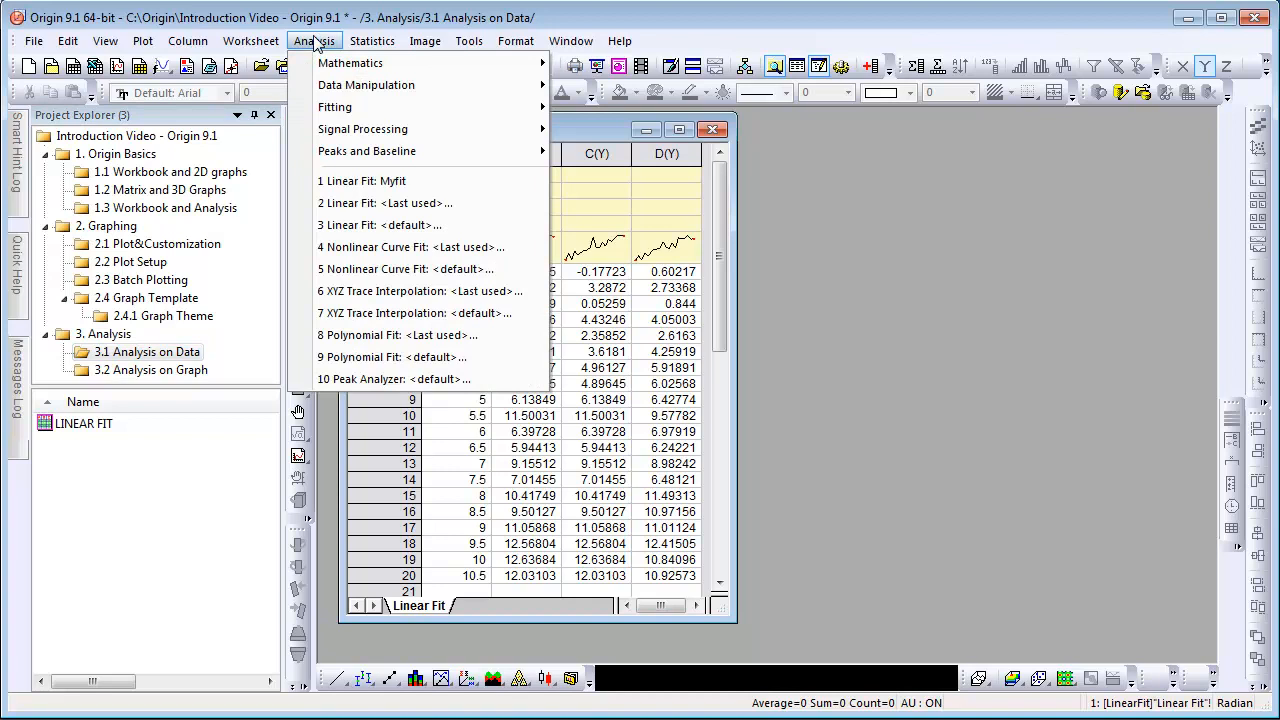
{"action": "left_click", "coordinate": [372, 40]}
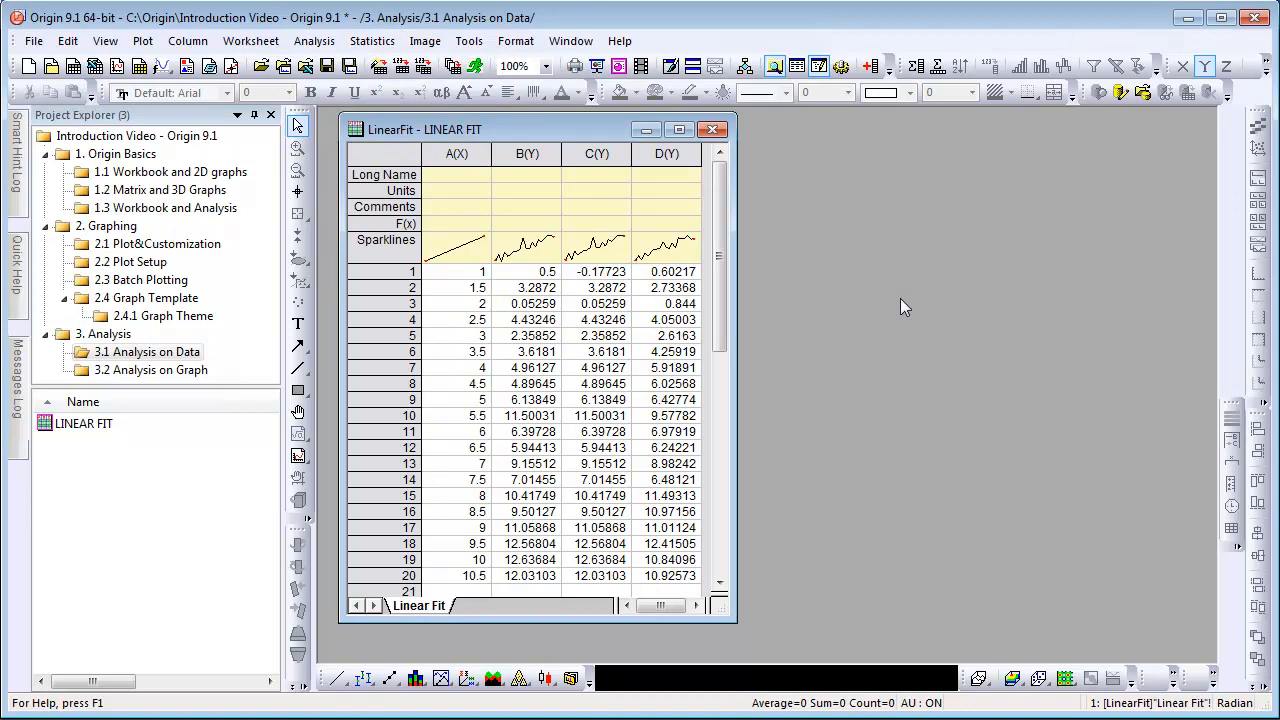
{"action": "left_click", "coordinate": [528, 152]}
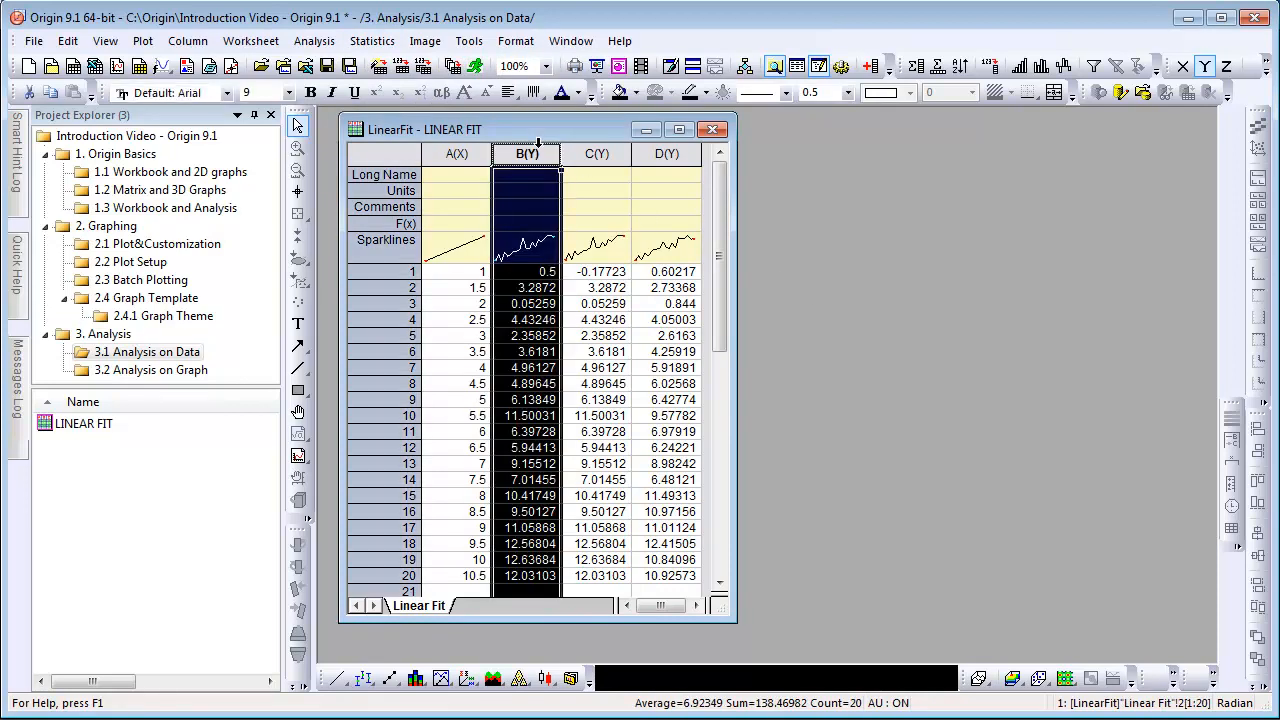
{"action": "left_click", "coordinate": [314, 40]}
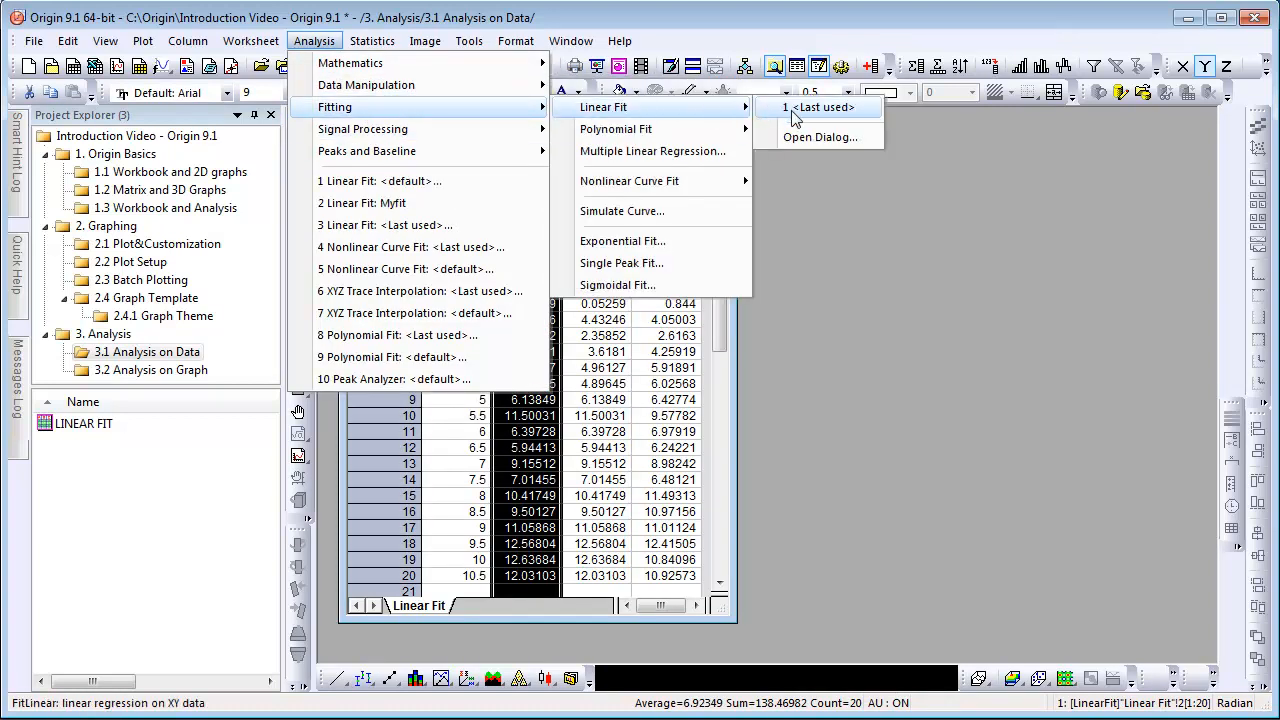
{"action": "left_click", "coordinate": [820, 136]}
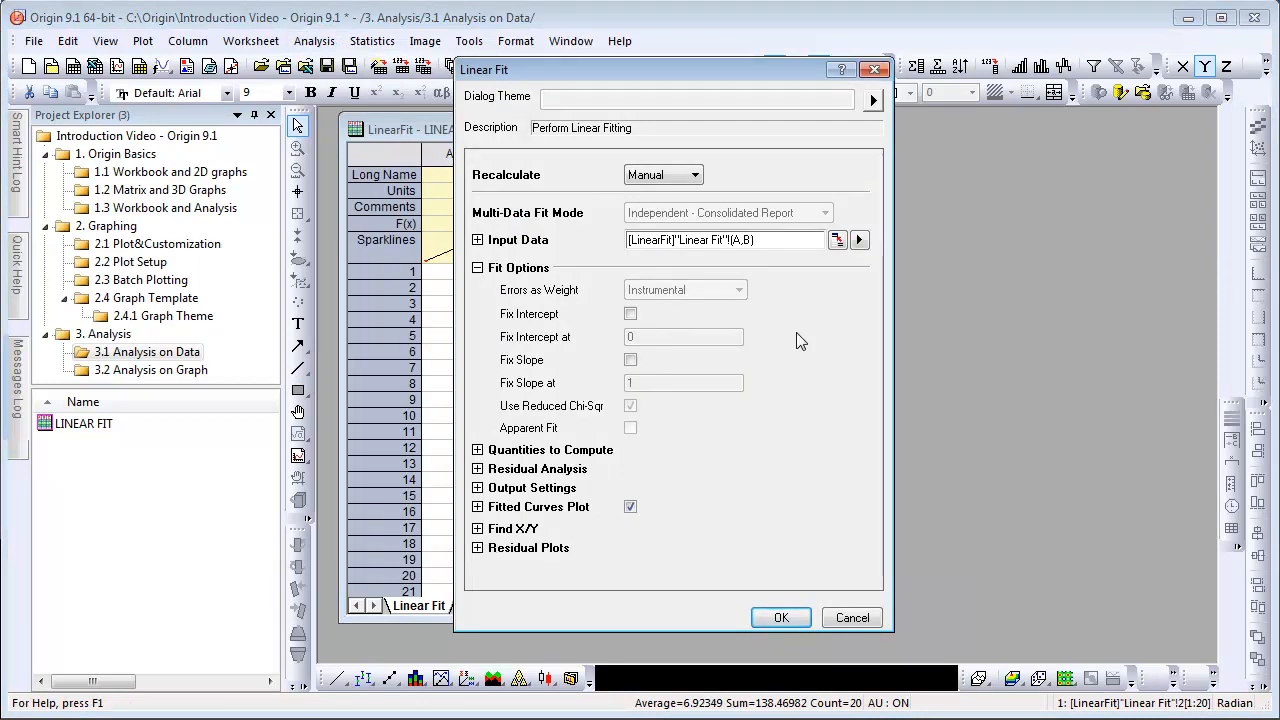
Review the X and Y input ranges, then run the linear fit to produce the report (intercept -0.18101, slope 1.23557)
{"action": "left_click", "coordinate": [478, 240]}
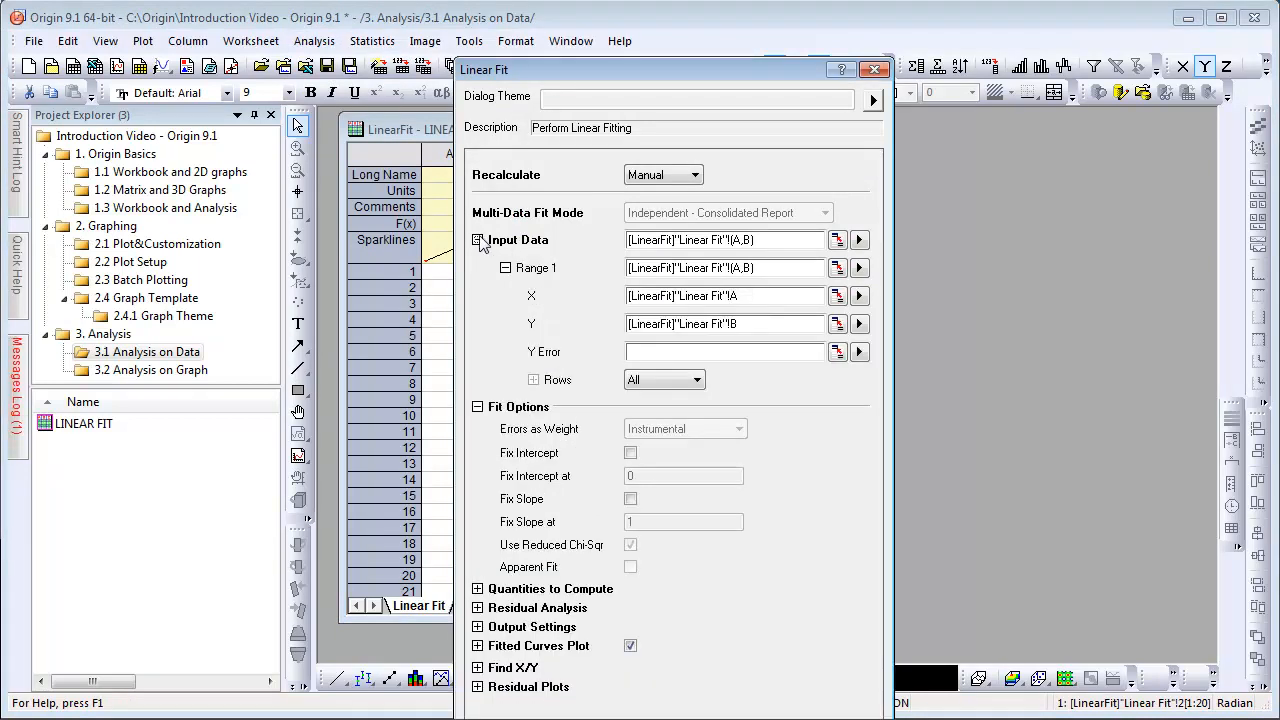
{"action": "left_click", "coordinate": [478, 240]}
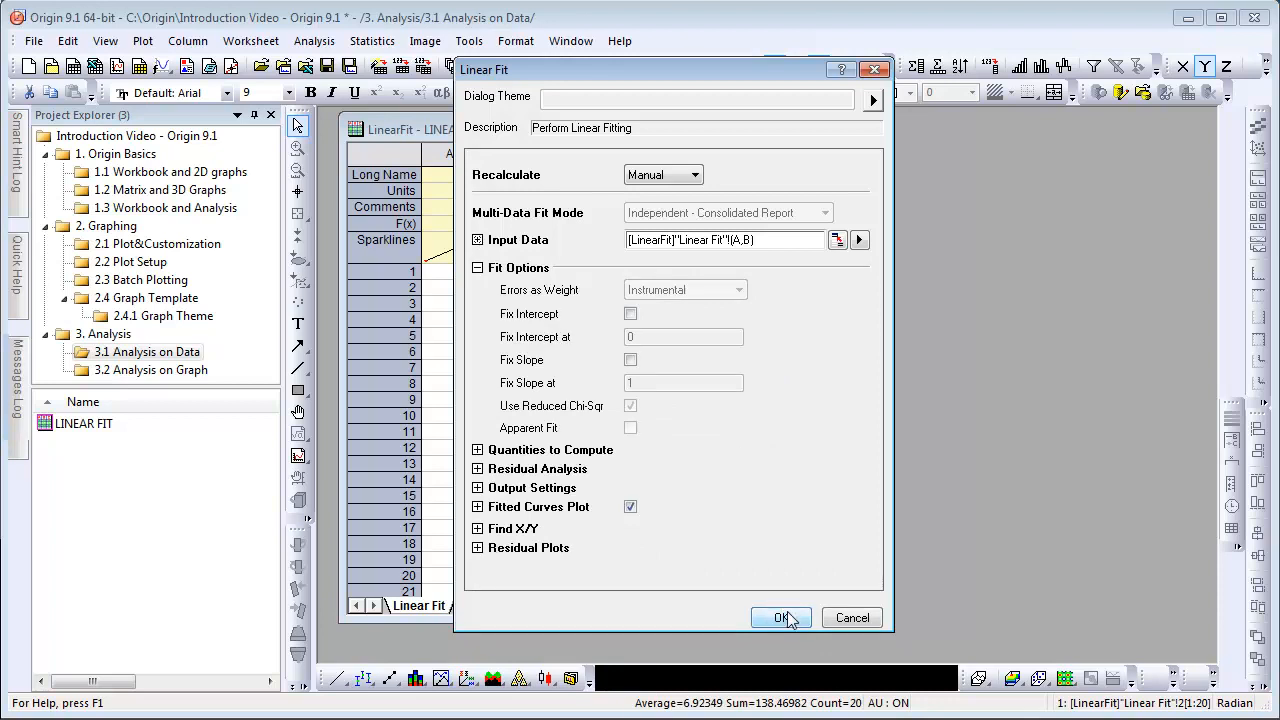
{"action": "left_click", "coordinate": [780, 616]}
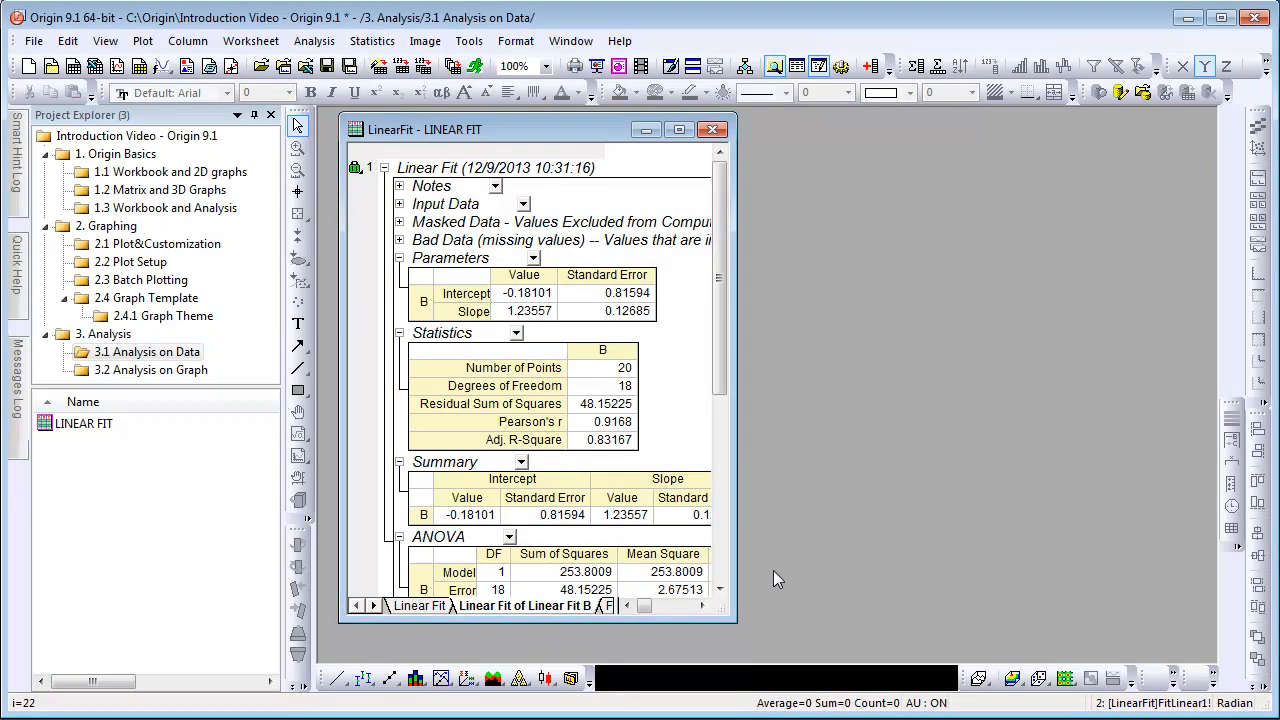
{"action": "scroll", "scroll_direction": "down", "scroll_amount": 3}
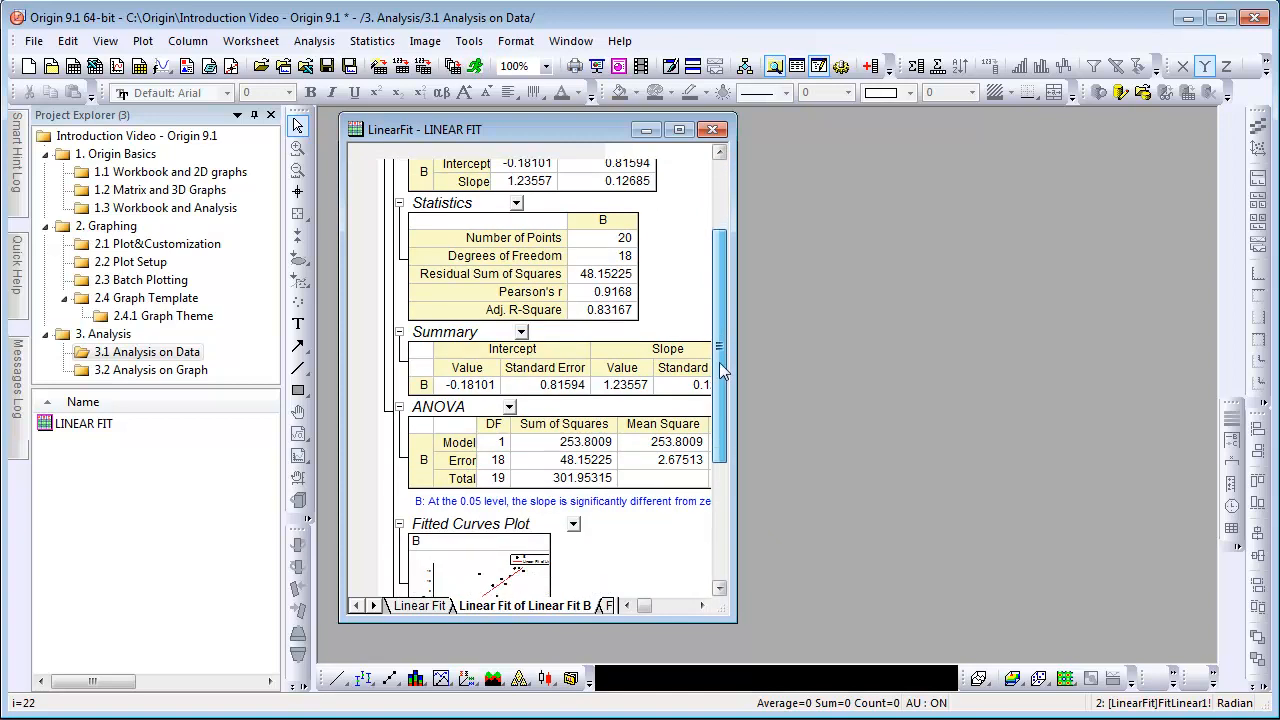
{"action": "scroll", "scroll_direction": "down", "scroll_amount": 3}
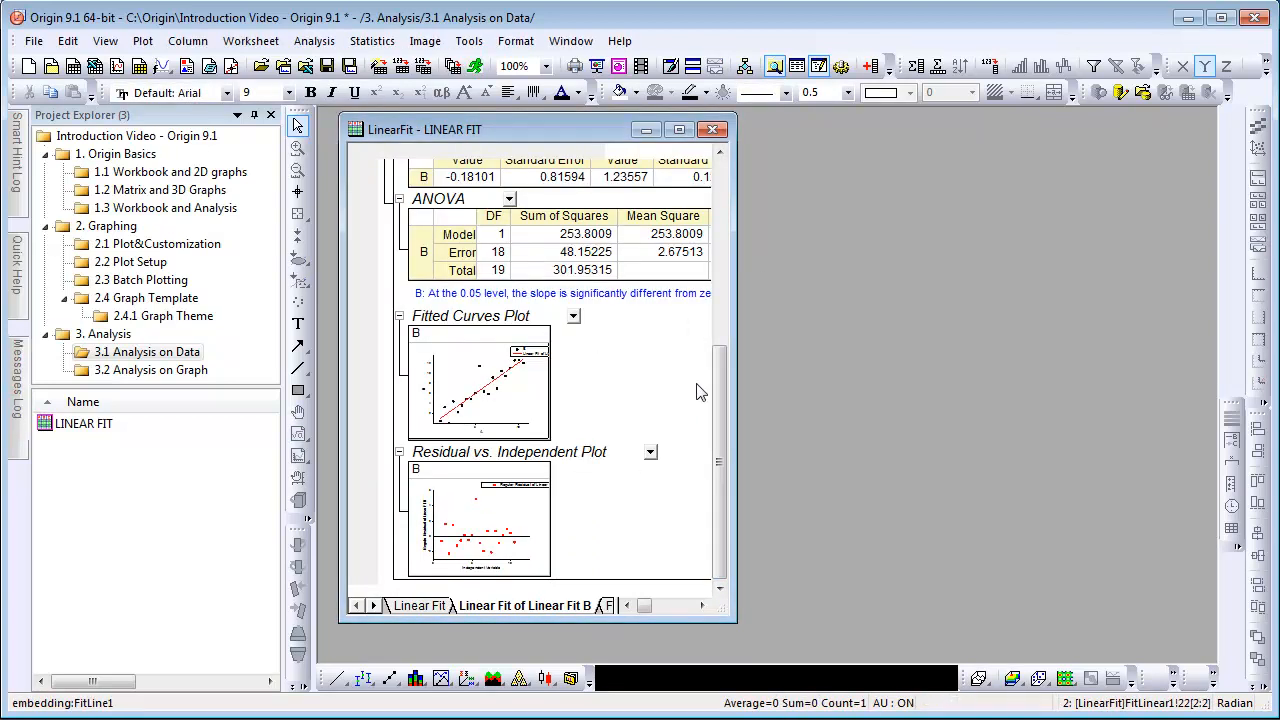
{"action": "scroll", "scroll_direction": "up", "scroll_amount": 3}
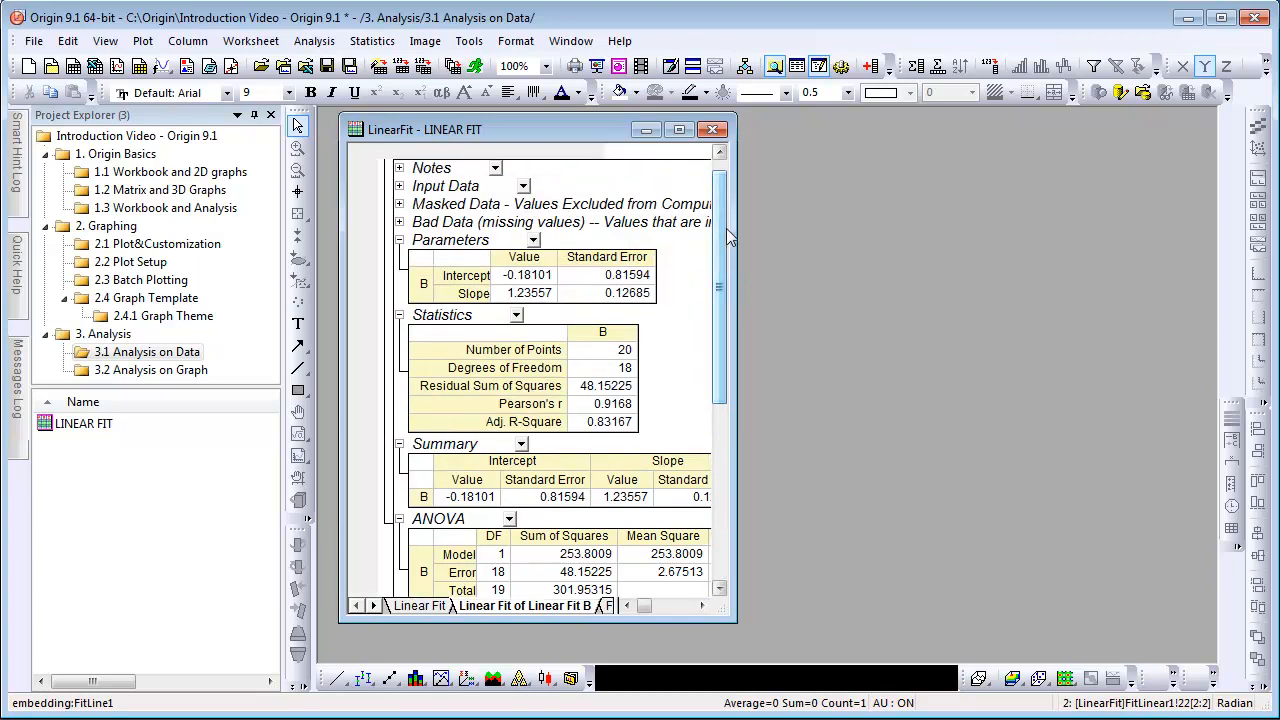
Set the Parameters table to Set Decimal Places with 2 digits, giving intercept -0.18 and slope 1.24
{"action": "right_click", "coordinate": [470, 270]}
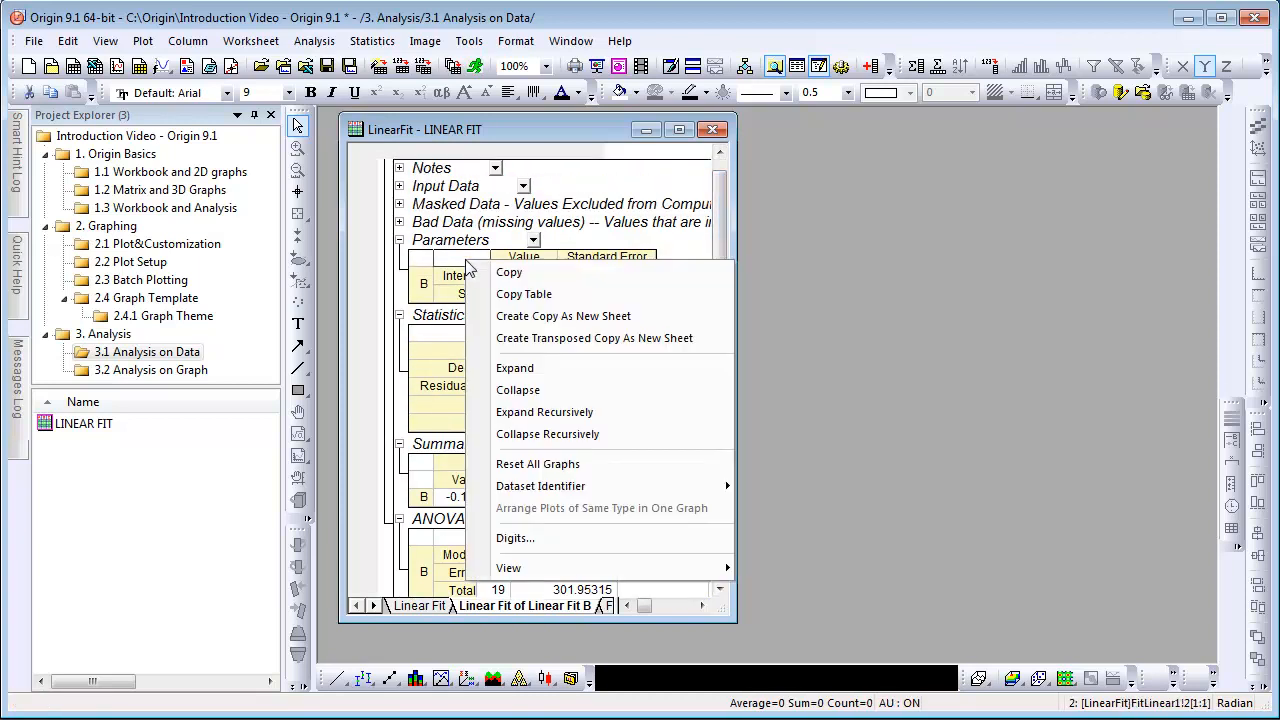
{"action": "left_click", "coordinate": [516, 538]}
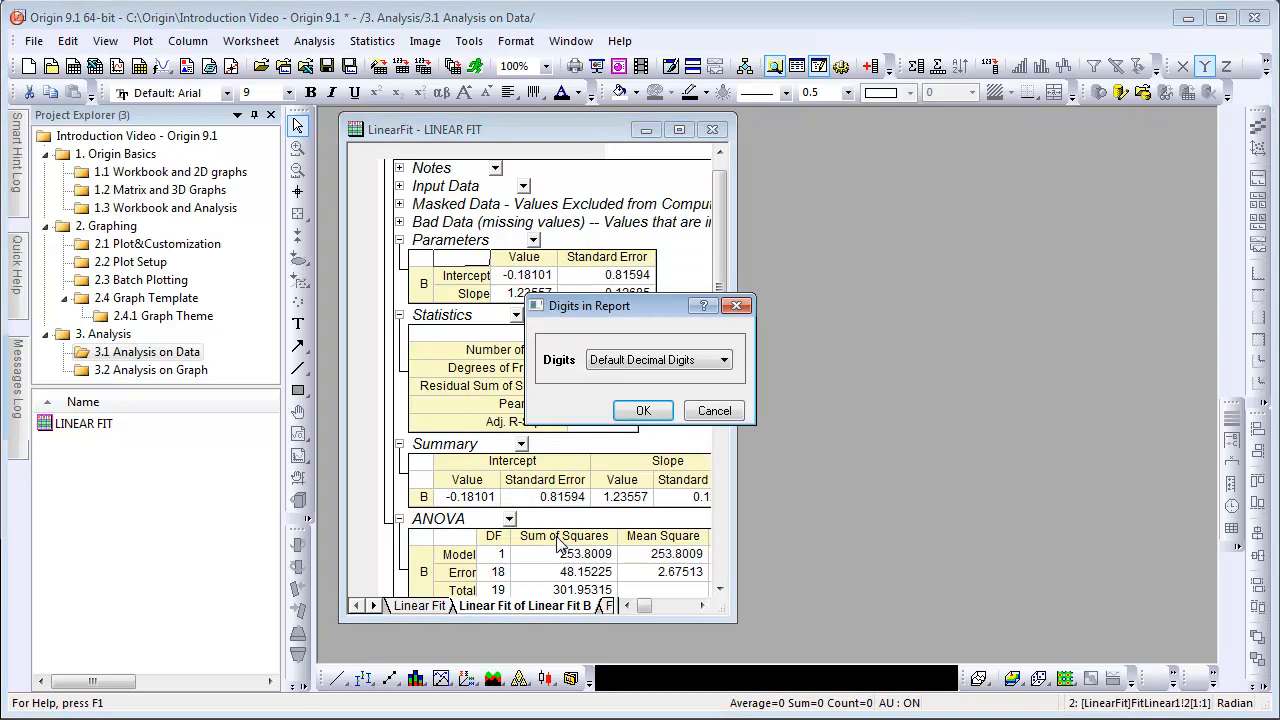
{"action": "left_click", "coordinate": [728, 360]}
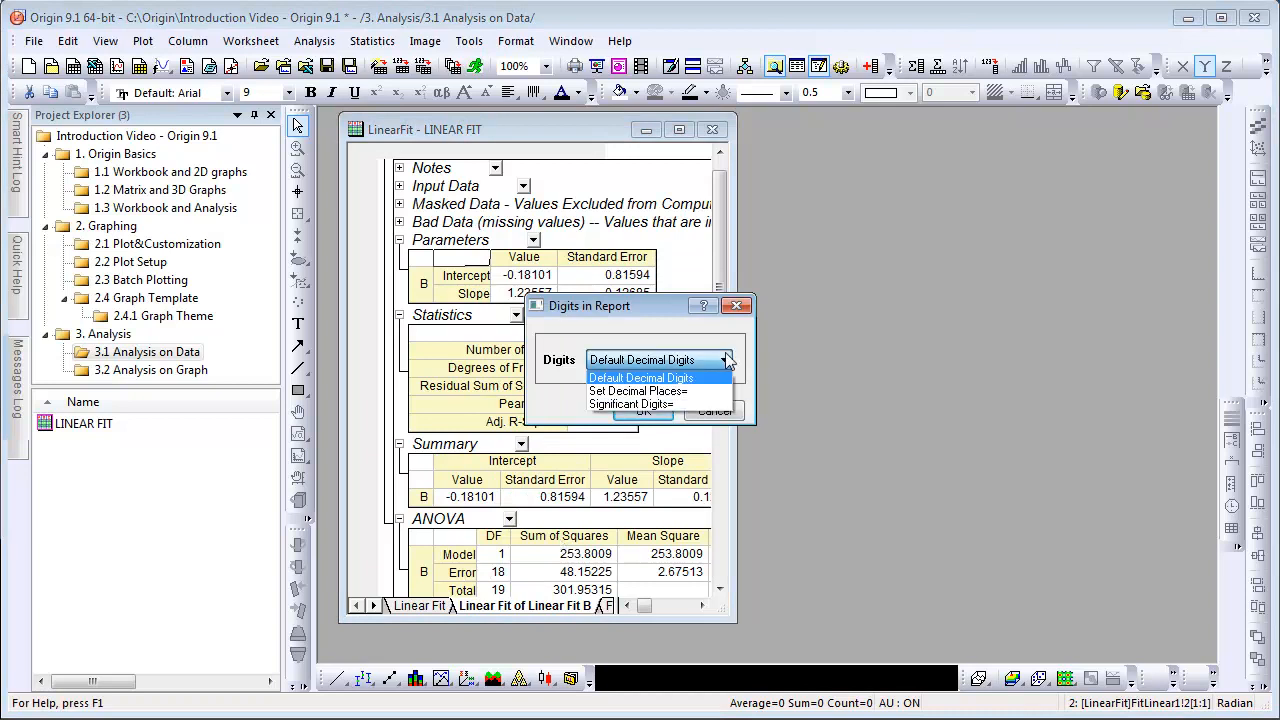
{"action": "left_click", "coordinate": [638, 390]}
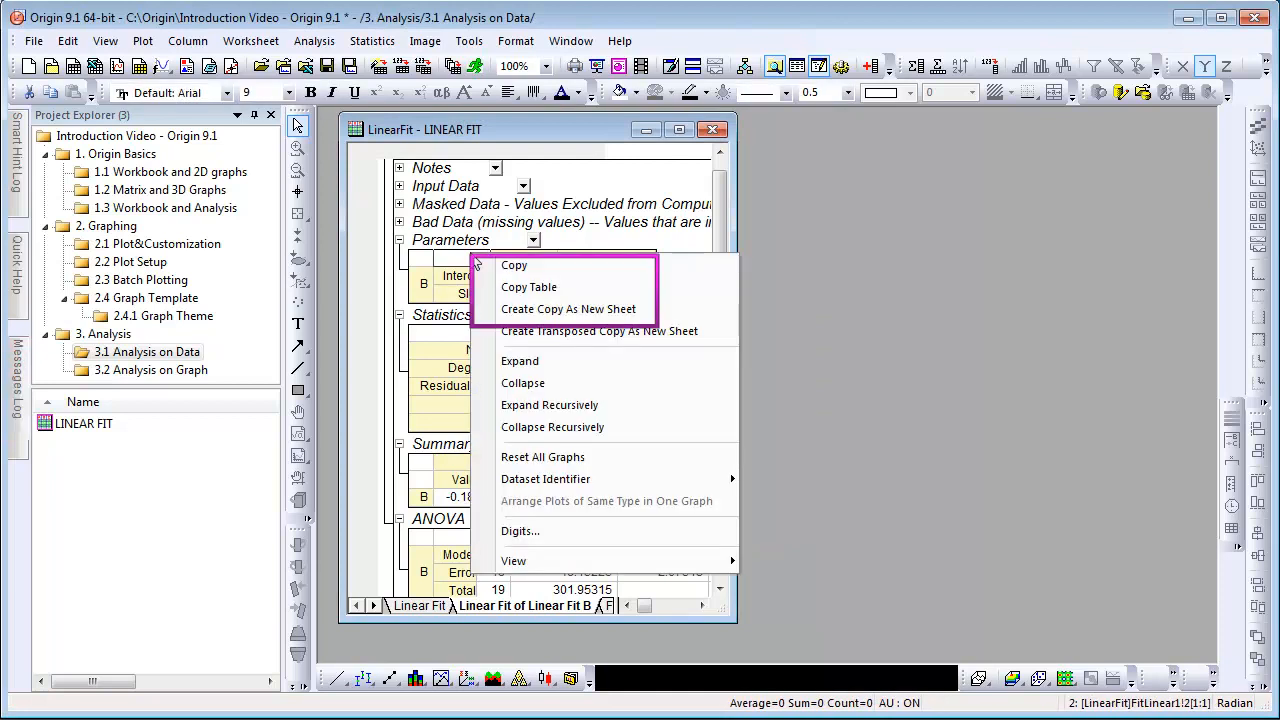
{"action": "mouse_move", "coordinate": [650, 250]}
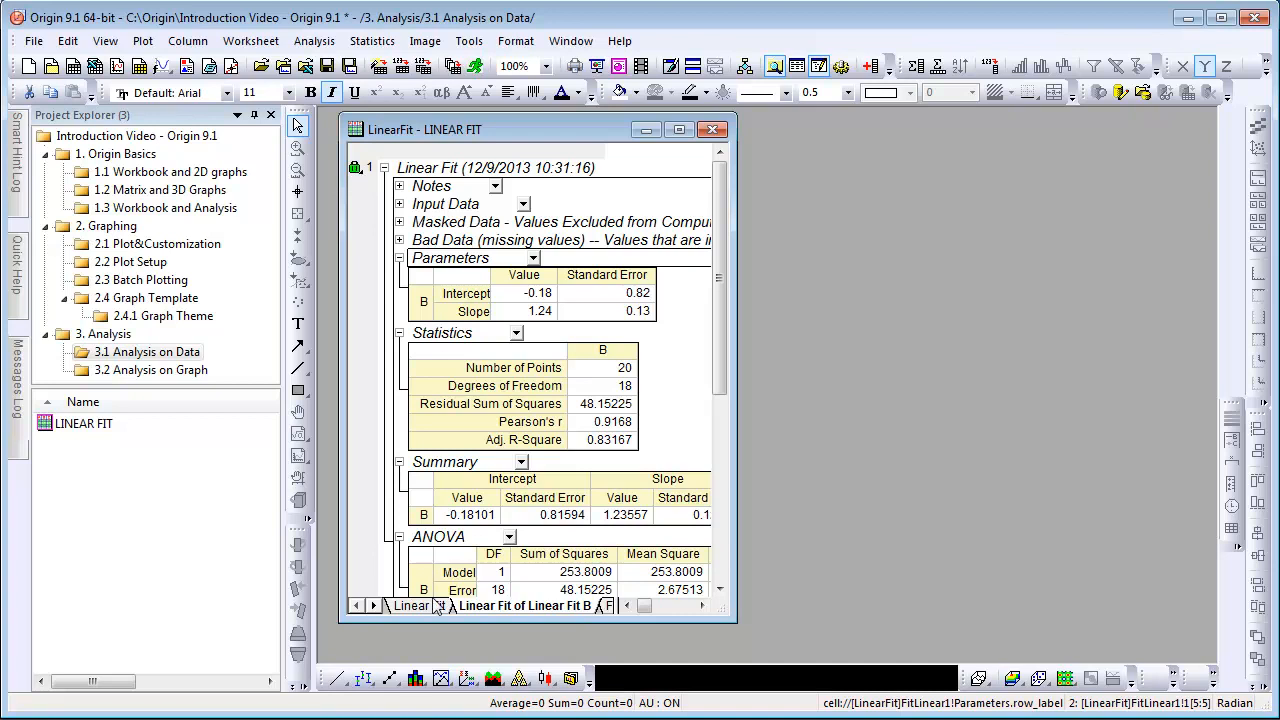
{"action": "left_click", "coordinate": [410, 604]}
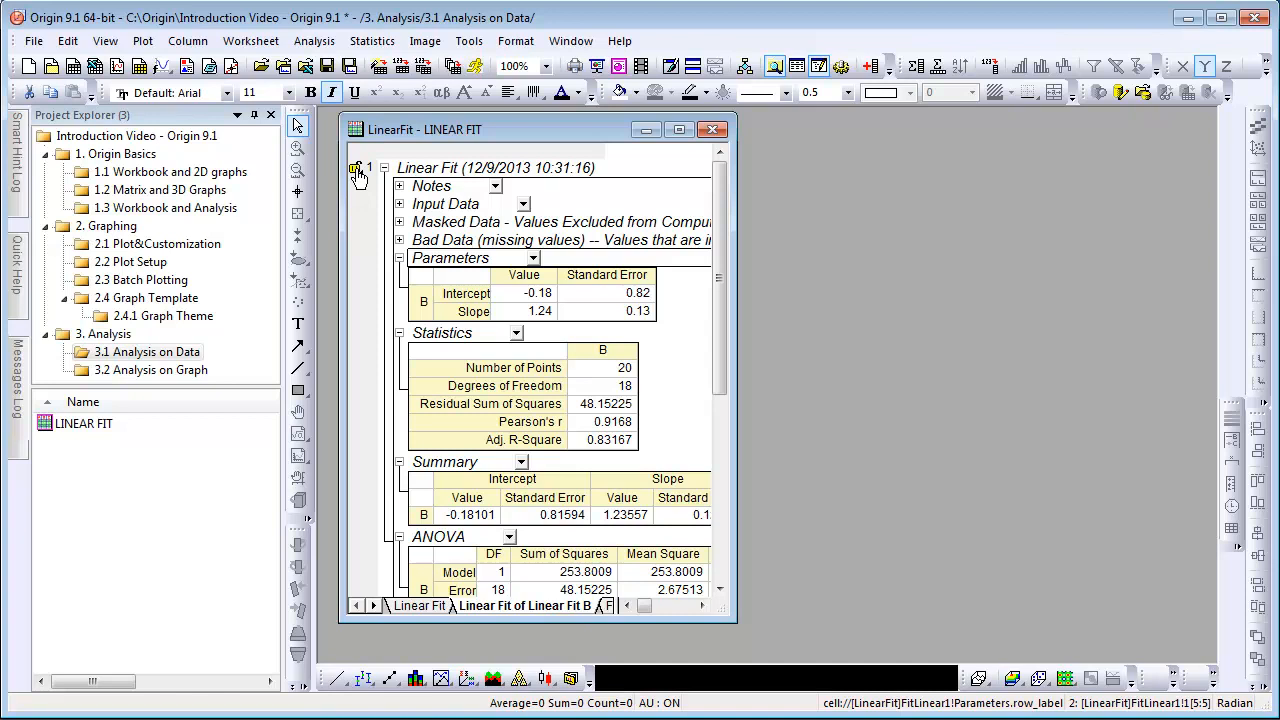
Recalculate the linear fit (intercept 0.14, slope 1.19) and reopen its Change Parameters dialog
{"action": "right_click", "coordinate": [358, 170]}
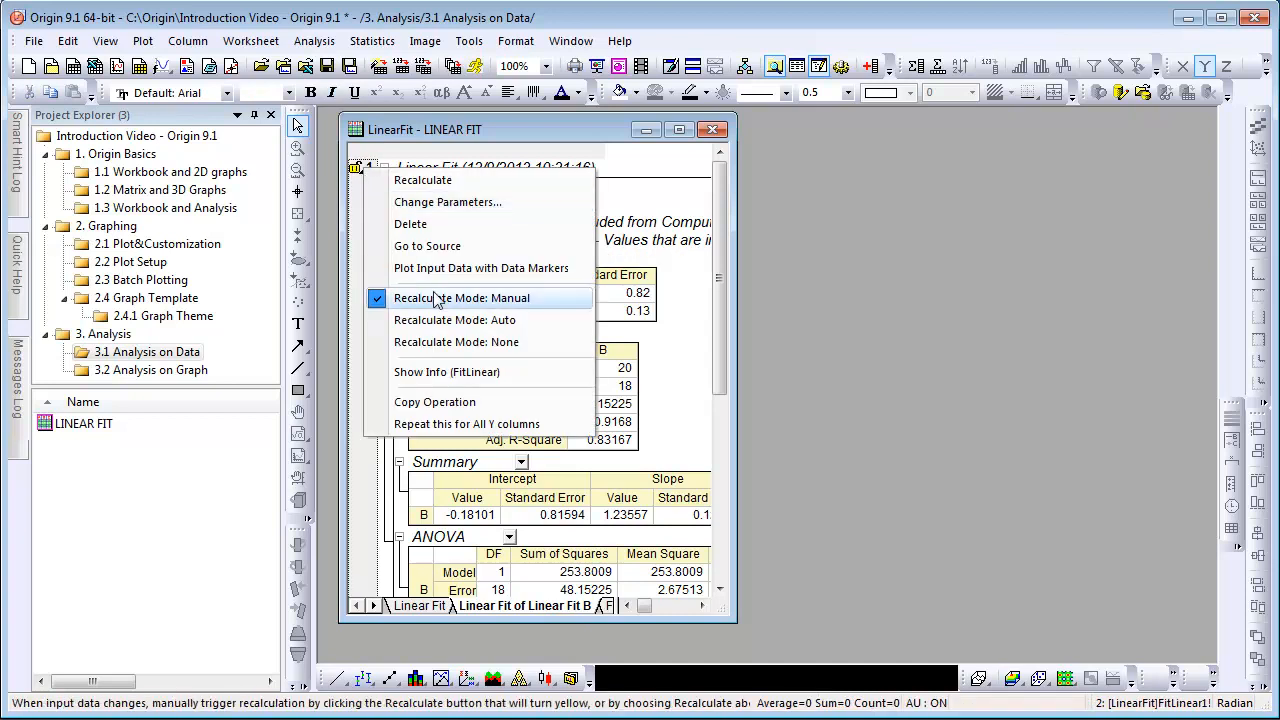
{"action": "mouse_move", "coordinate": [454, 320]}
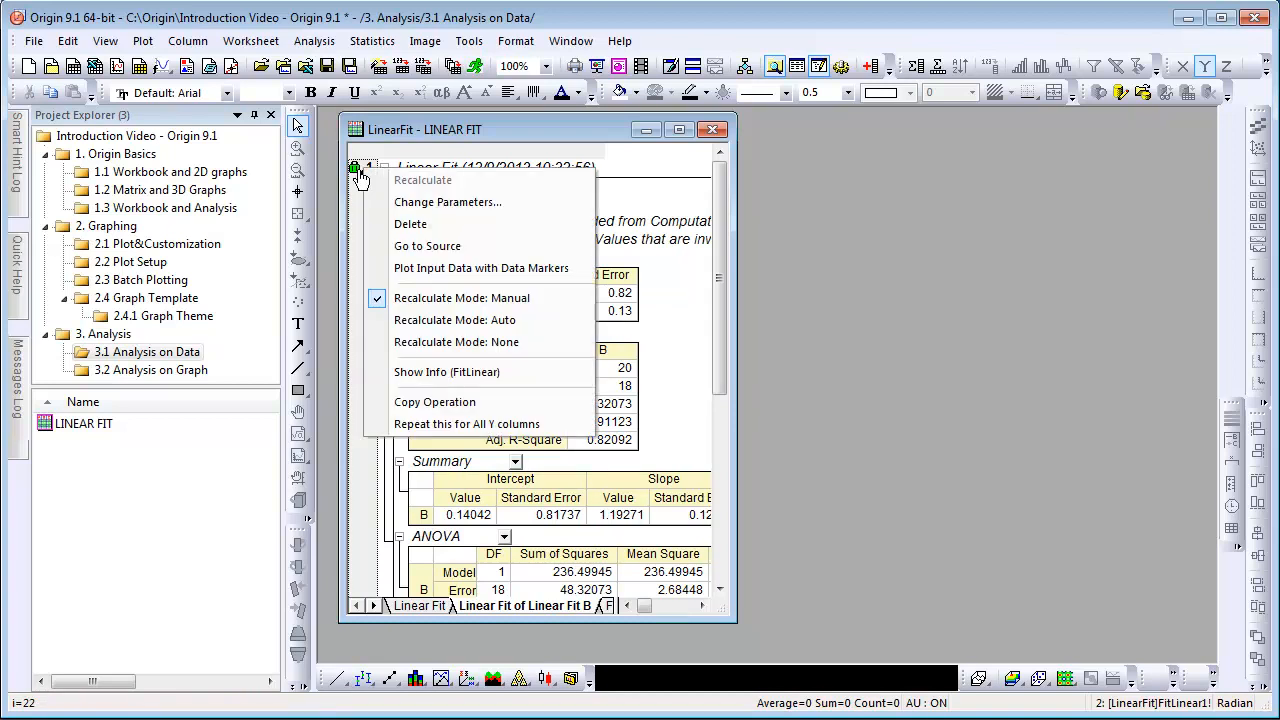
{"action": "left_click", "coordinate": [448, 200]}
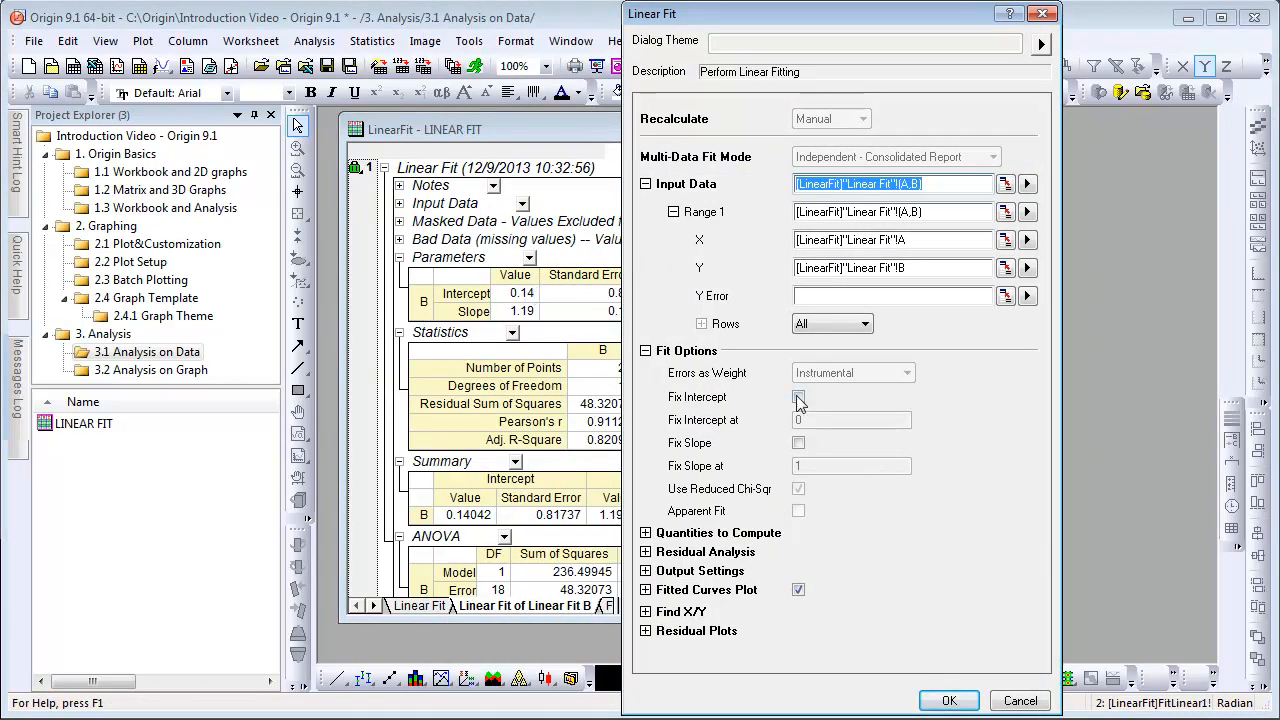
Fix the intercept at zero, save the settings as theme 'Intercept at 0', and run the fit
{"action": "left_click", "coordinate": [798, 396]}
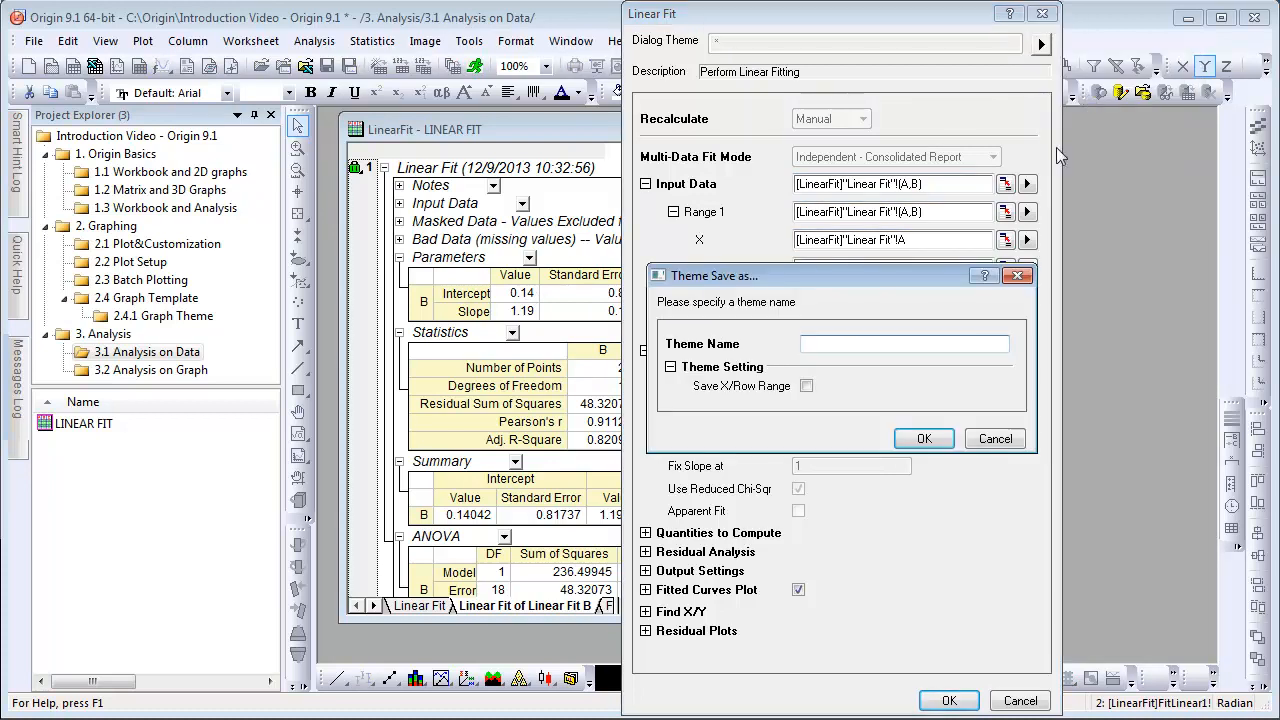
{"action": "type", "text": "Inte"}
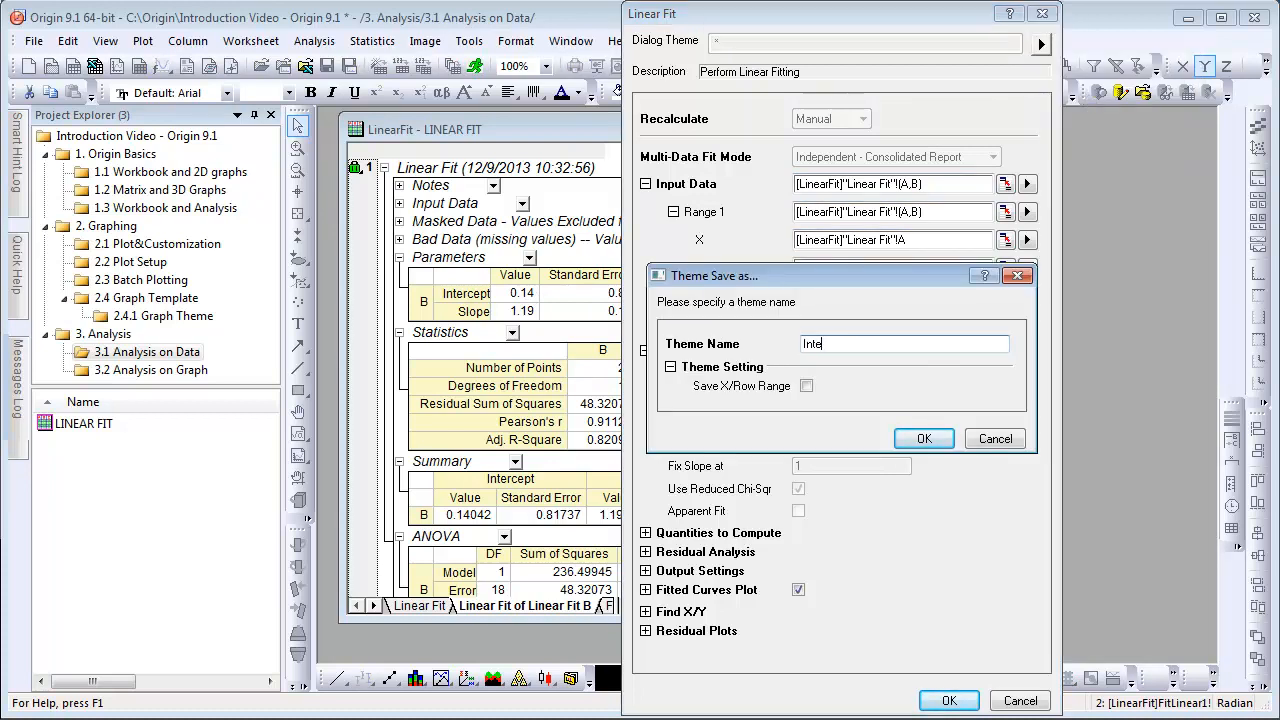
{"action": "type", "text": "rcept at 0"}
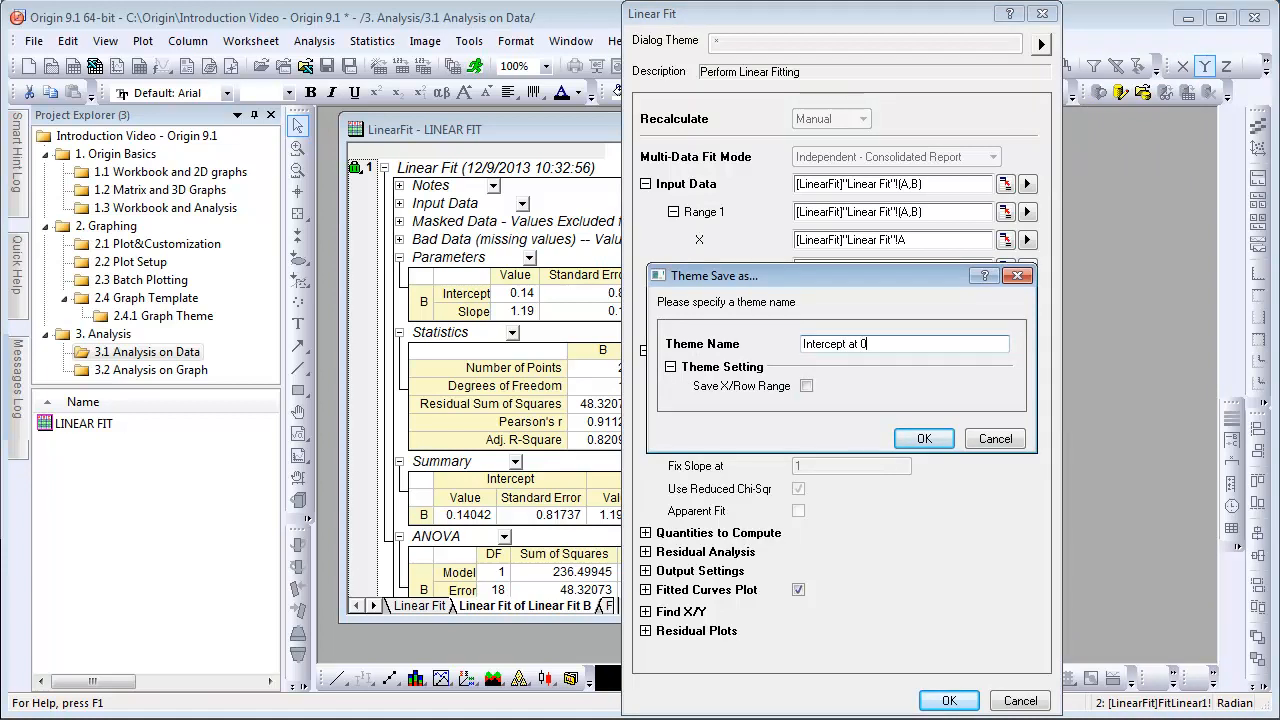
{"action": "left_click", "coordinate": [924, 438]}
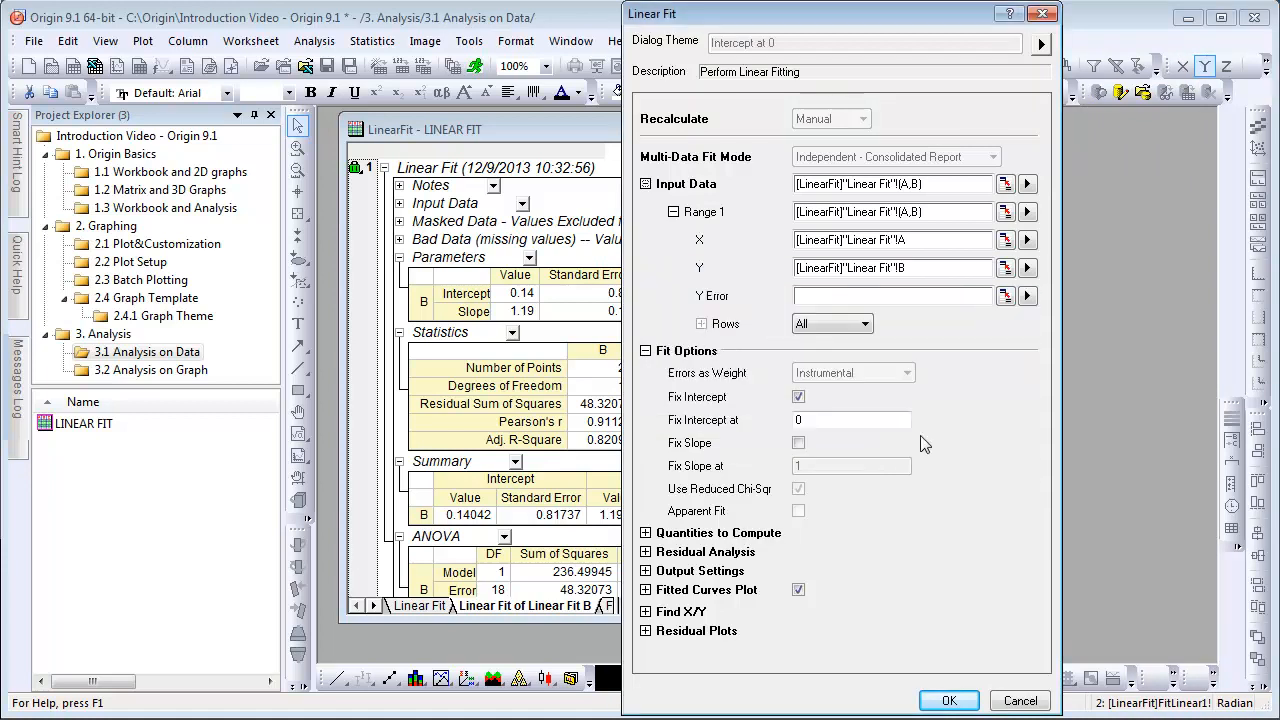
{"action": "left_click", "coordinate": [948, 700]}
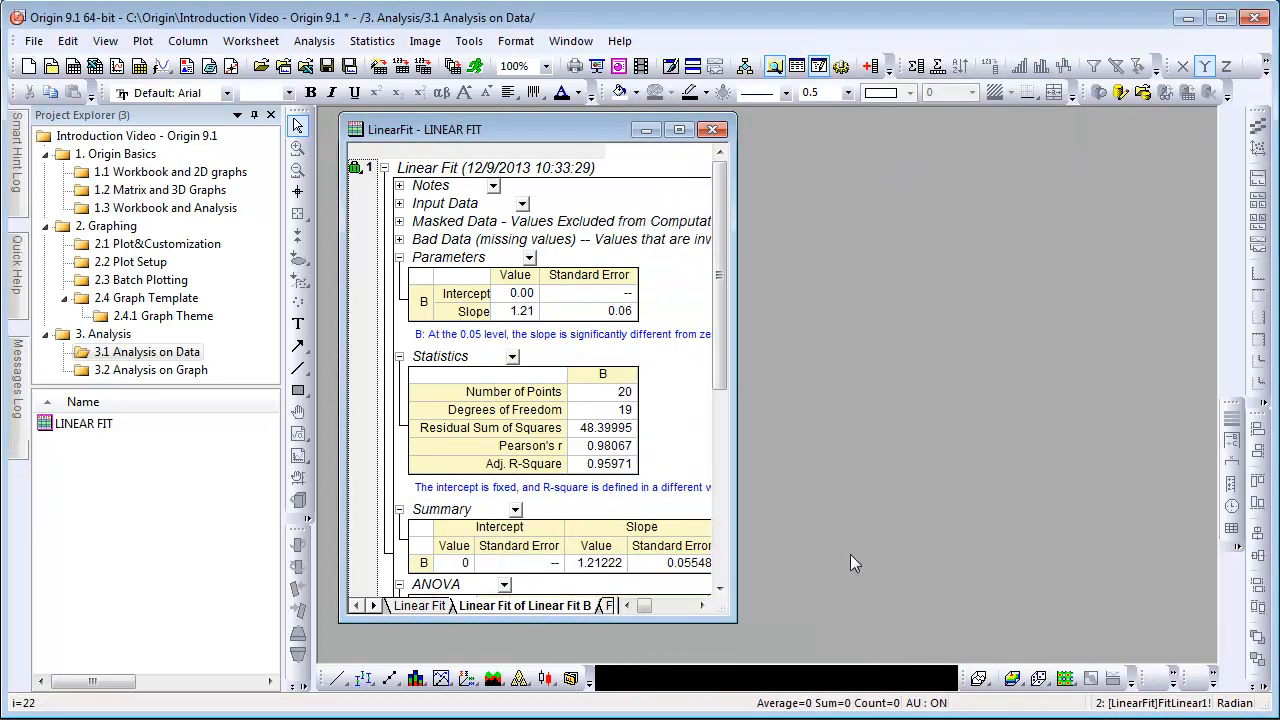
Run the saved Intercept at 0 linear fit on column C of the data sheet
{"action": "left_click", "coordinate": [420, 604]}
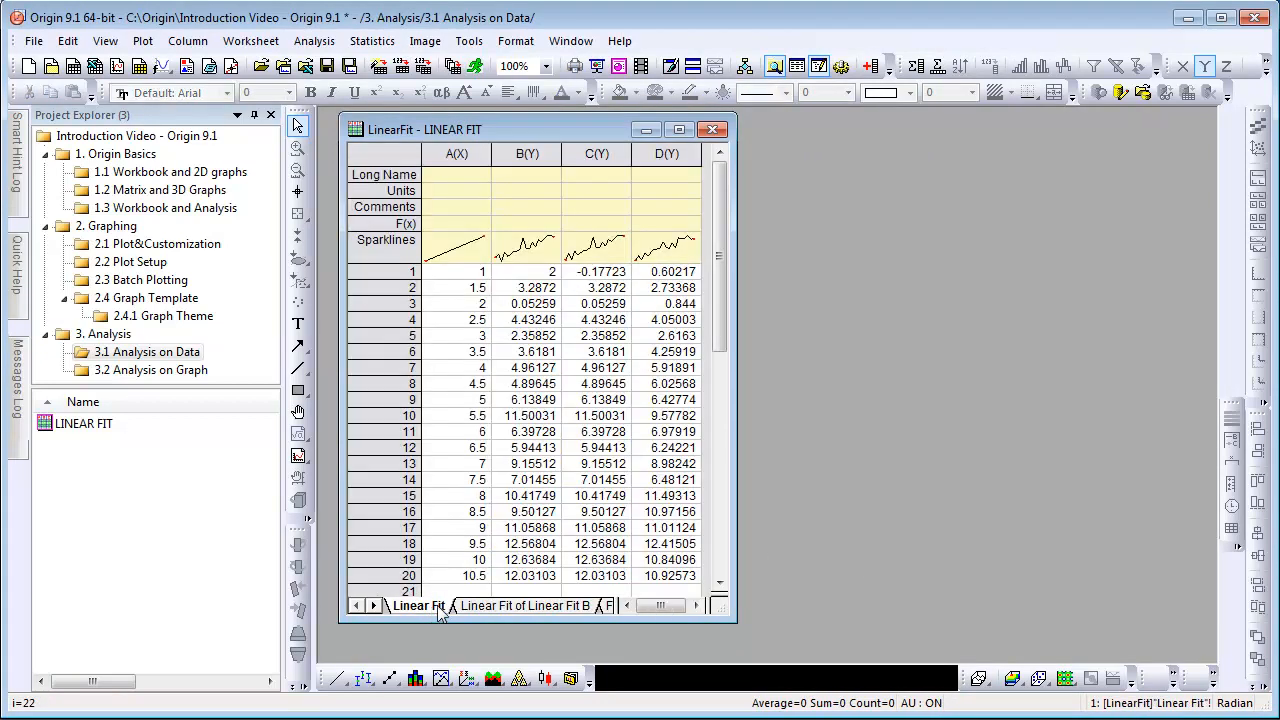
{"action": "left_click", "coordinate": [596, 152]}
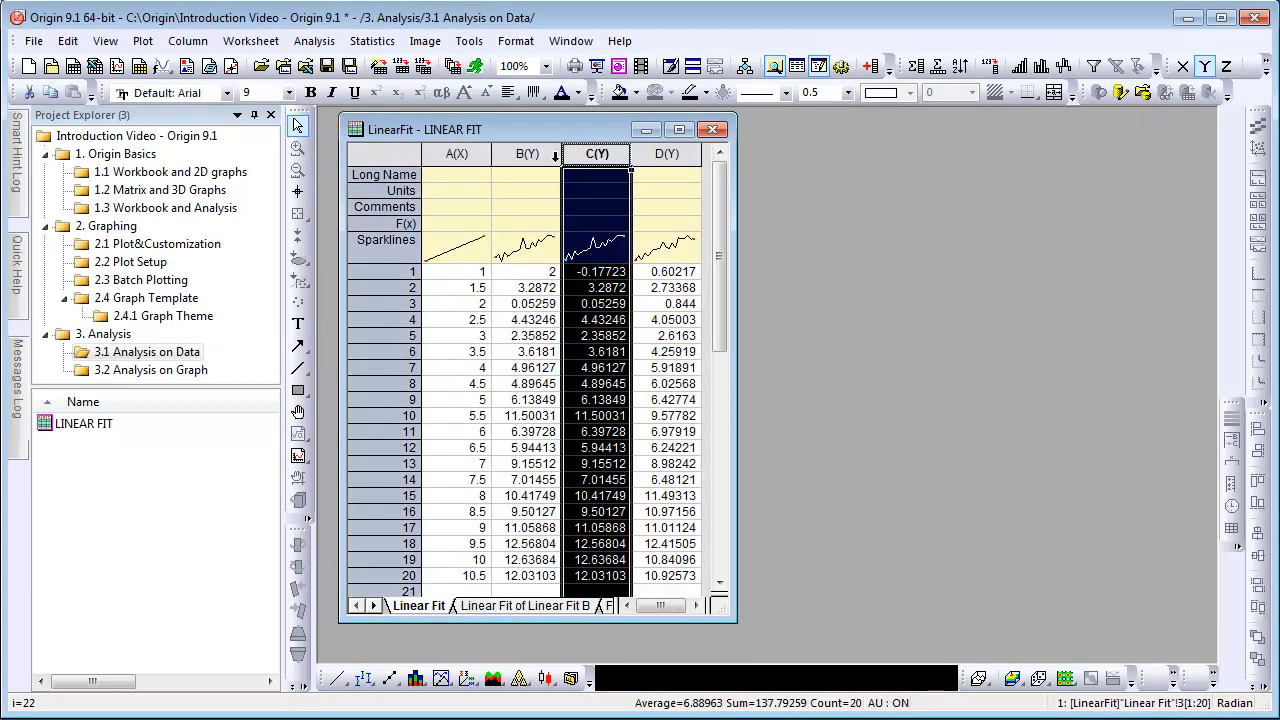
{"action": "left_click", "coordinate": [314, 40]}
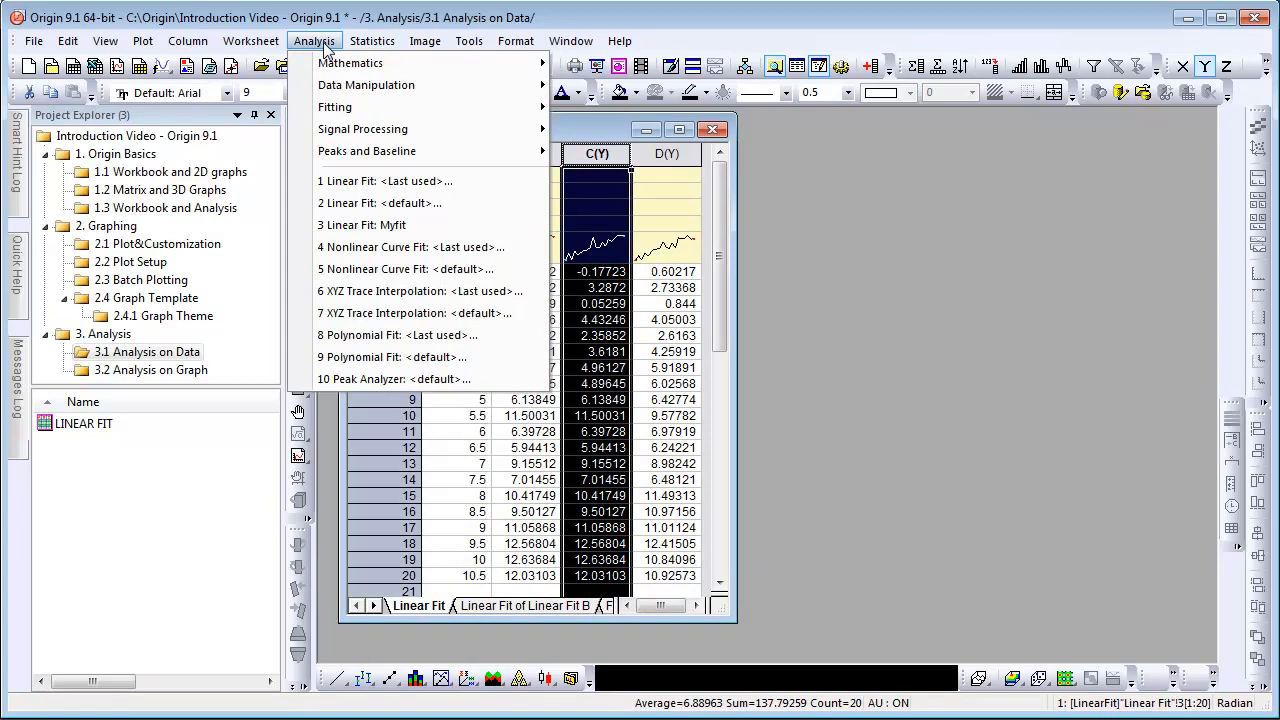
{"action": "mouse_move", "coordinate": [336, 108]}
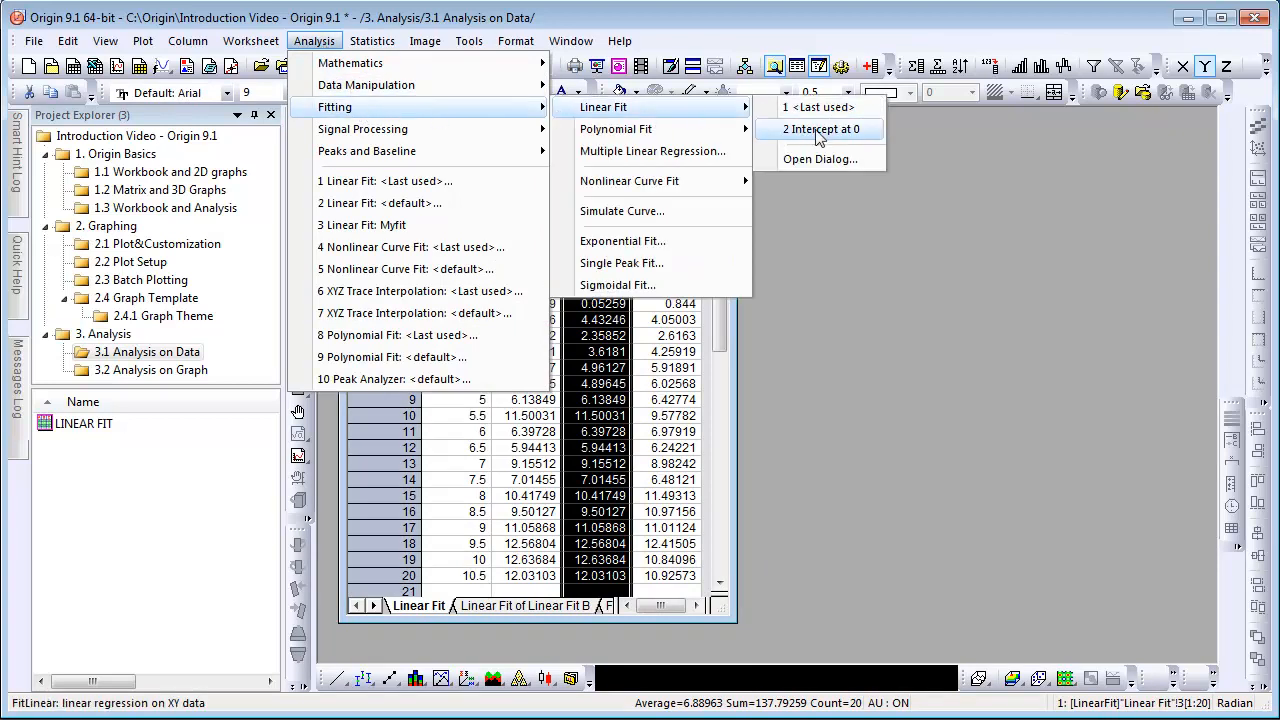
{"action": "left_click", "coordinate": [820, 128]}
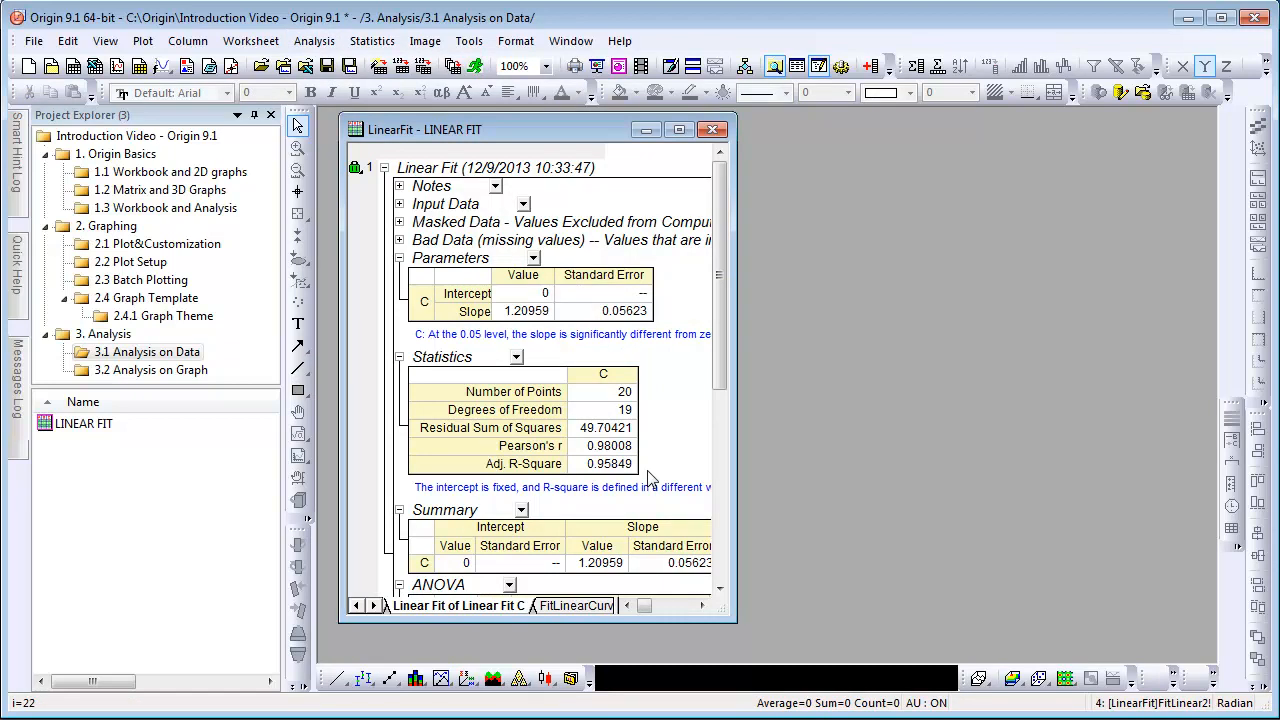
{"action": "mouse_move", "coordinate": [576, 486]}
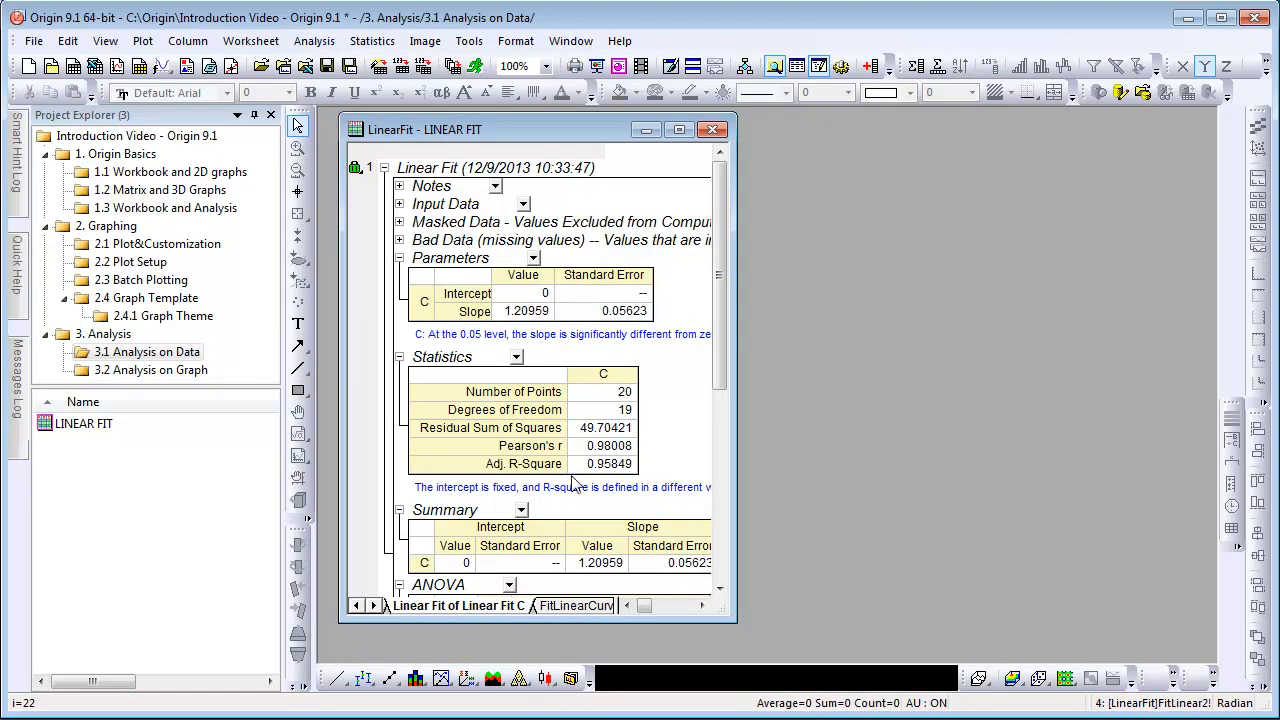
Open folder 3.2 Analysis on Graph and show the Gadgets commands for the spectral graph
{"action": "left_click", "coordinate": [152, 370]}
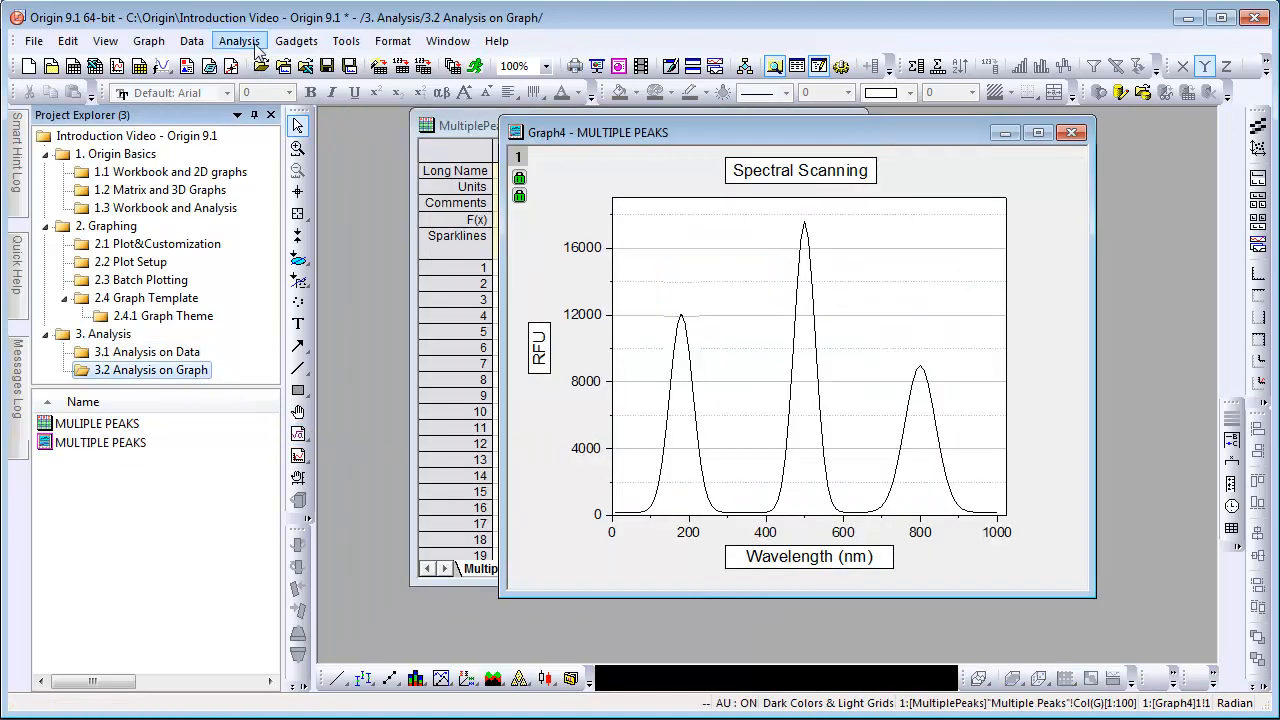
{"action": "left_click", "coordinate": [296, 40]}
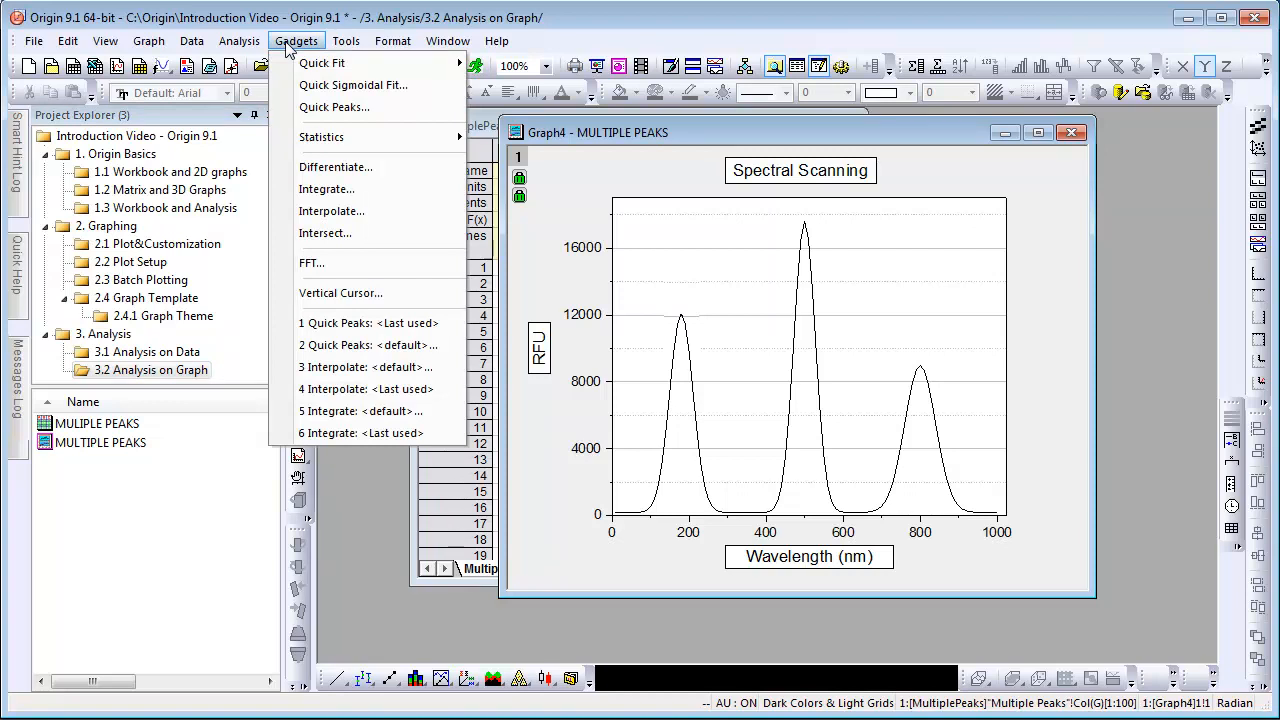
Run Quick Peaks with the ROI over the two right peaks and send results to a new output sheet
{"action": "left_click", "coordinate": [334, 108]}
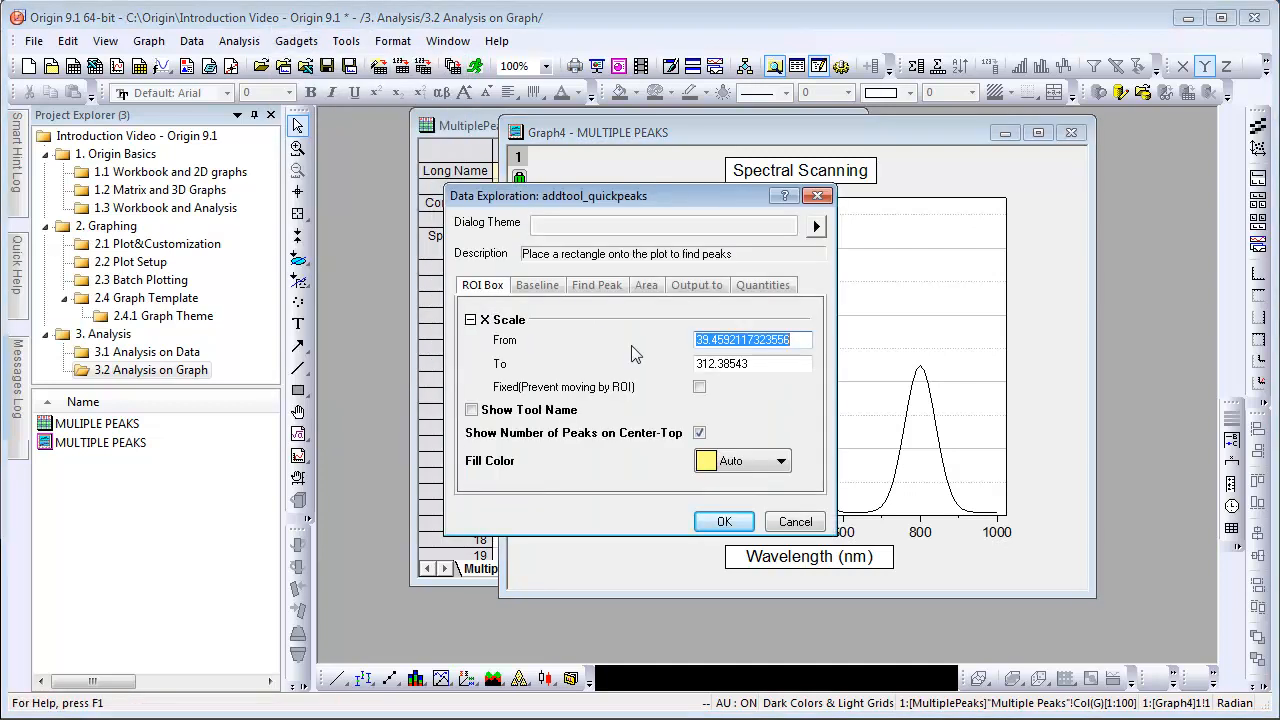
{"action": "left_click", "coordinate": [724, 520]}
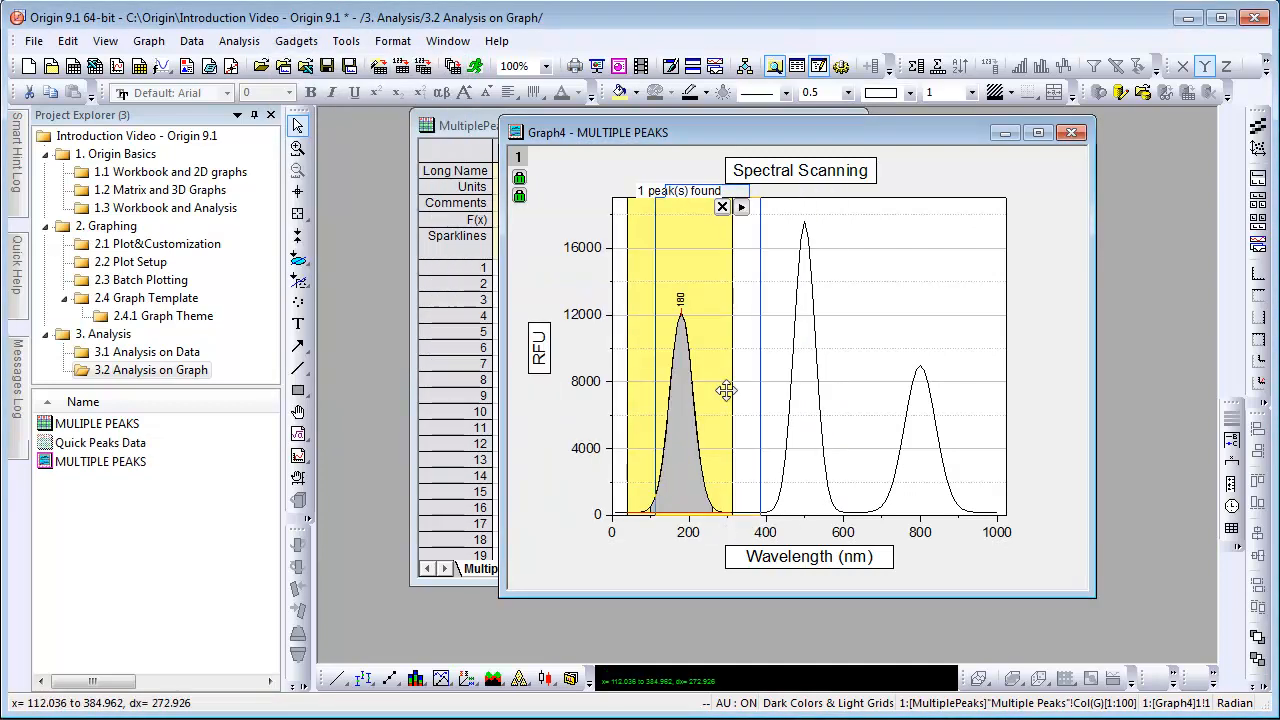
{"action": "left_click_drag", "start_coordinate": [728, 390], "coordinate": [816, 400]}
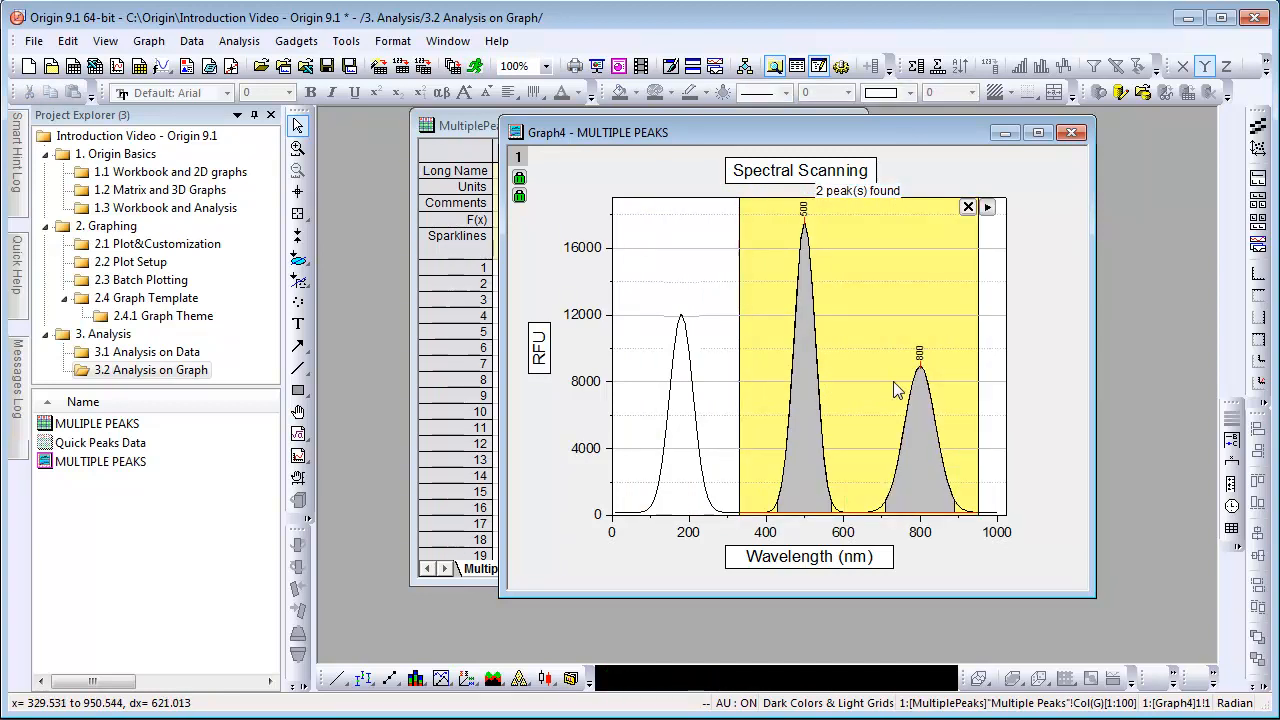
{"action": "left_click", "coordinate": [988, 206]}
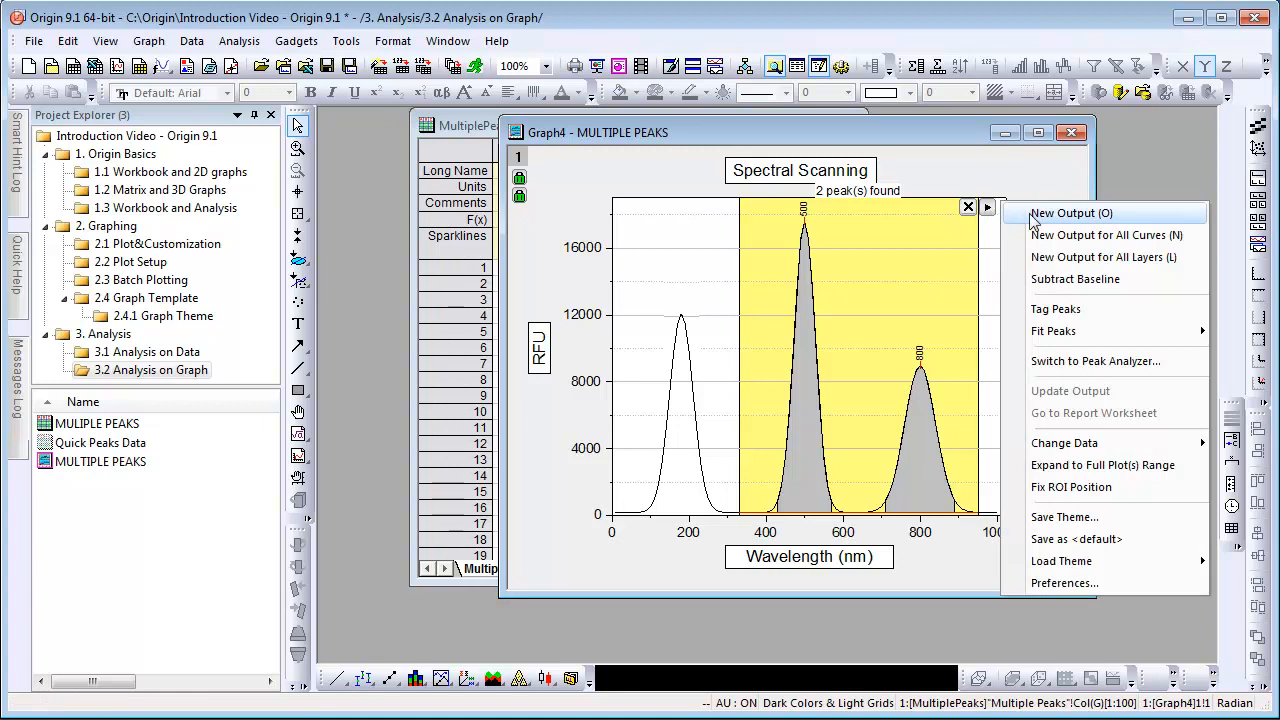
{"action": "left_click", "coordinate": [1072, 212]}
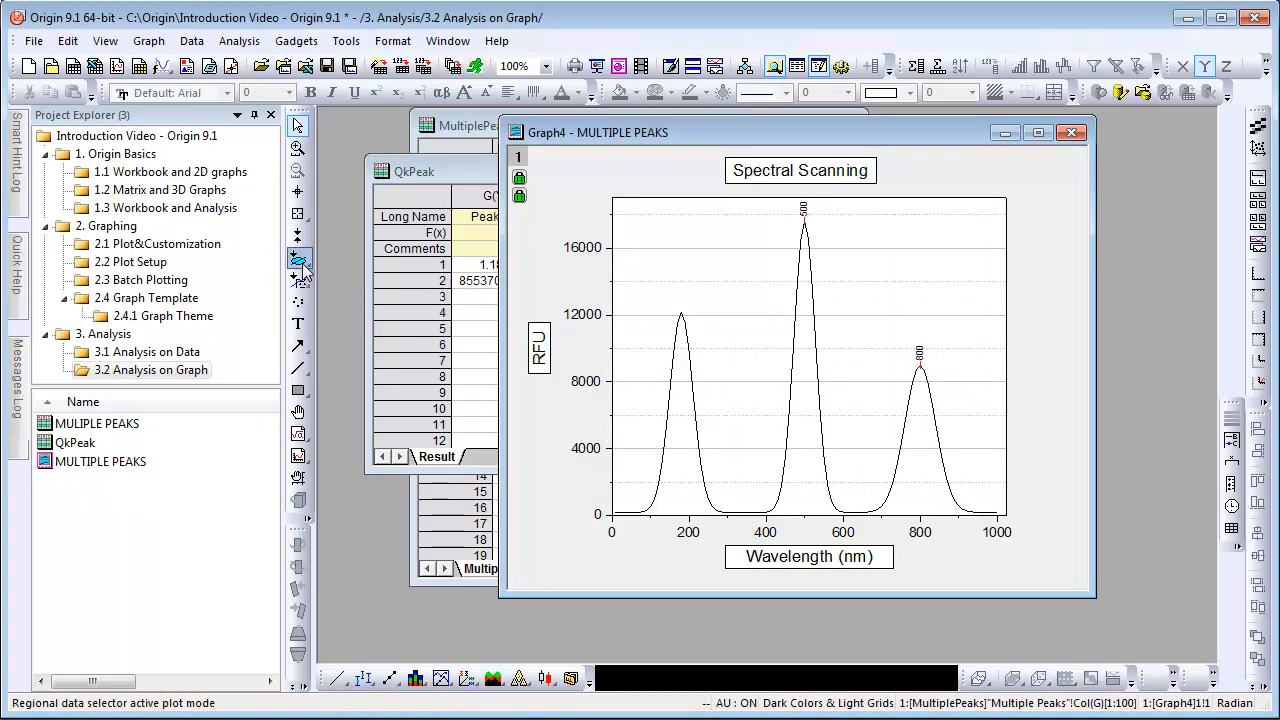
Mark a data range around the leftmost peak and bring up the Analysis fitting commands
{"action": "left_click_drag", "start_coordinate": [620, 260], "coordinate": [660, 378]}
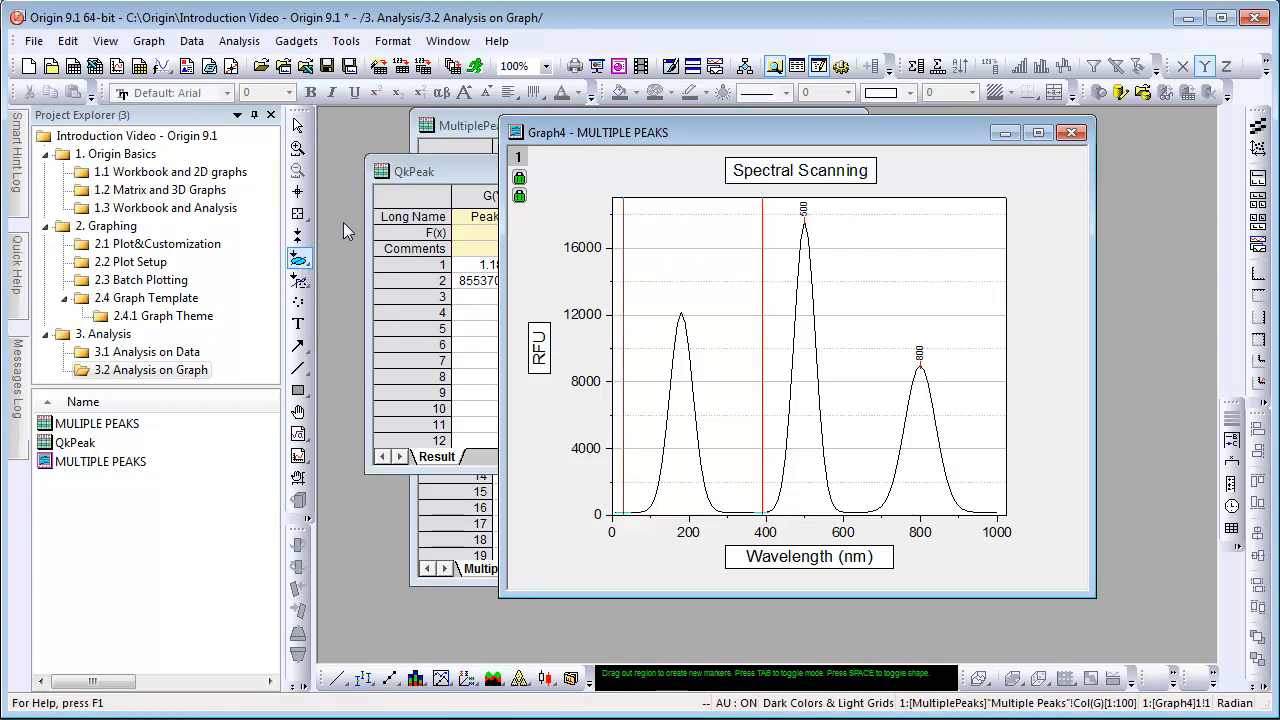
{"action": "left_click", "coordinate": [240, 40]}
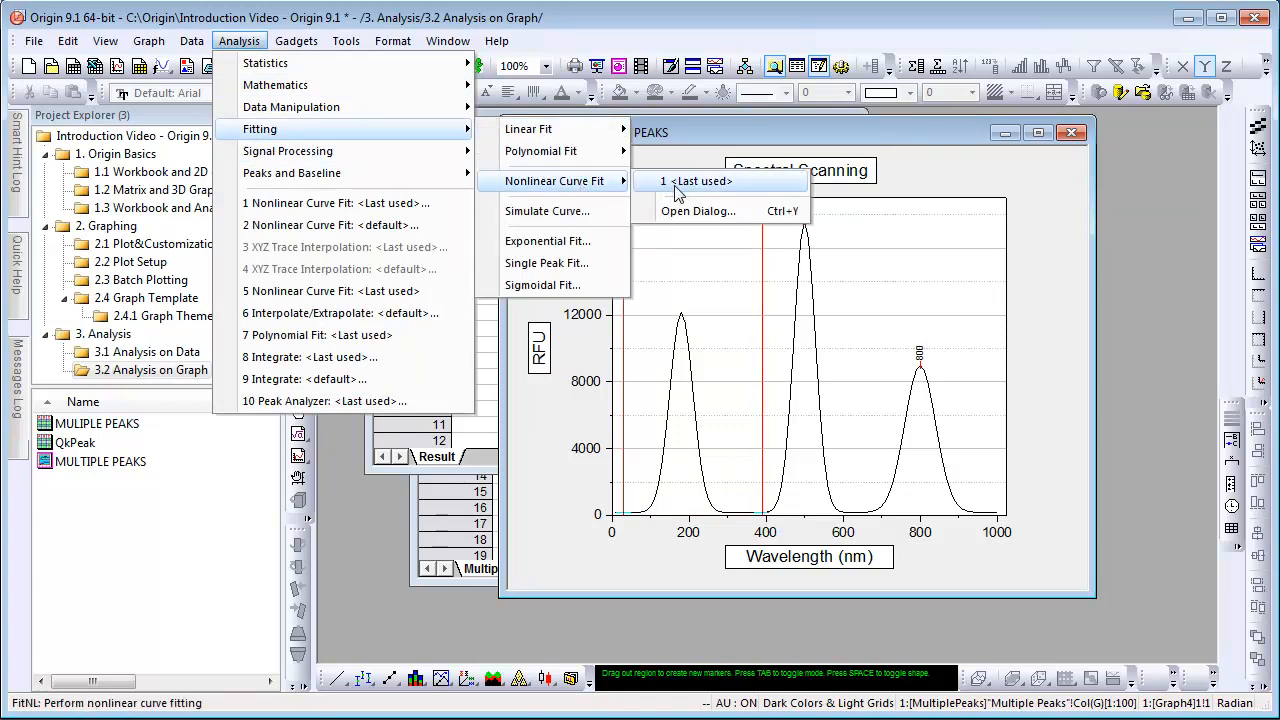
Fit a Gauss function to the peak, iterating until converged, and produce the report
{"action": "left_click", "coordinate": [698, 212]}
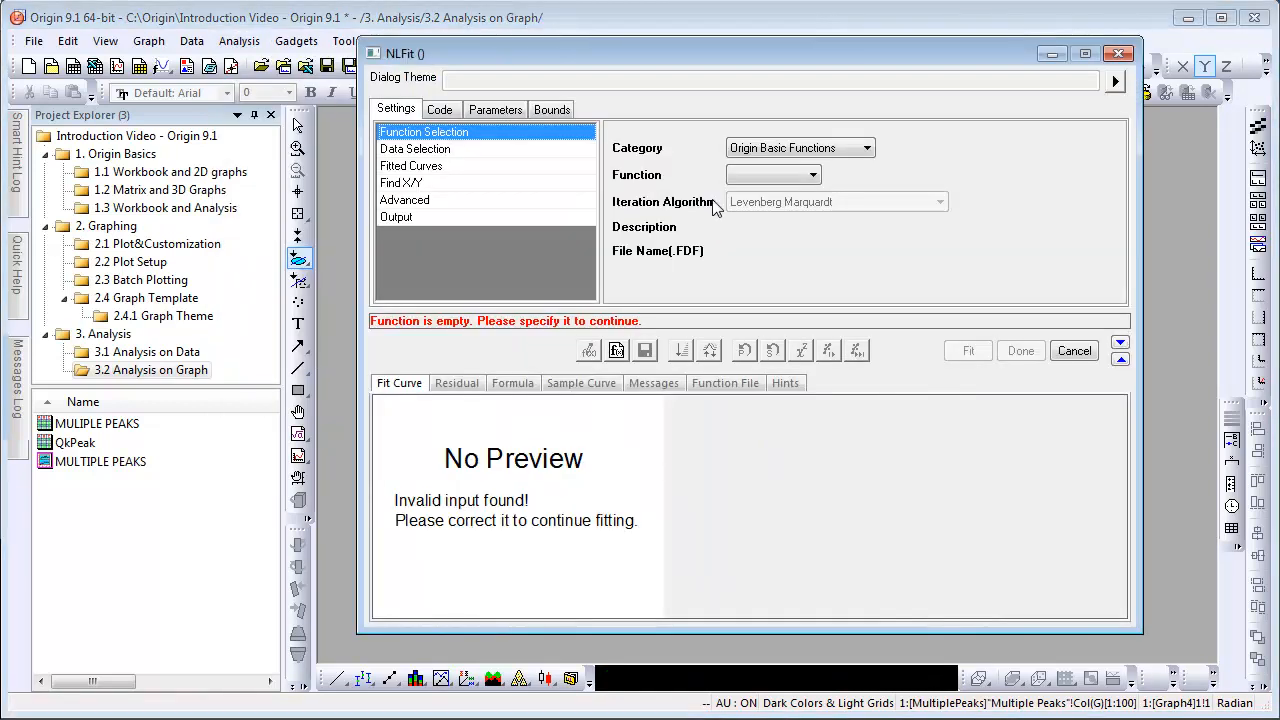
{"action": "left_click", "coordinate": [866, 148]}
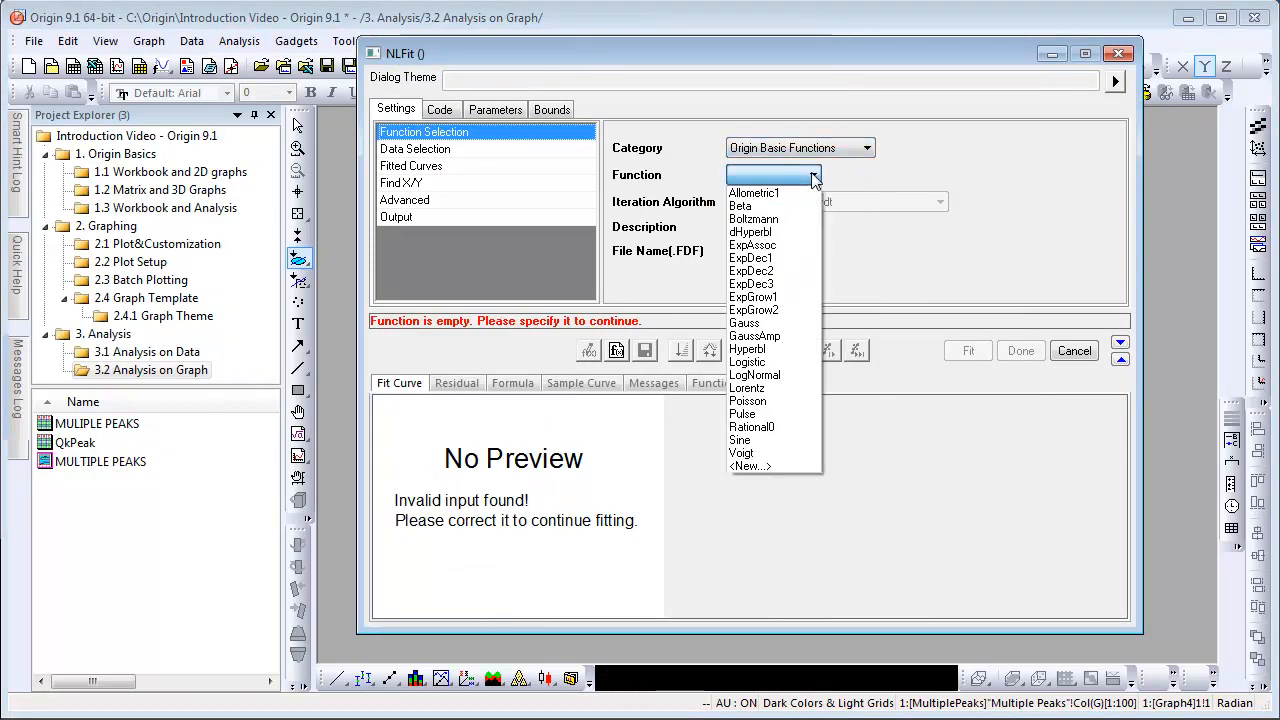
{"action": "mouse_move", "coordinate": [770, 218]}
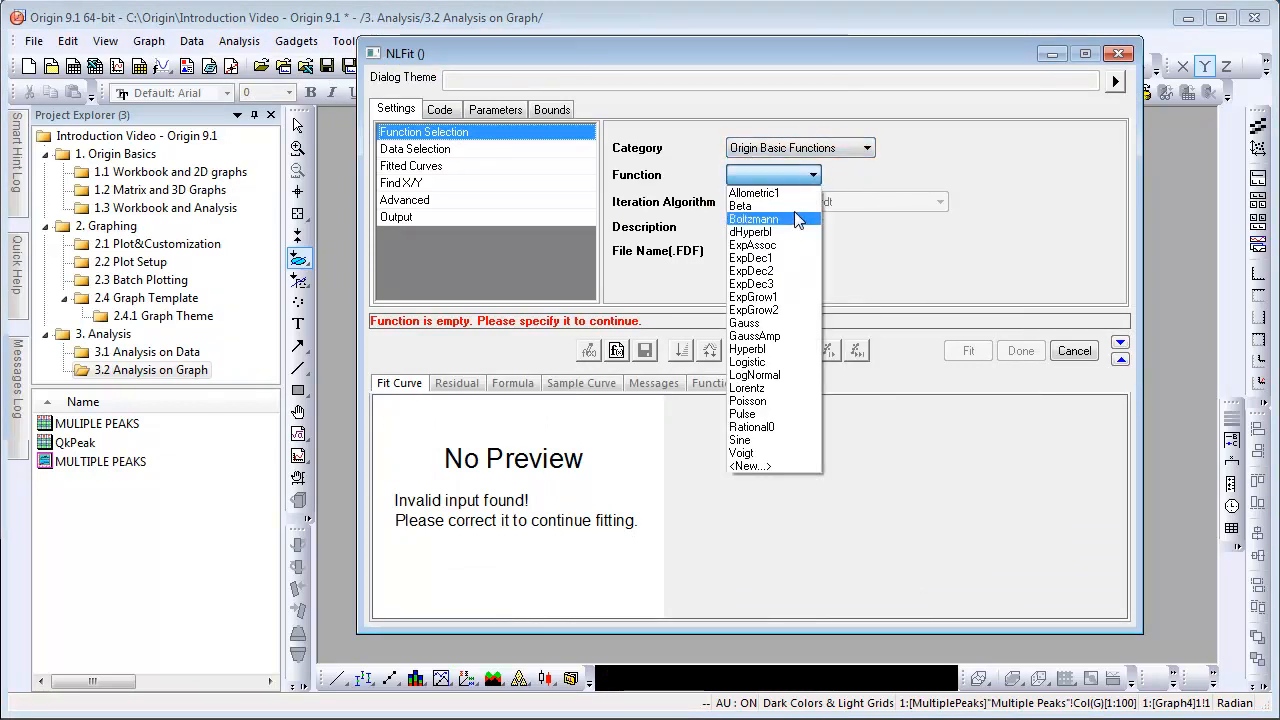
{"action": "left_click", "coordinate": [744, 322]}
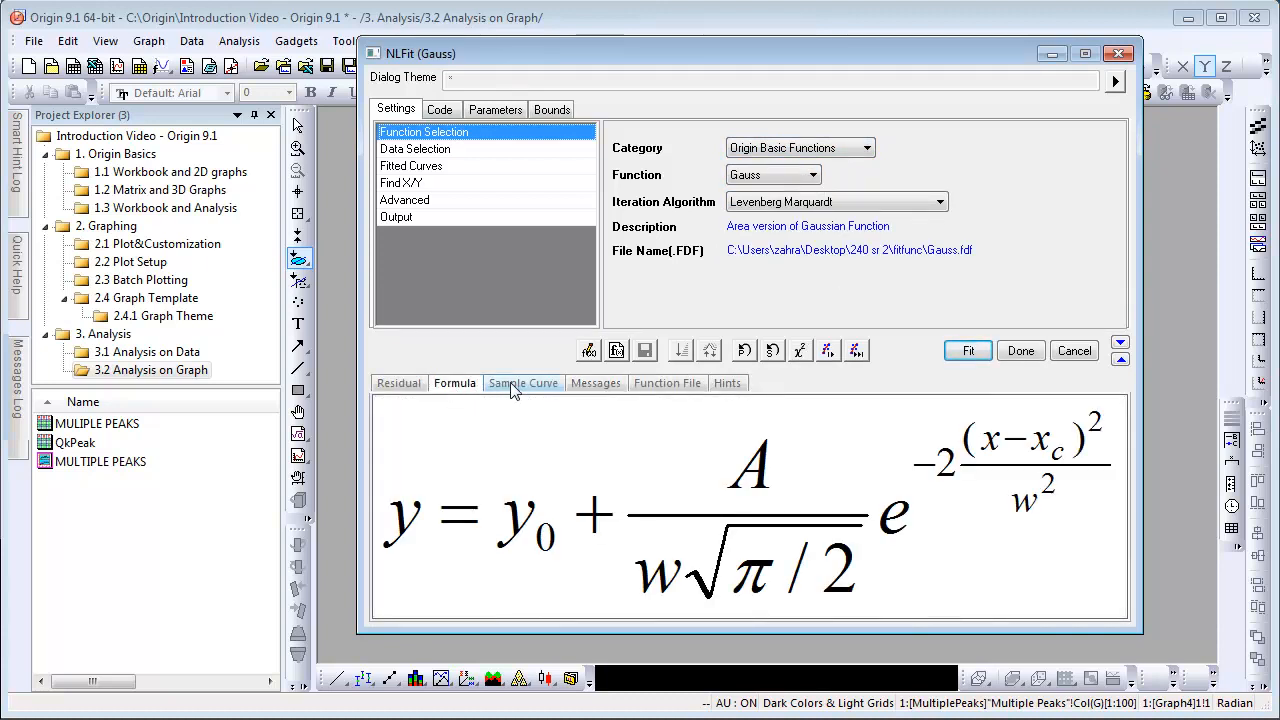
{"action": "left_click", "coordinate": [524, 384]}
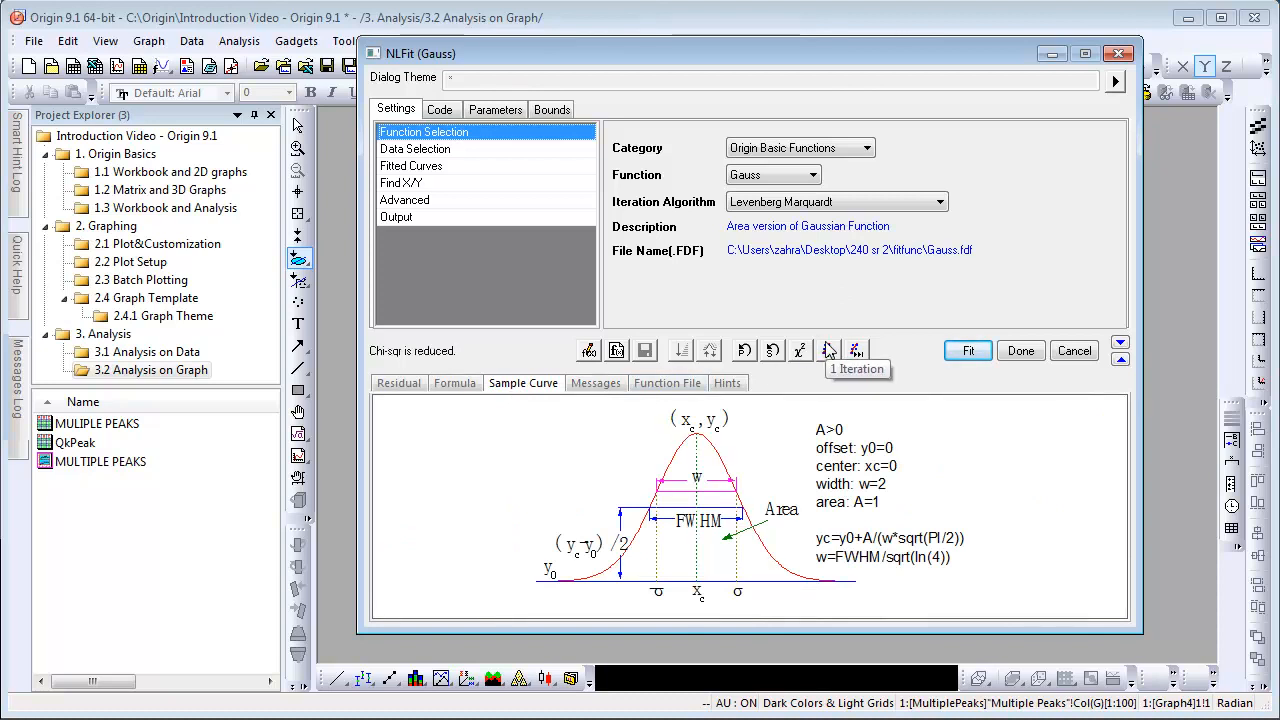
{"action": "mouse_move", "coordinate": [856, 350]}
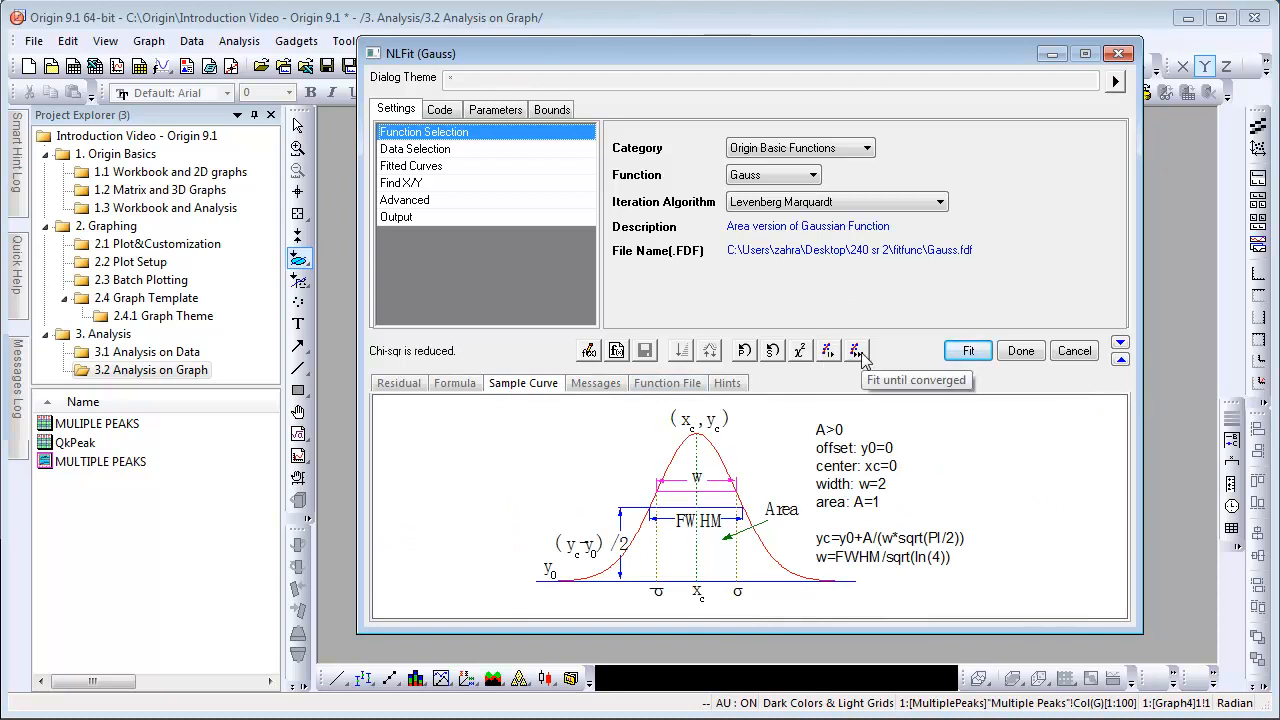
{"action": "left_click", "coordinate": [856, 350]}
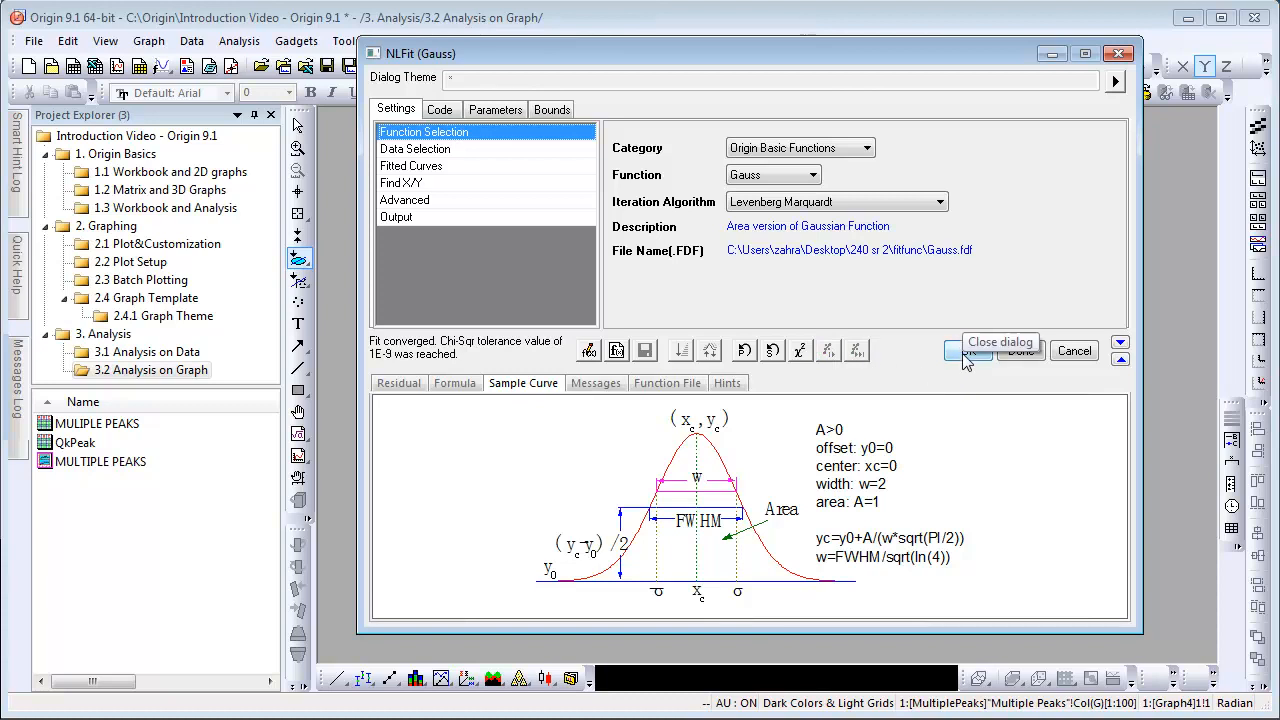
{"action": "left_click", "coordinate": [1020, 350]}
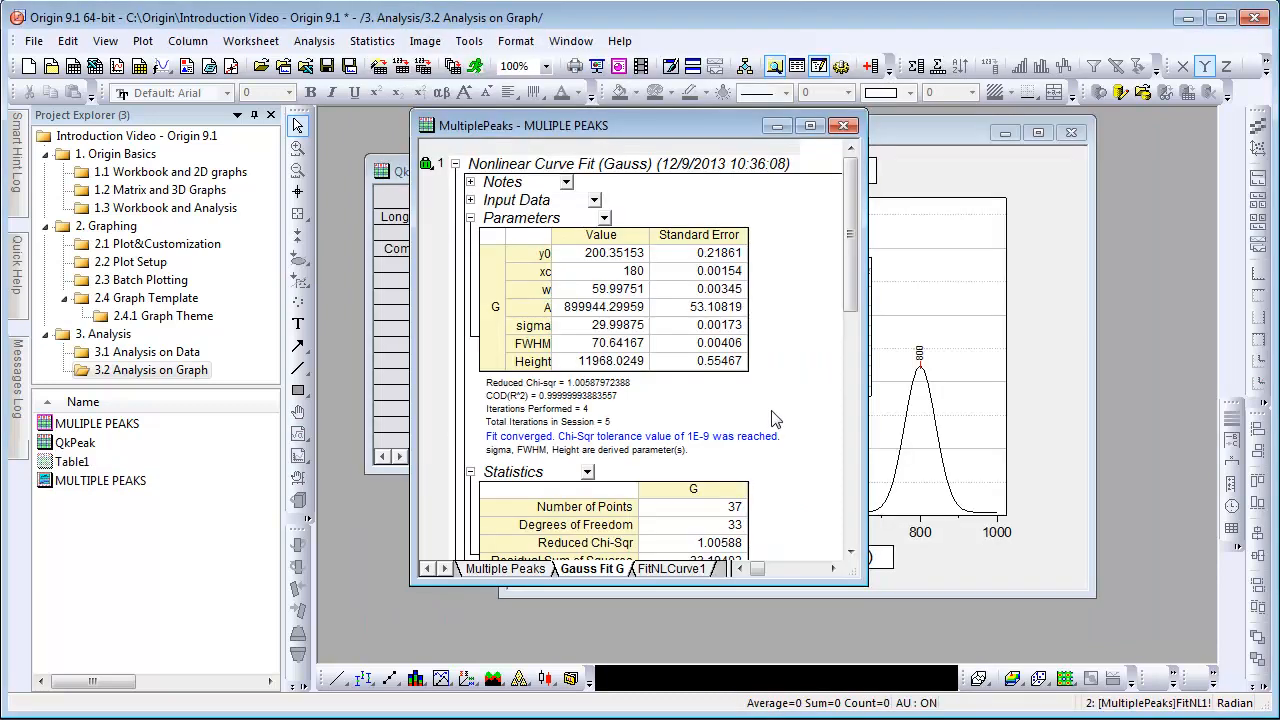
{"action": "mouse_move", "coordinate": [708, 138]}
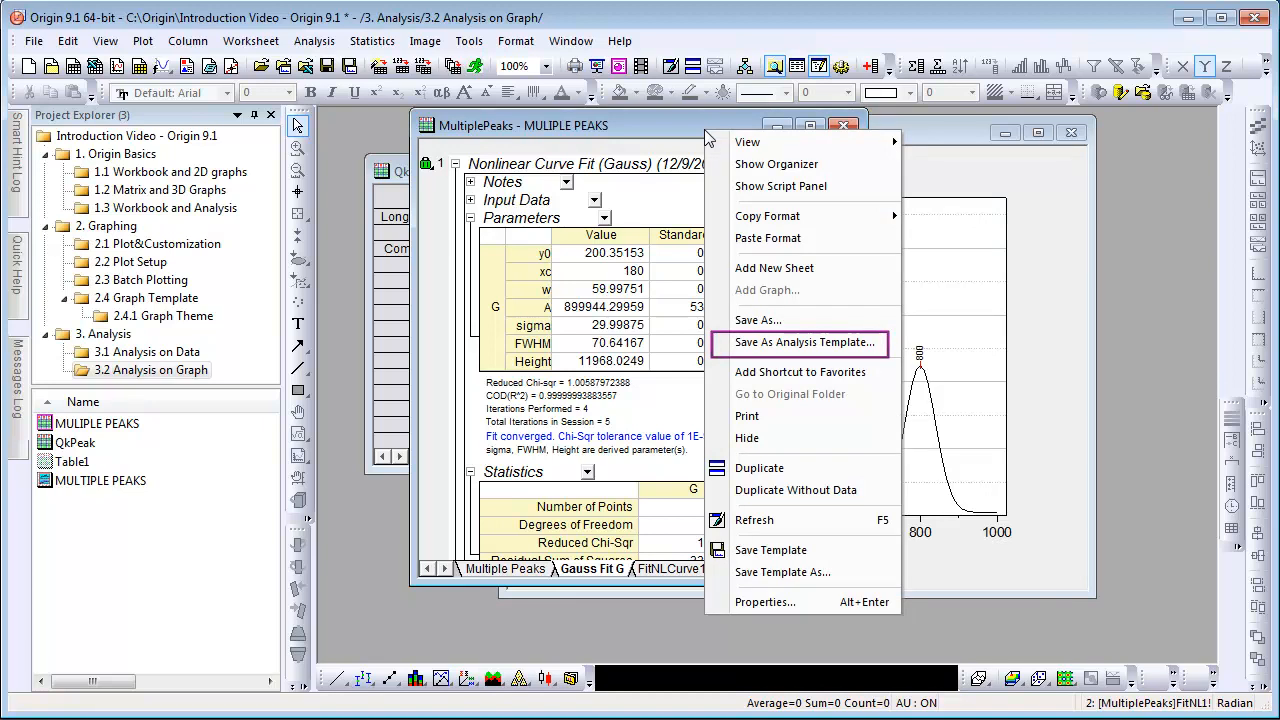
{"action": "mouse_move", "coordinate": [800, 342]}
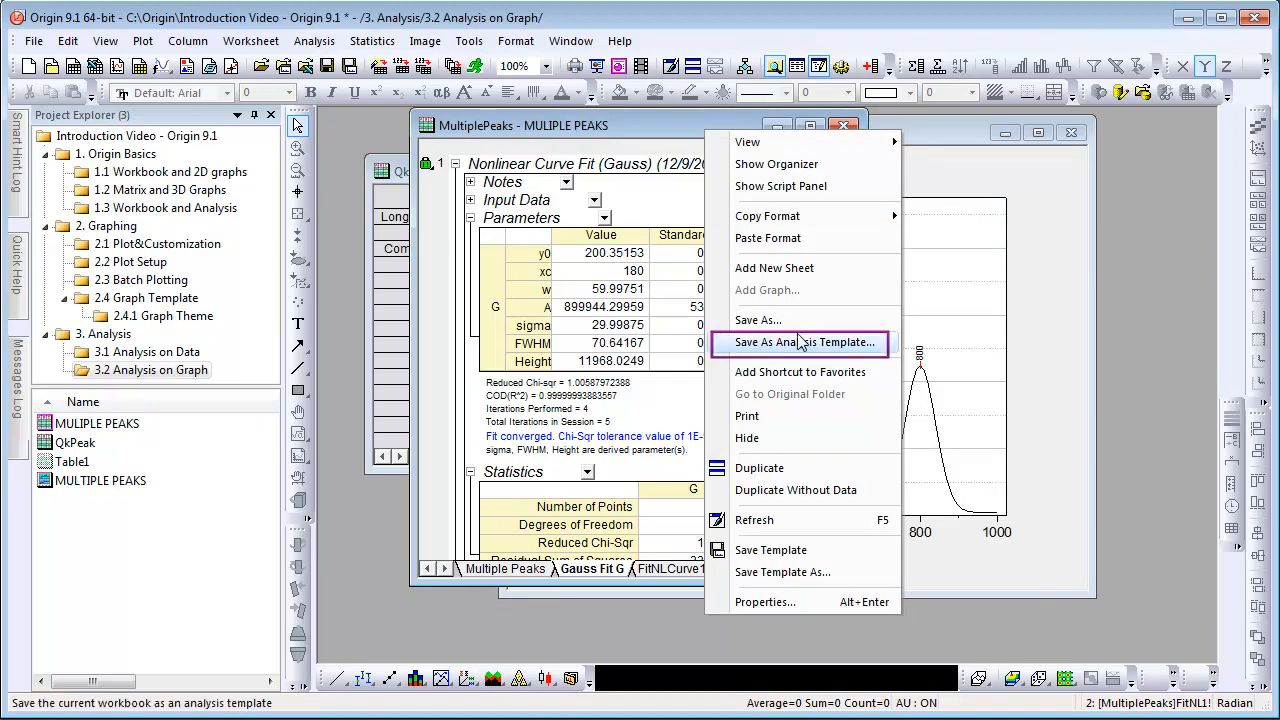
{"action": "left_click", "coordinate": [32, 40]}
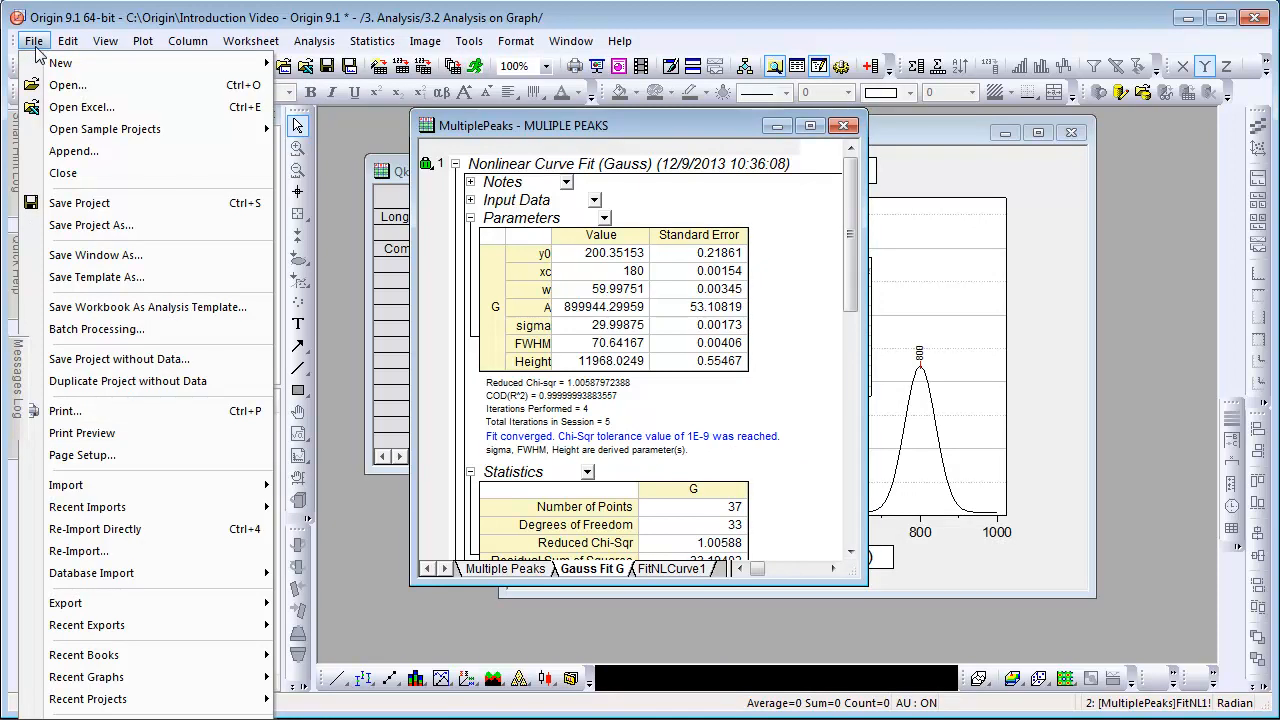
{"action": "mouse_move", "coordinate": [96, 328]}
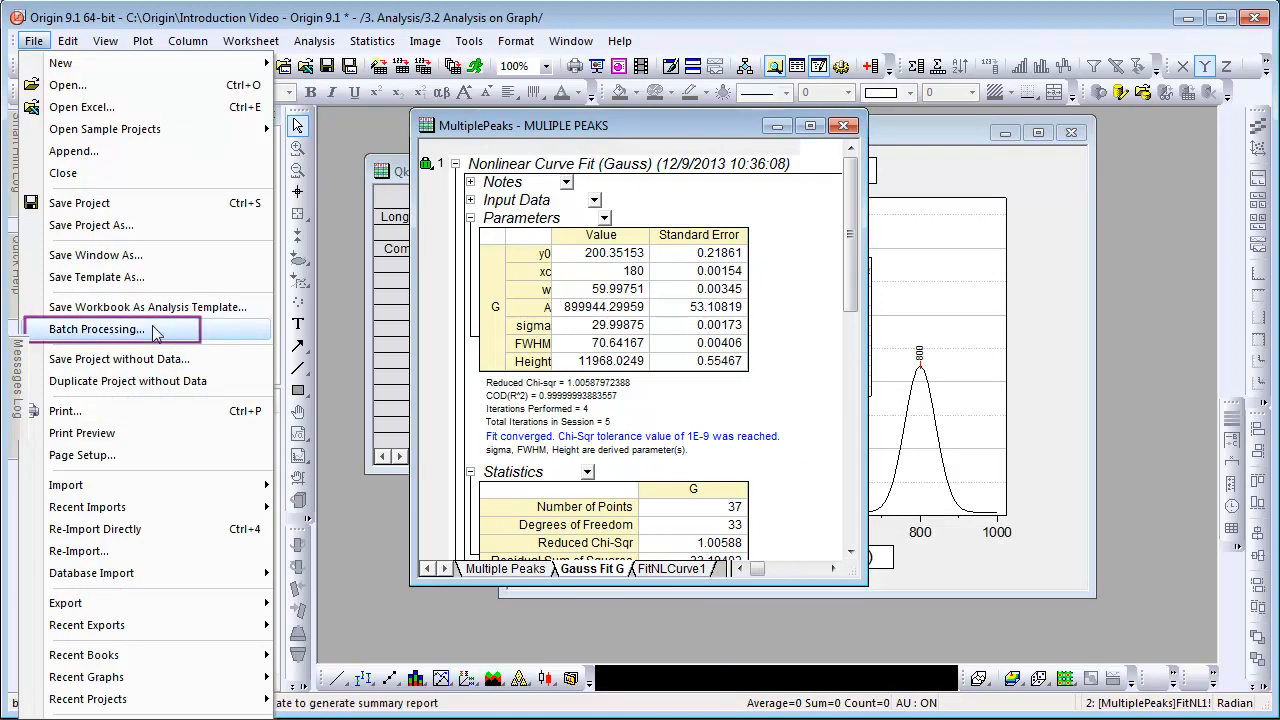
{"action": "mouse_move", "coordinate": [96, 332]}
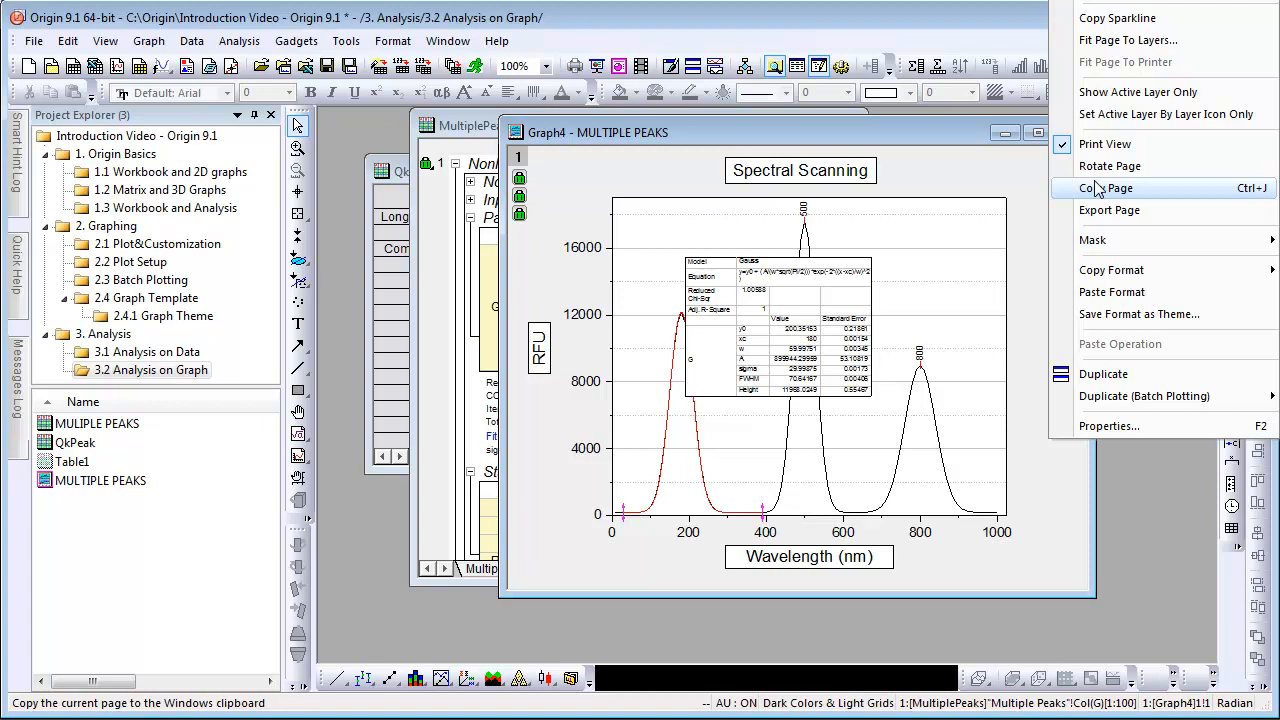
{"action": "mouse_move", "coordinate": [1044, 324]}
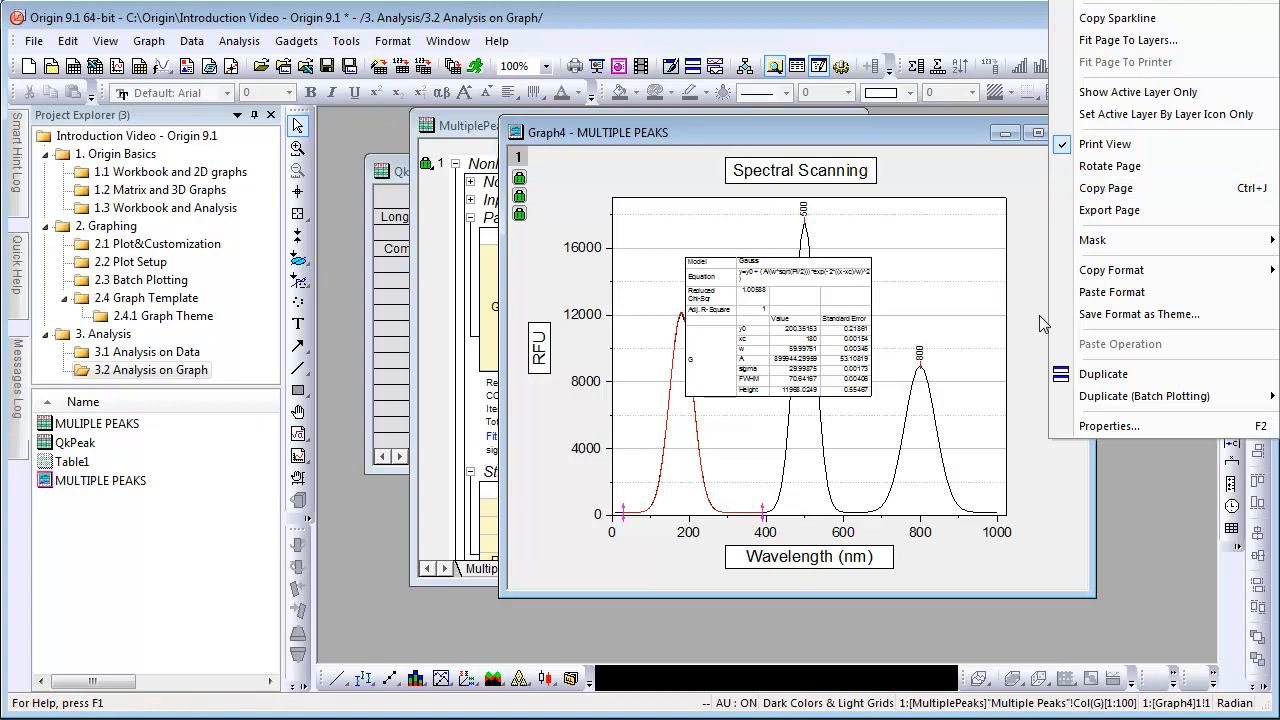
Send the graphs to PowerPoint, view slide 4, then close PowerPoint and return to Origin
{"action": "left_click", "coordinate": [32, 40]}
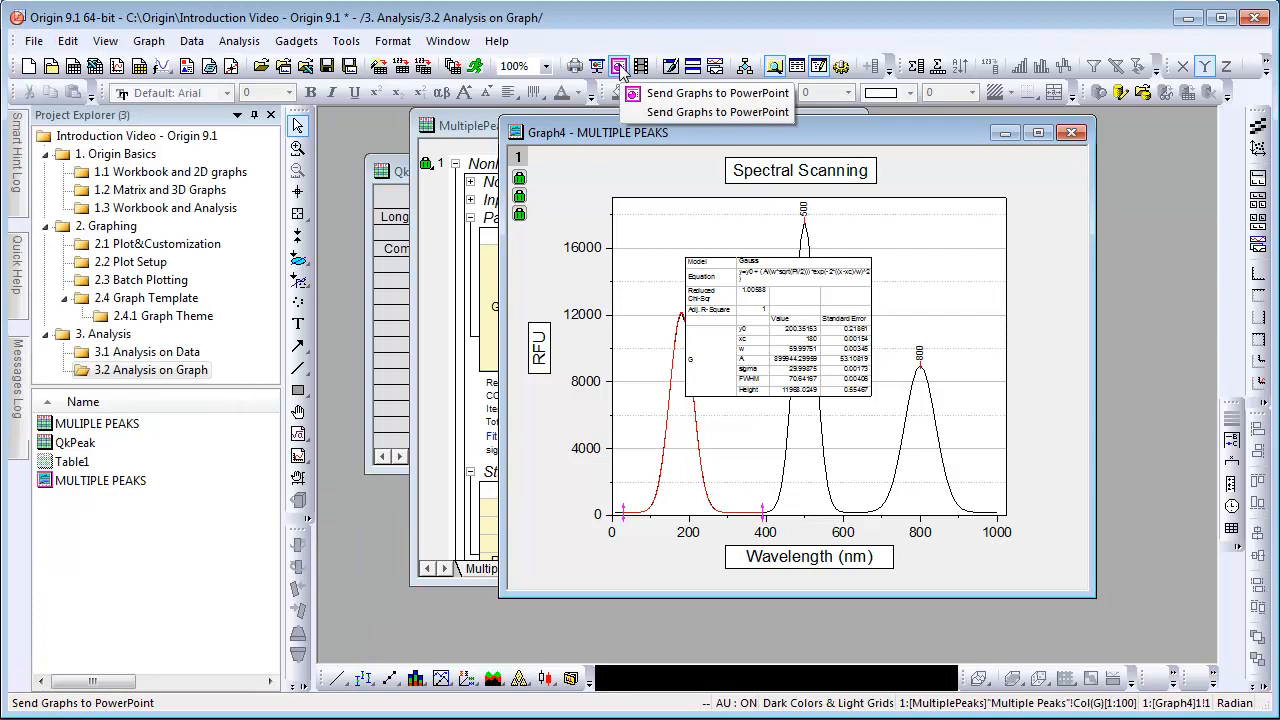
{"action": "left_click", "coordinate": [716, 94]}
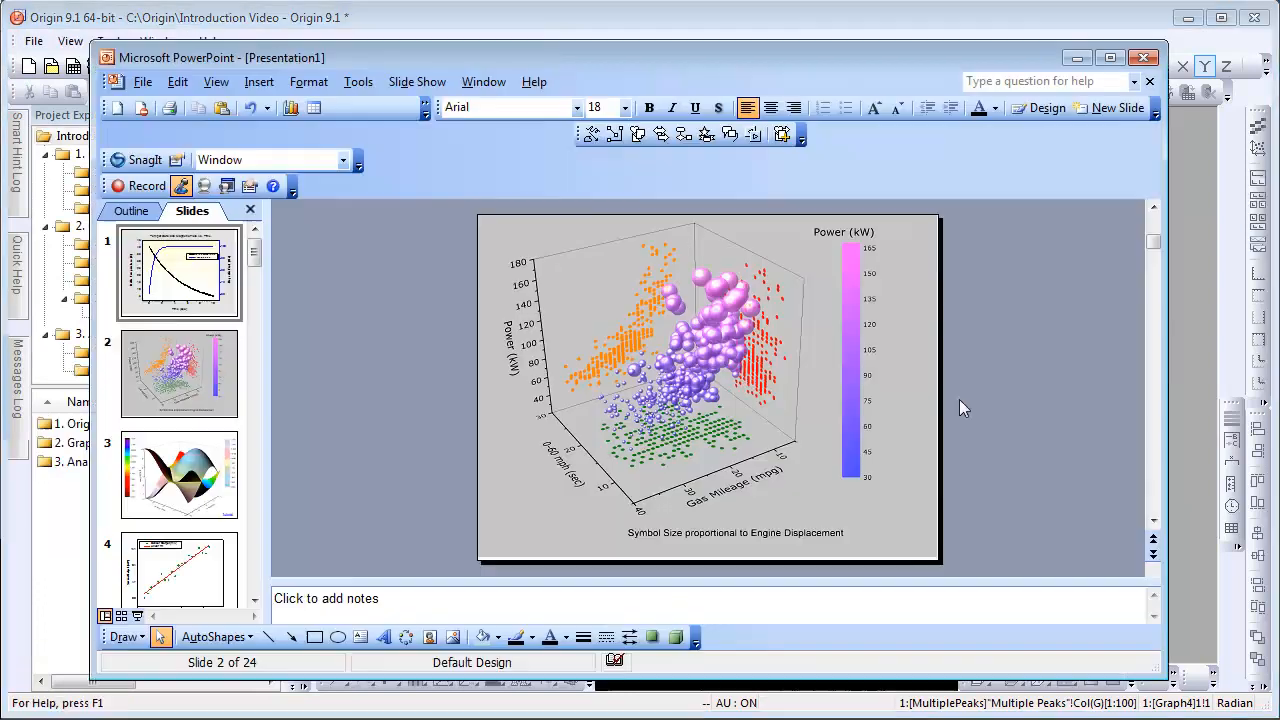
{"action": "left_click", "coordinate": [178, 570]}
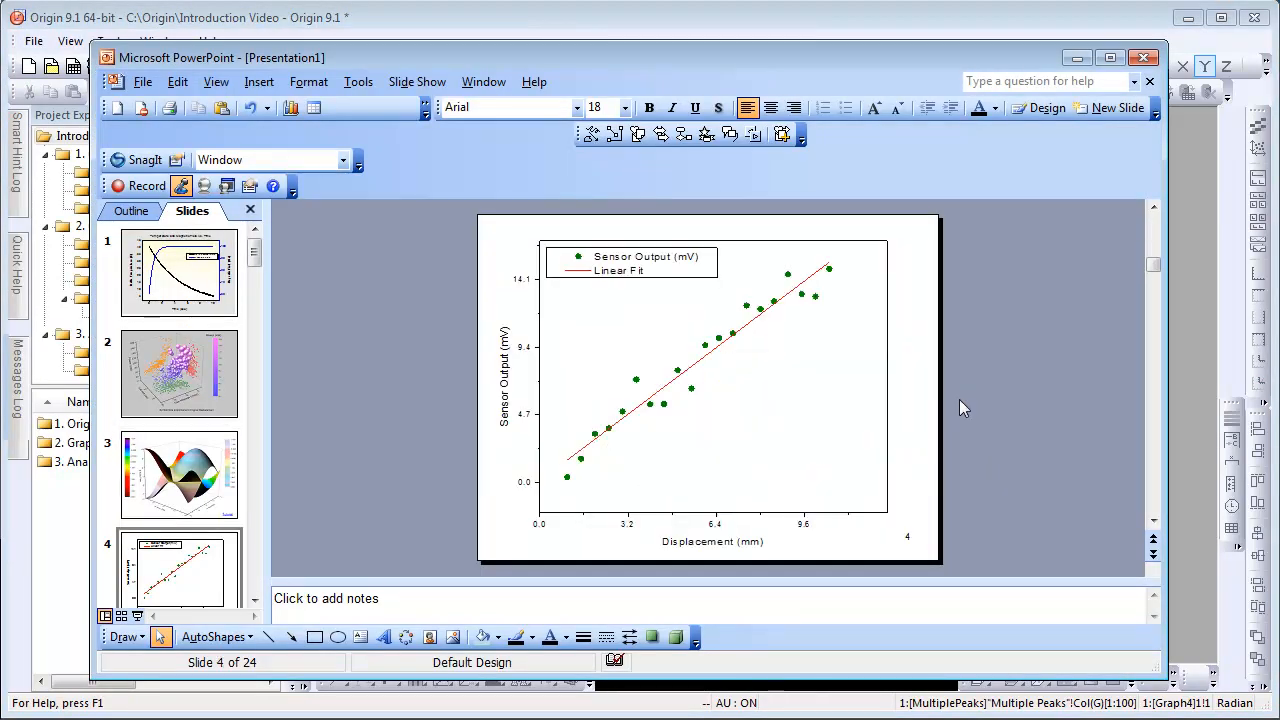
{"action": "left_click", "coordinate": [596, 66]}
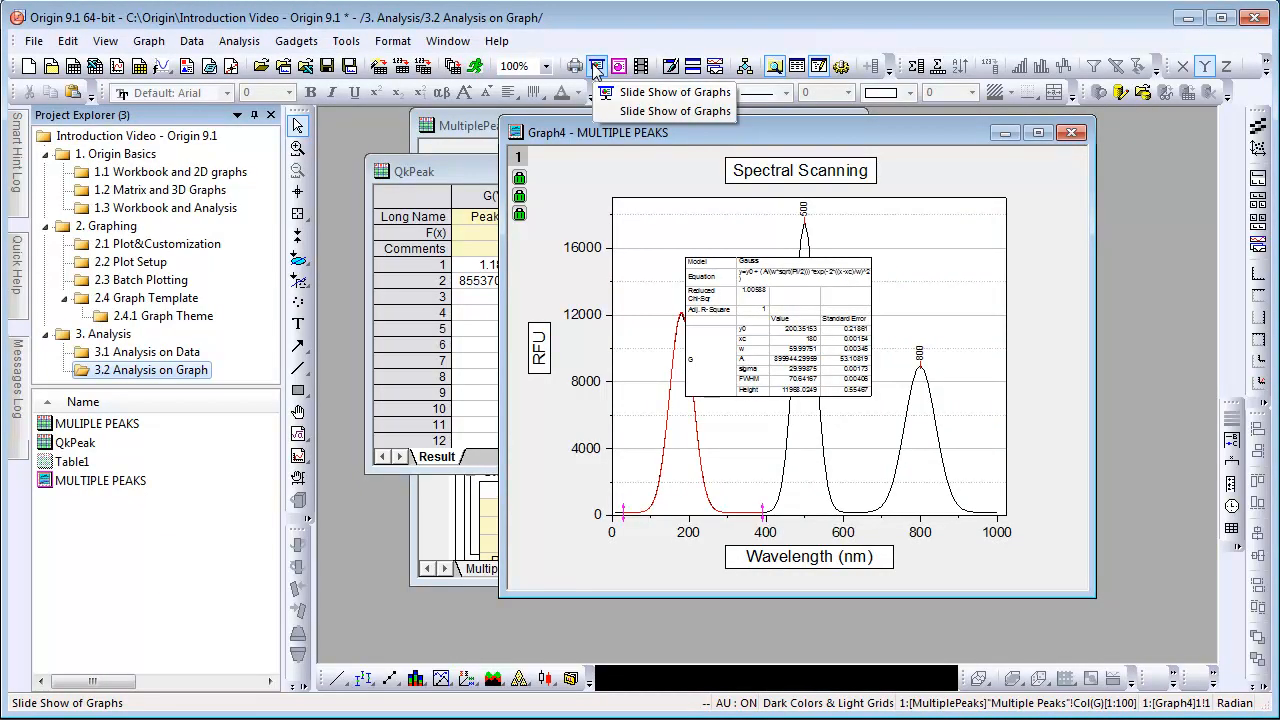
{"action": "mouse_move", "coordinate": [344, 276]}
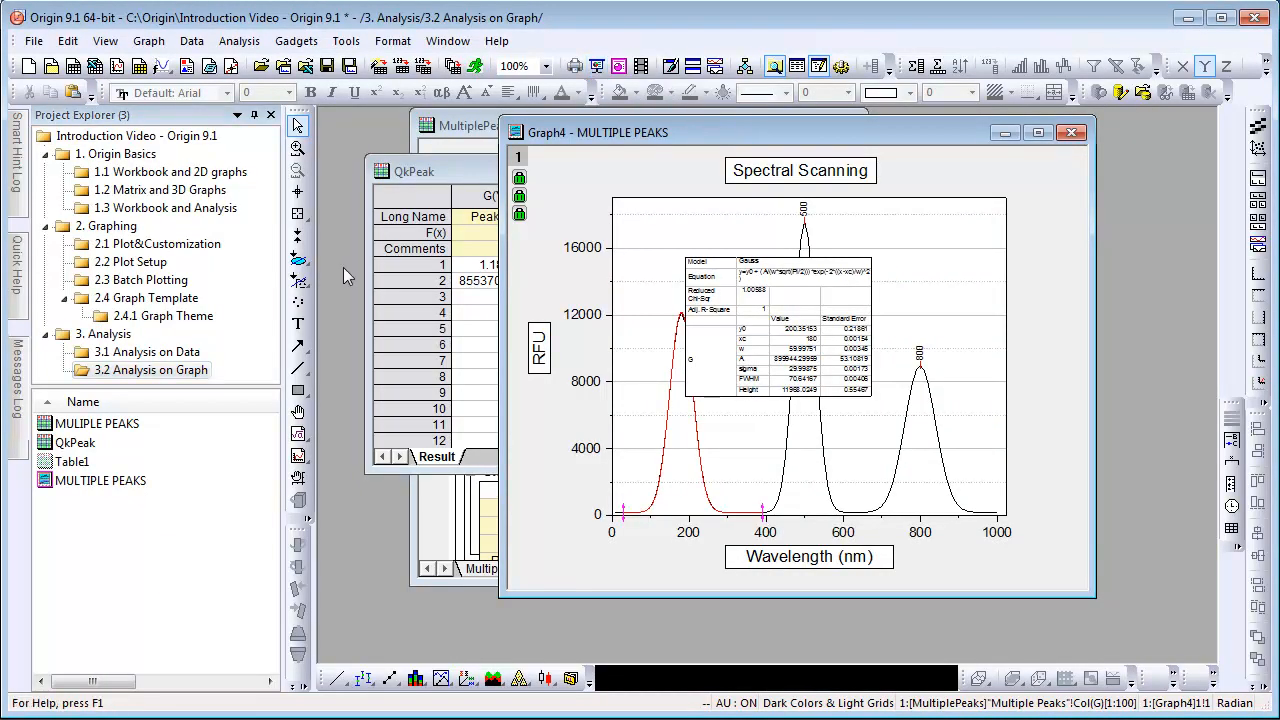
{"action": "mouse_move", "coordinate": [696, 458]}
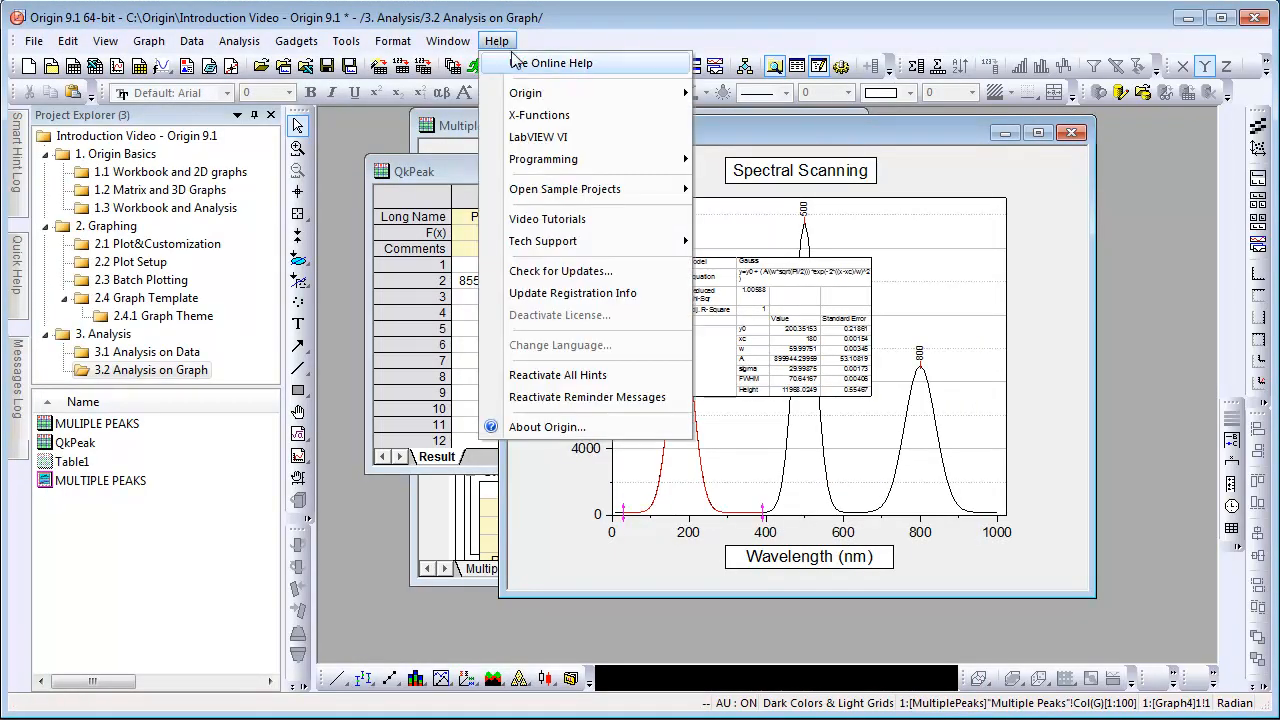
{"action": "mouse_move", "coordinate": [520, 70]}
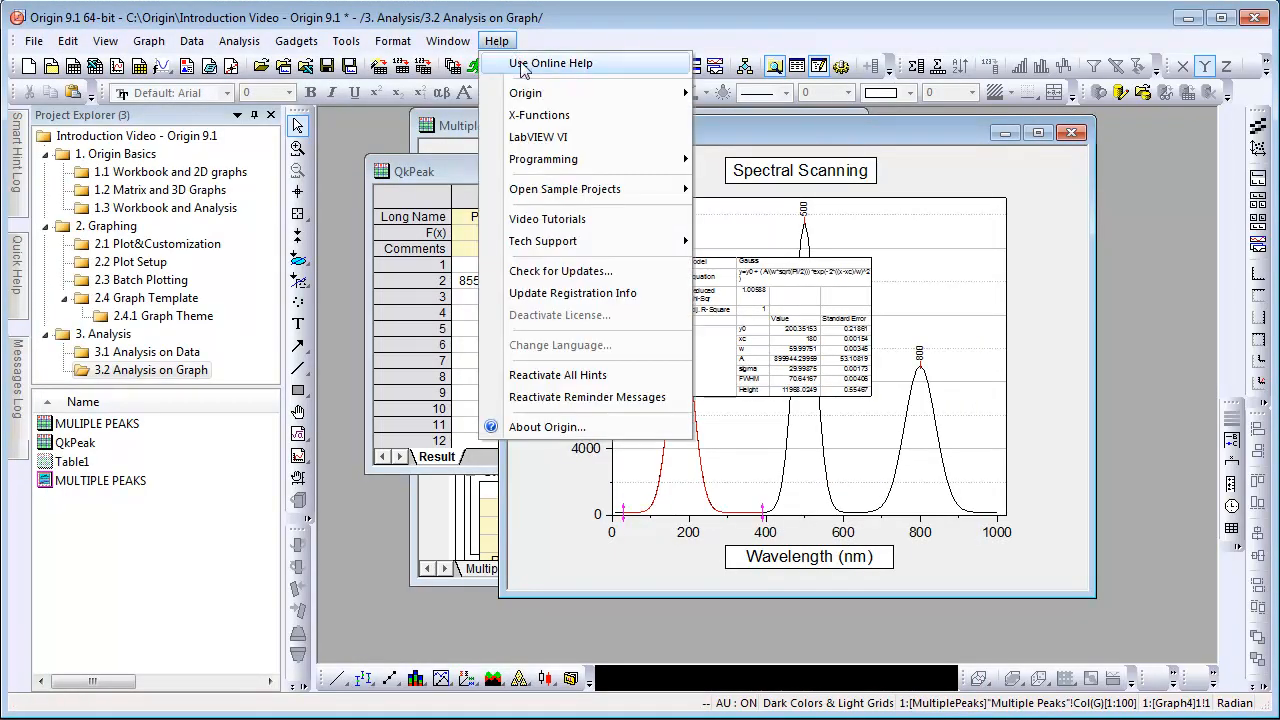
{"action": "mouse_move", "coordinate": [564, 188]}
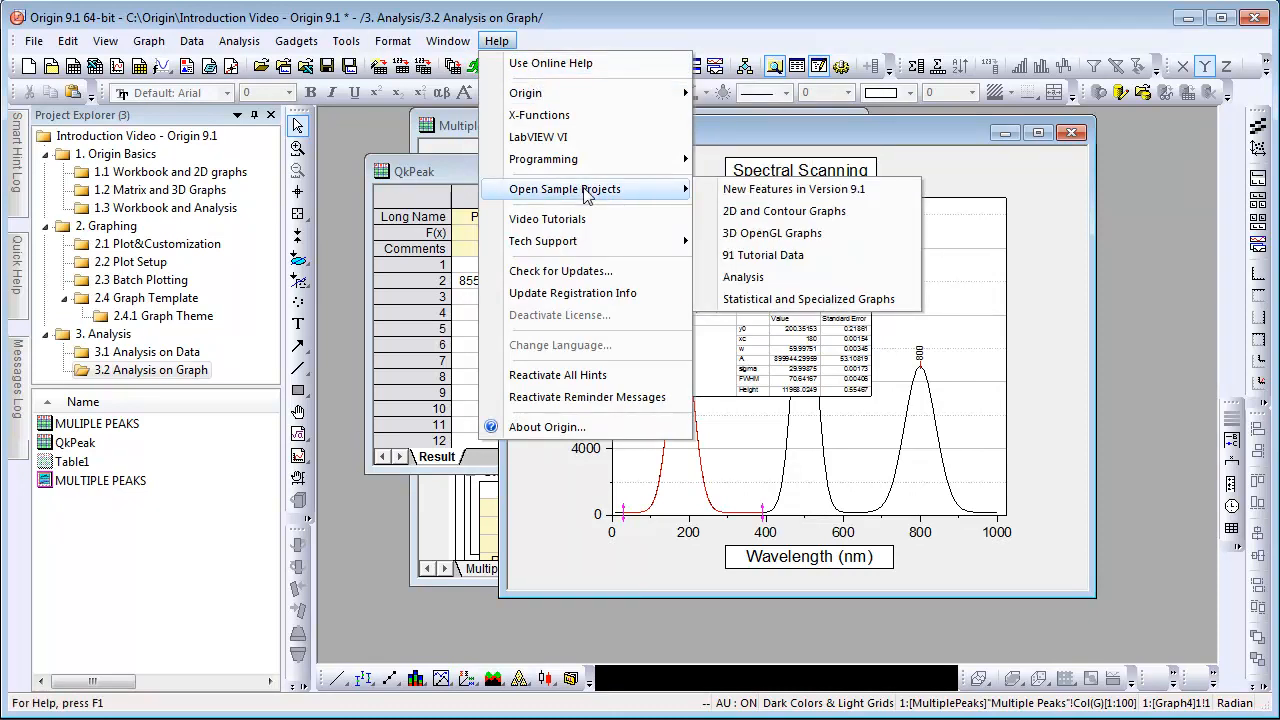
{"action": "mouse_move", "coordinate": [544, 240]}
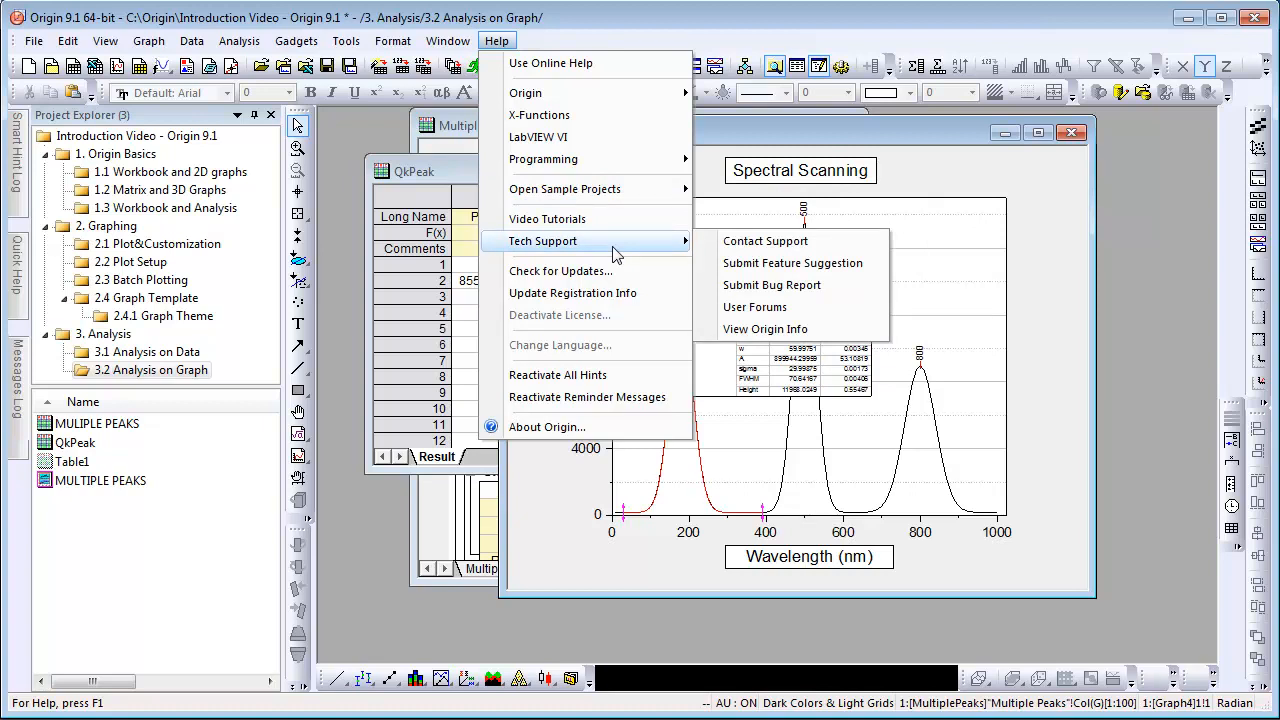
{"action": "mouse_move", "coordinate": [560, 272]}
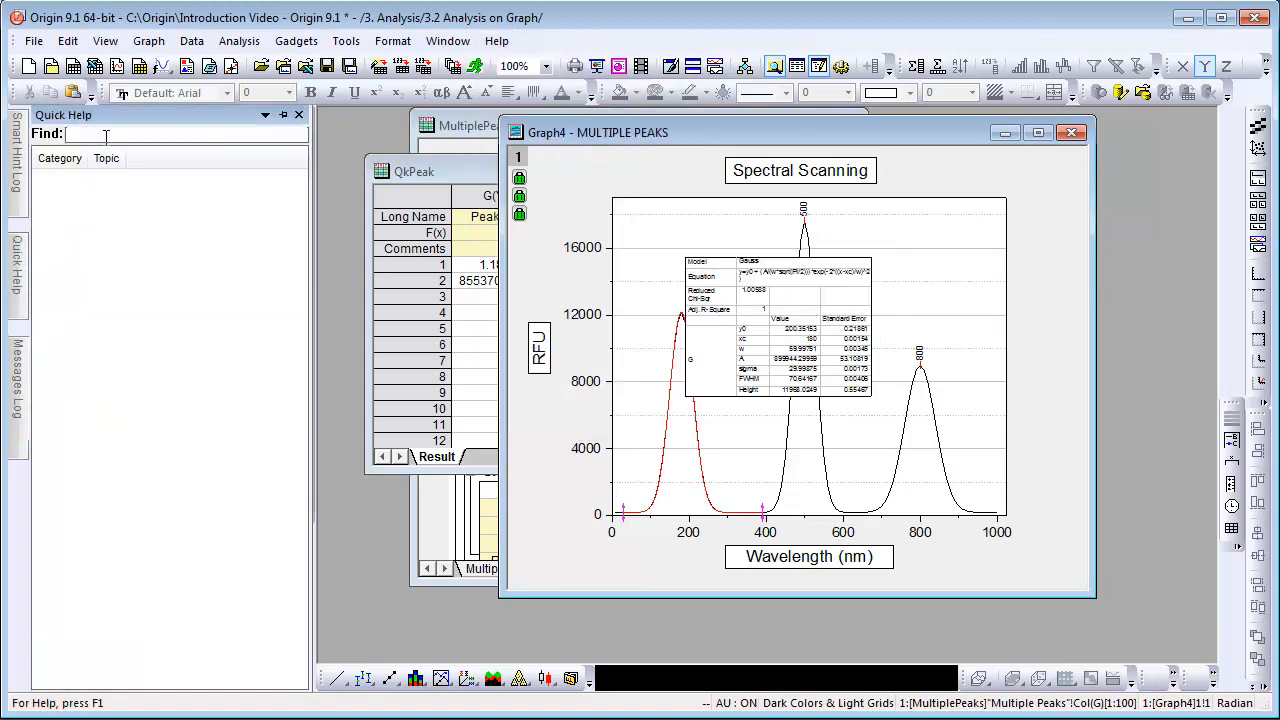
Search Quick Help for 'legend' to list legend-related topics
{"action": "type", "text": "legend"}
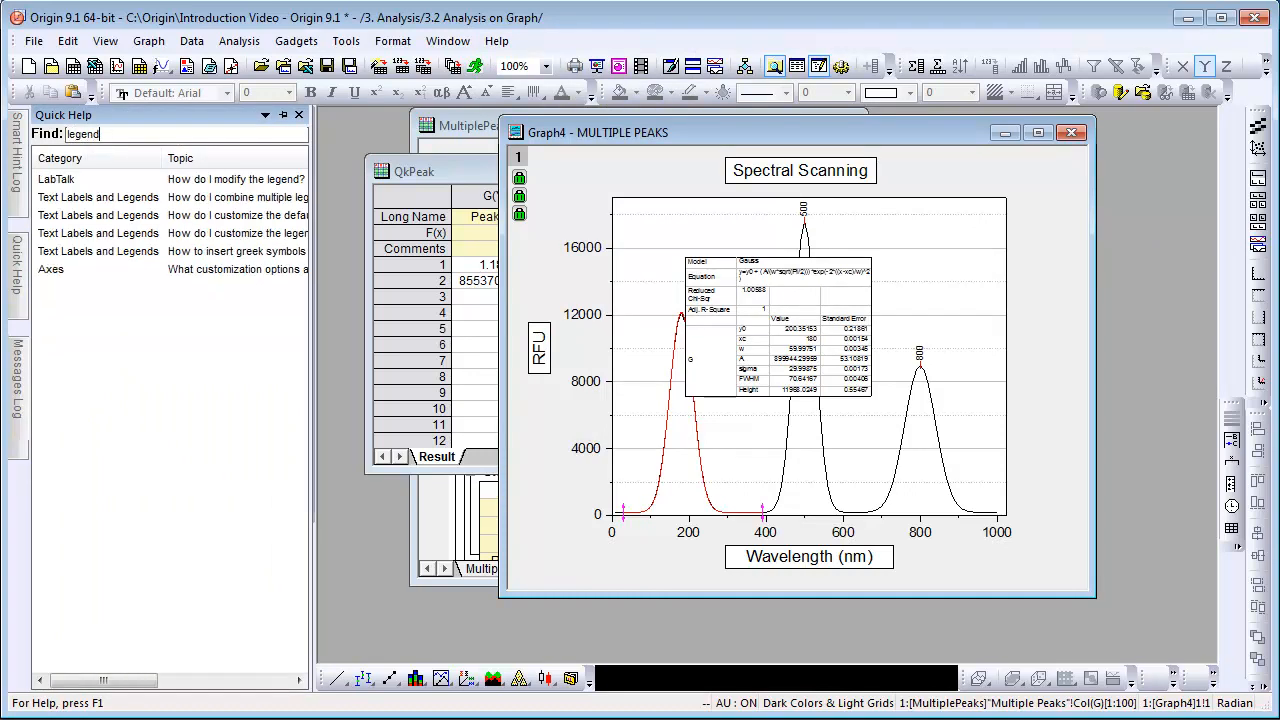